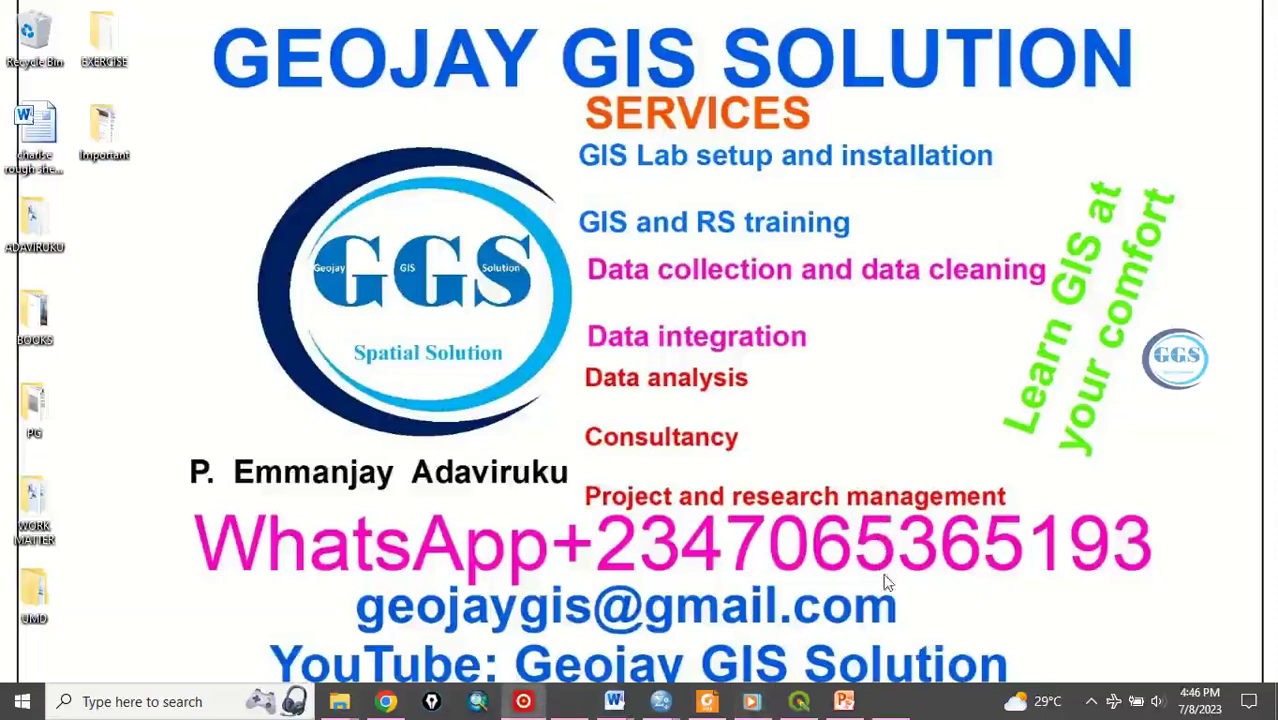
mouse_move(893, 640)
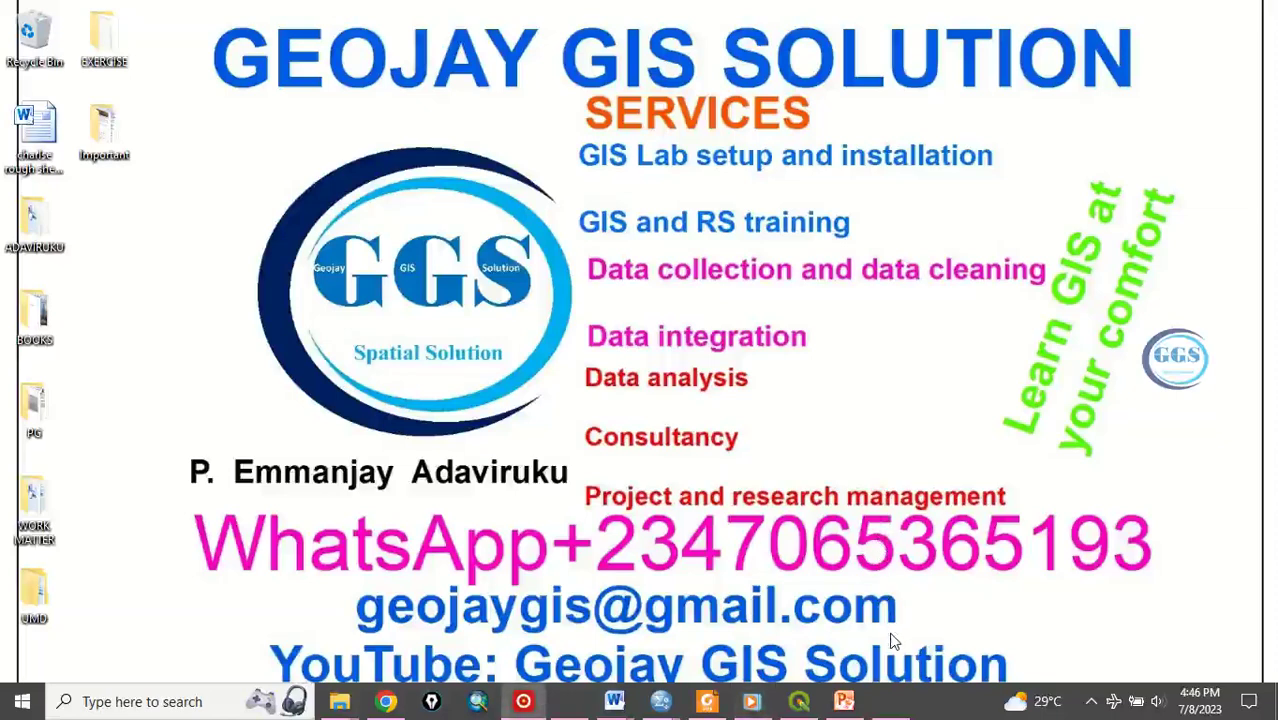
mouse_move(883, 610)
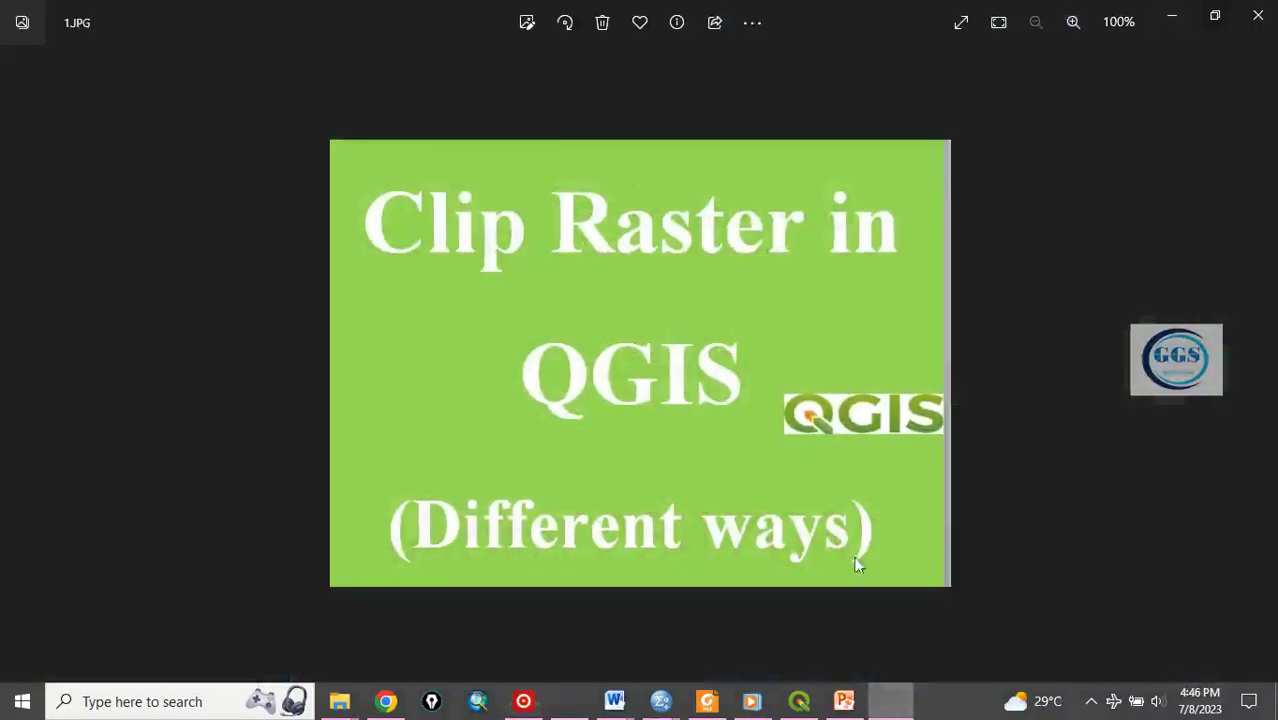
mouse_move(710, 298)
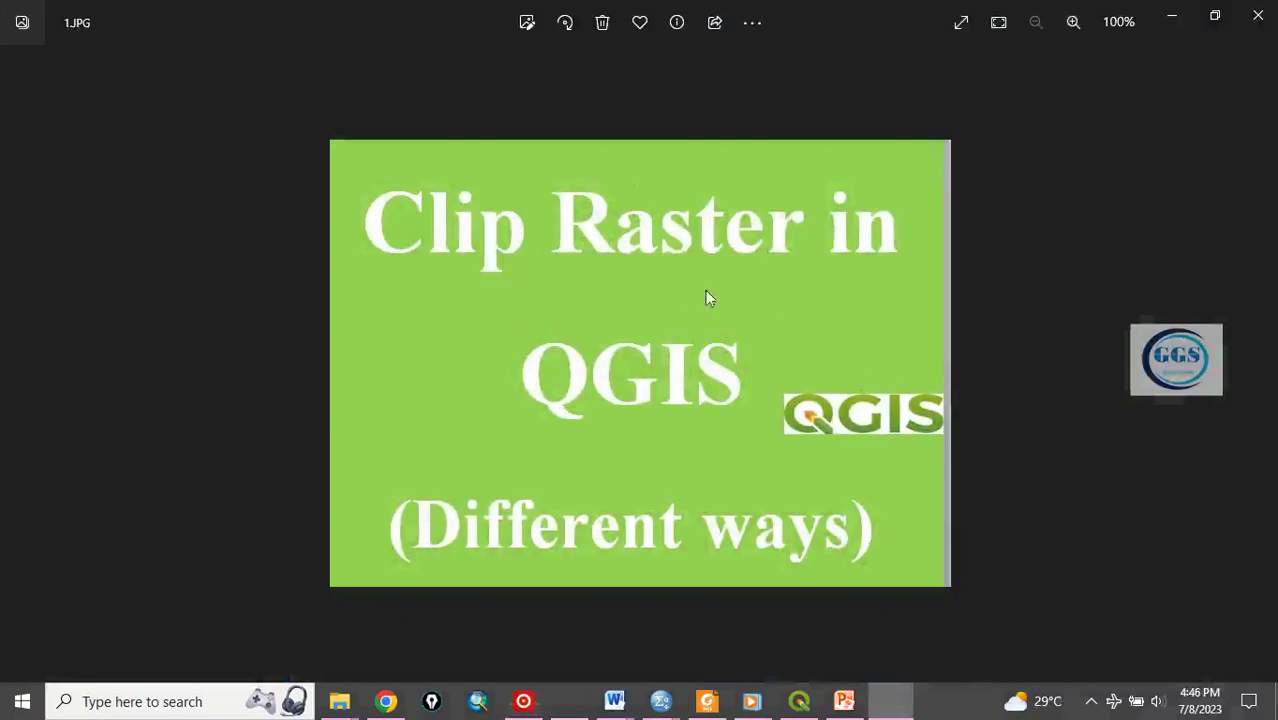
mouse_move(780, 347)
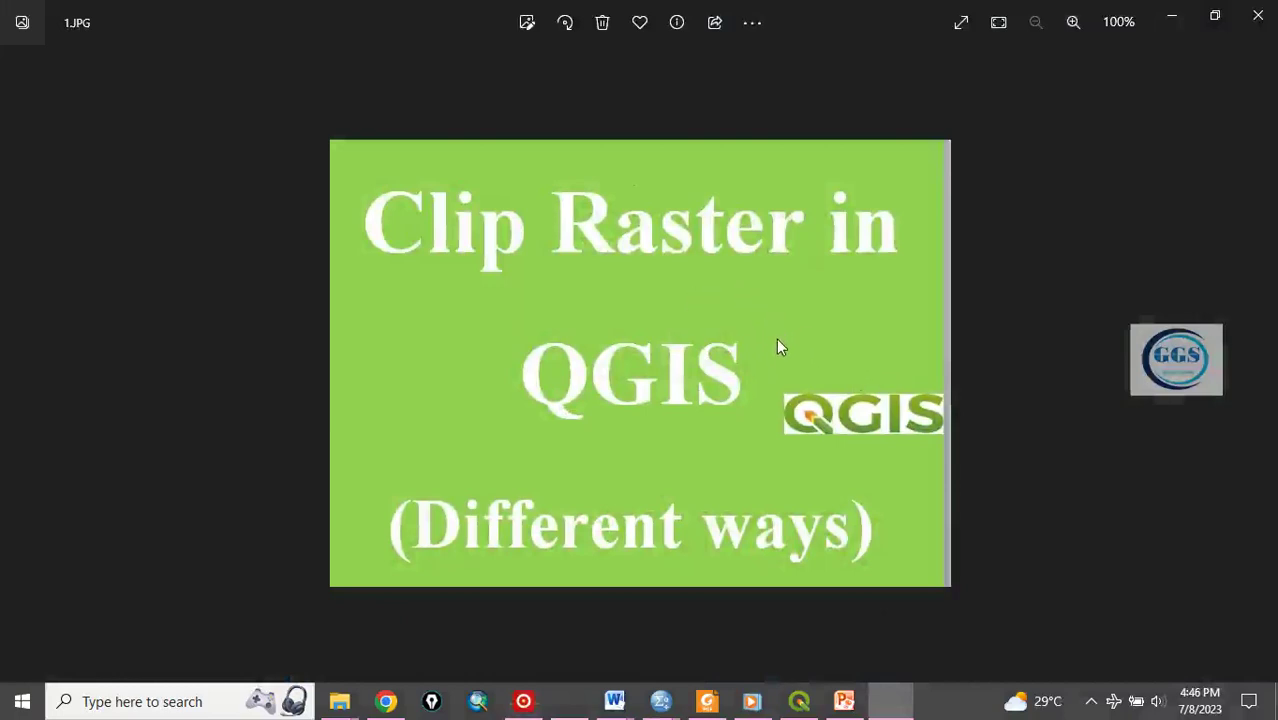
mouse_move(818, 487)
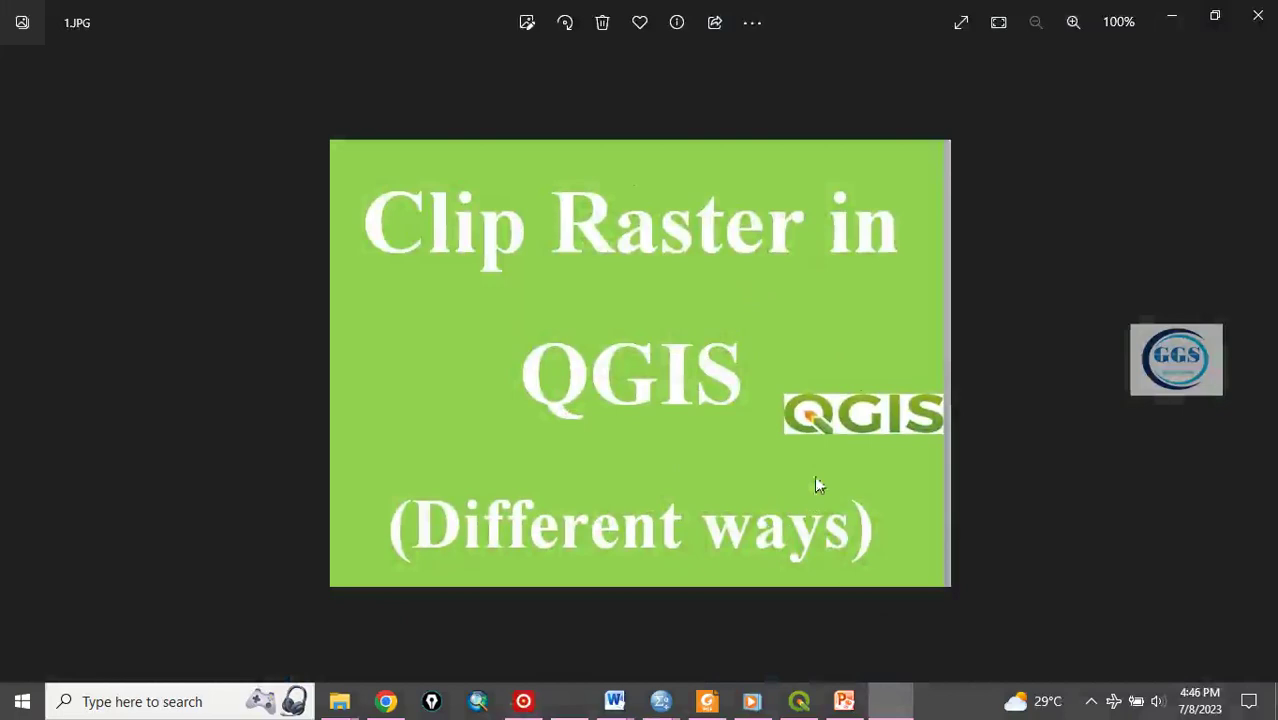
mouse_move(755, 356)
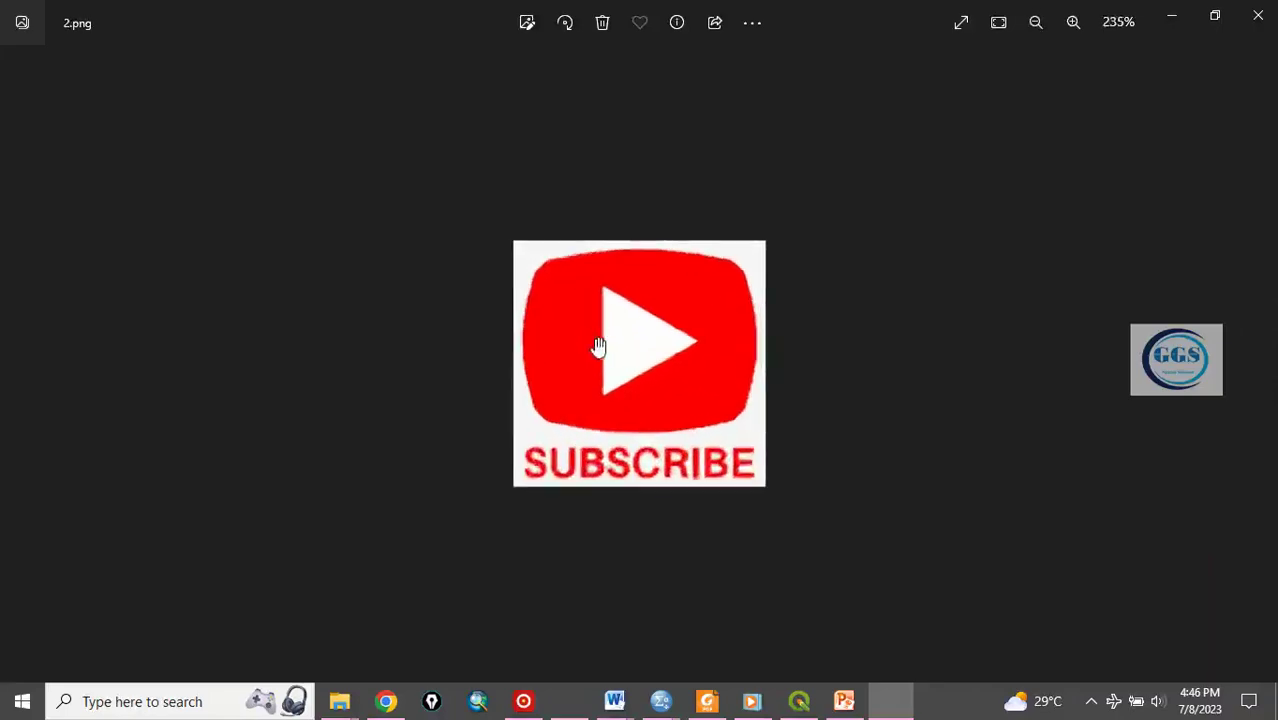
- Return to the QGIS project and toggle the Ajaokuta mask layer's visibility
click(1073, 22)
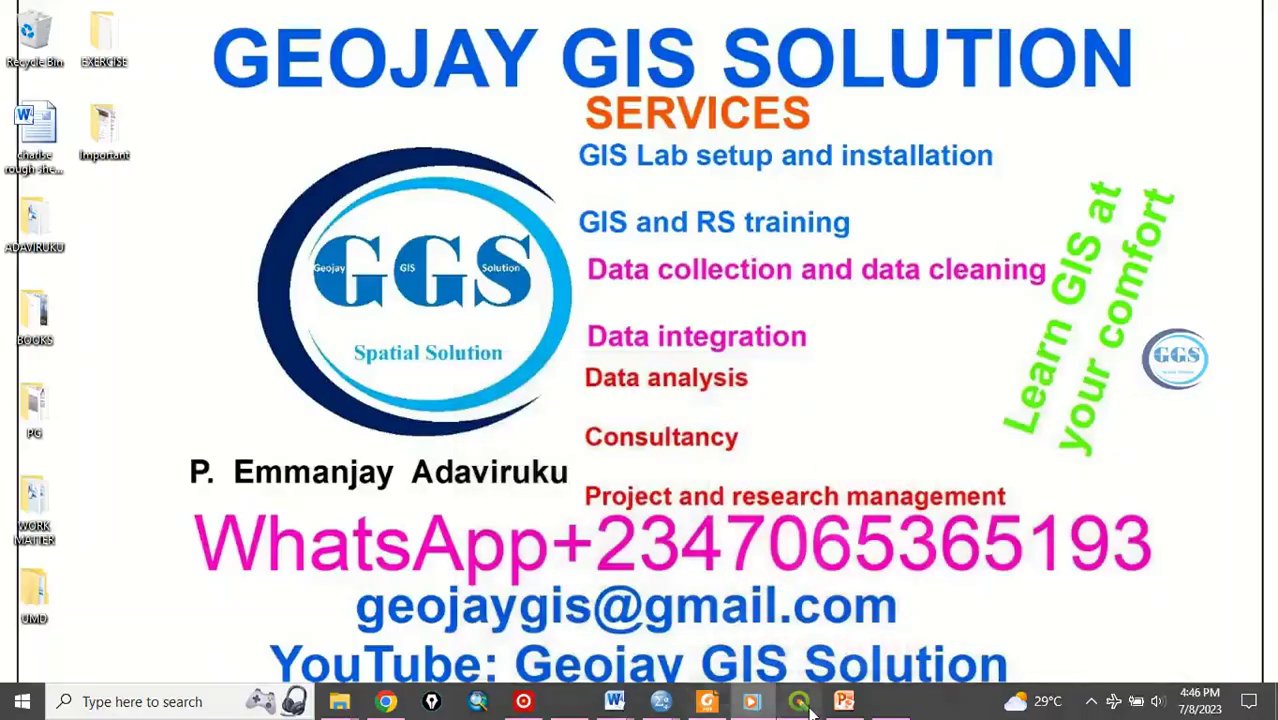
click(798, 701)
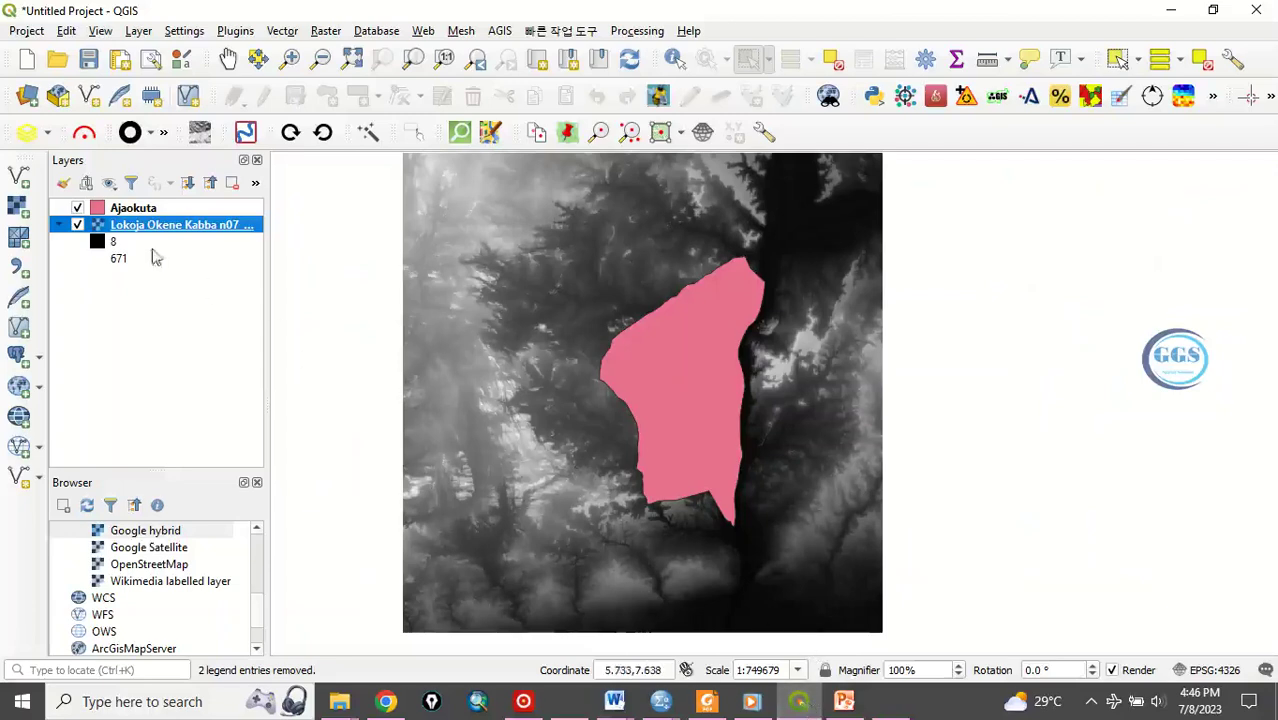
click(77, 207)
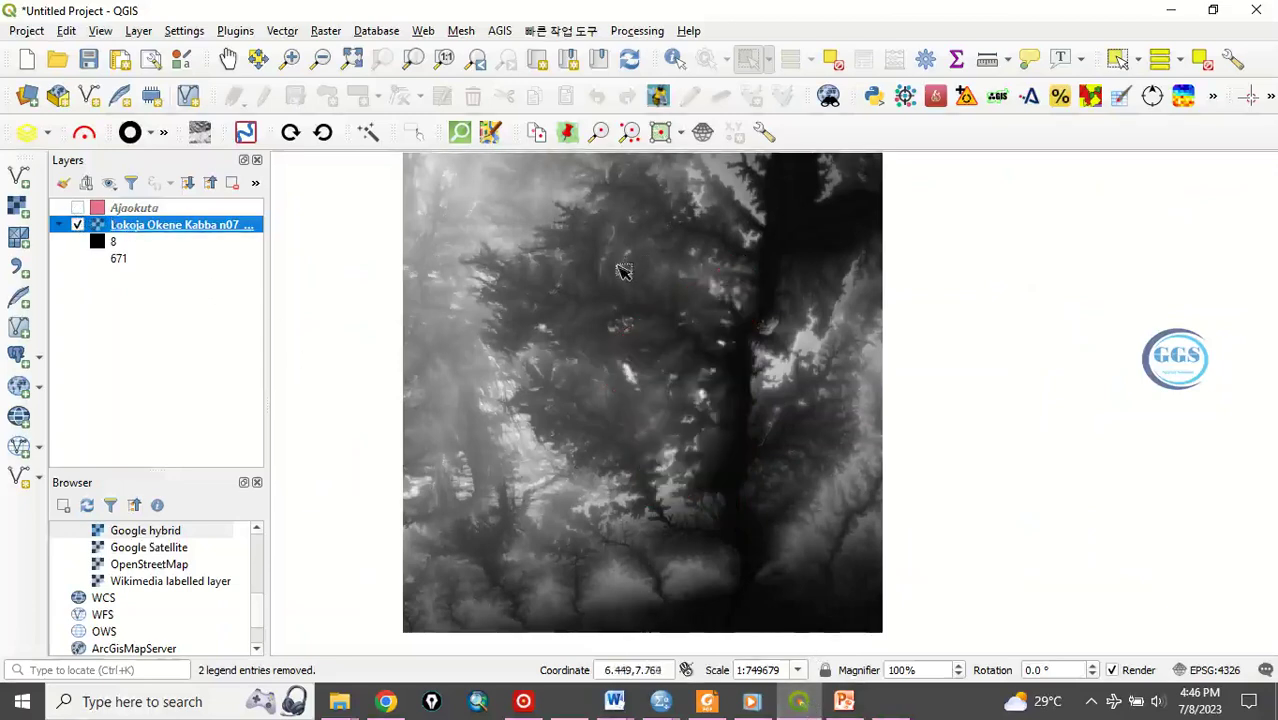
mouse_move(631, 339)
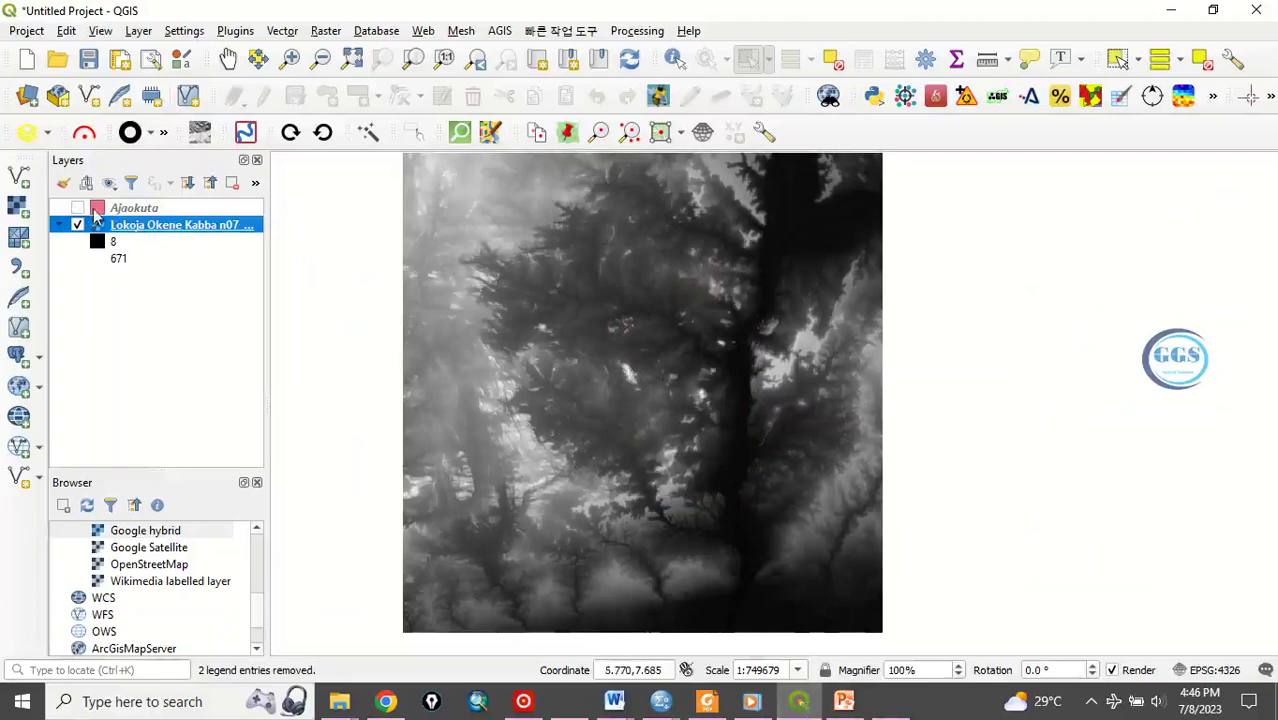
mouse_move(782, 352)
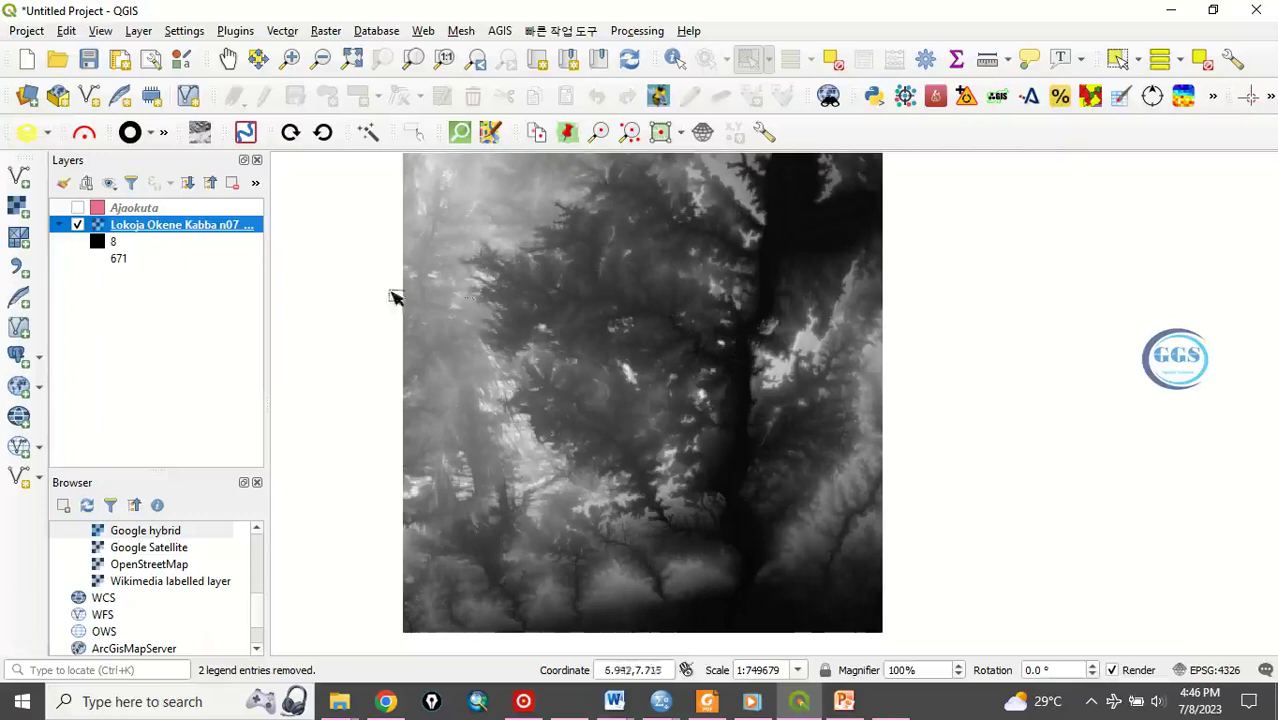
click(77, 207)
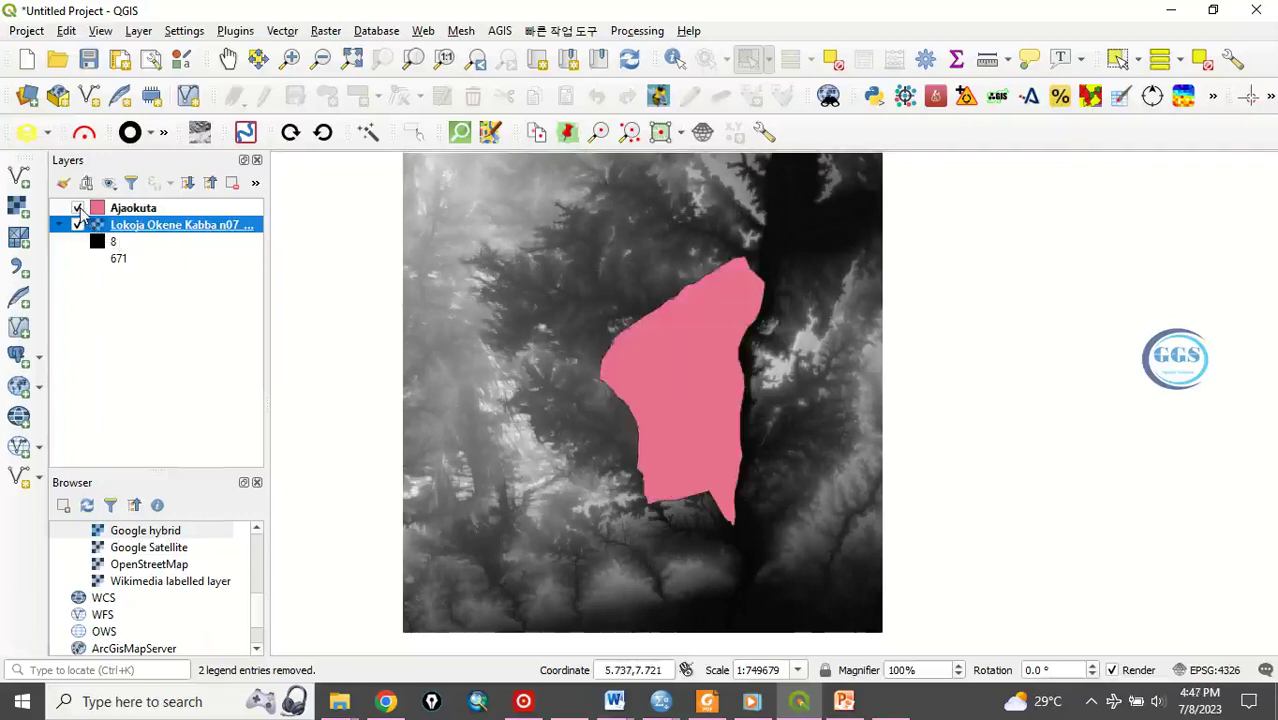
click(77, 207)
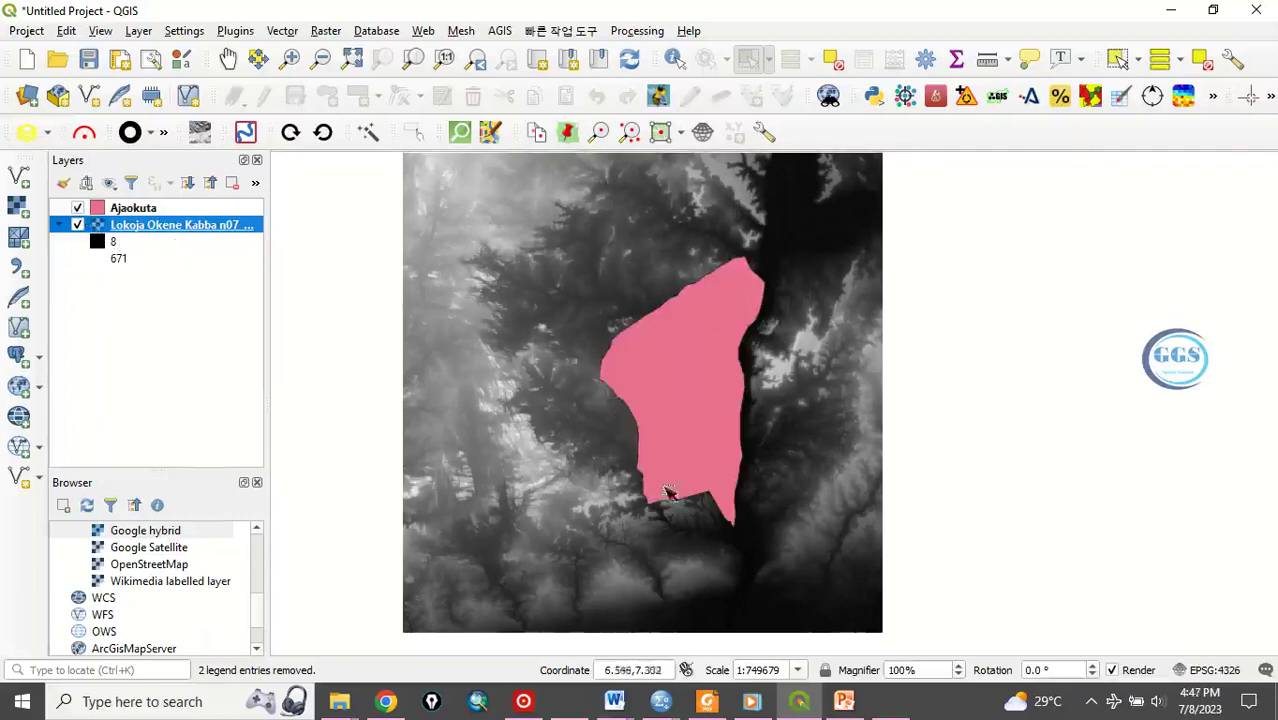
mouse_move(618, 338)
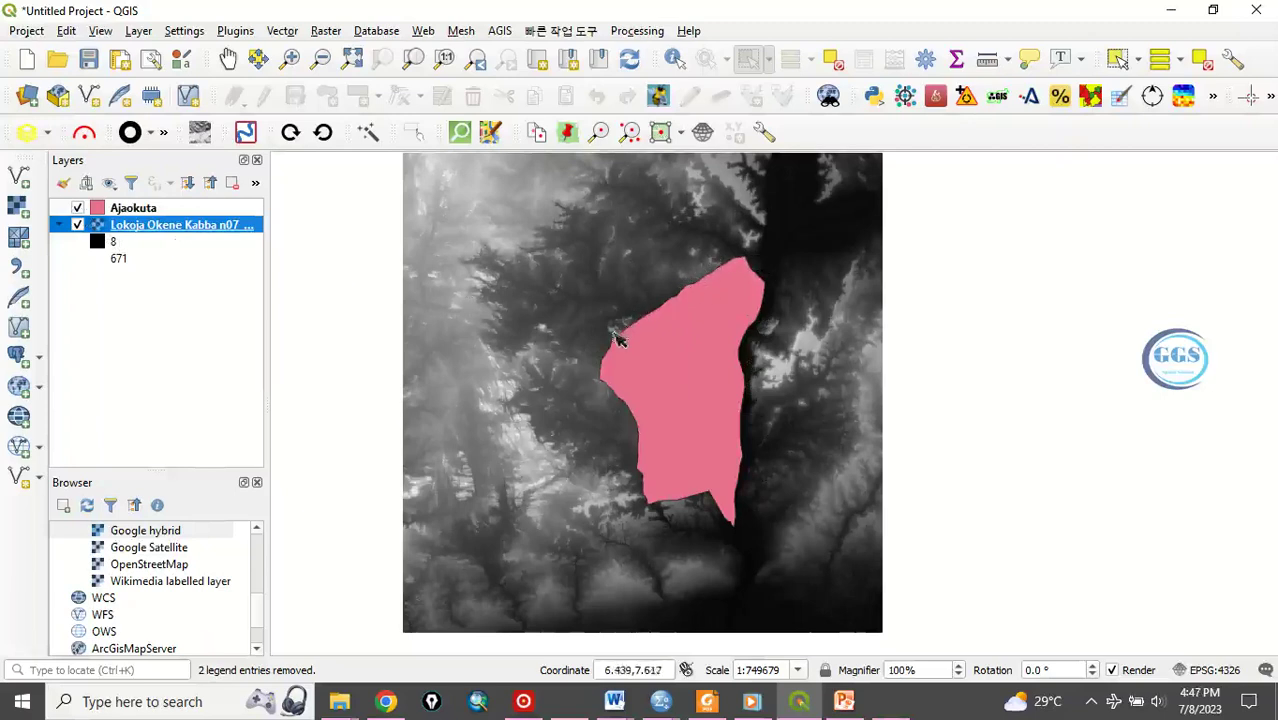
mouse_move(415, 240)
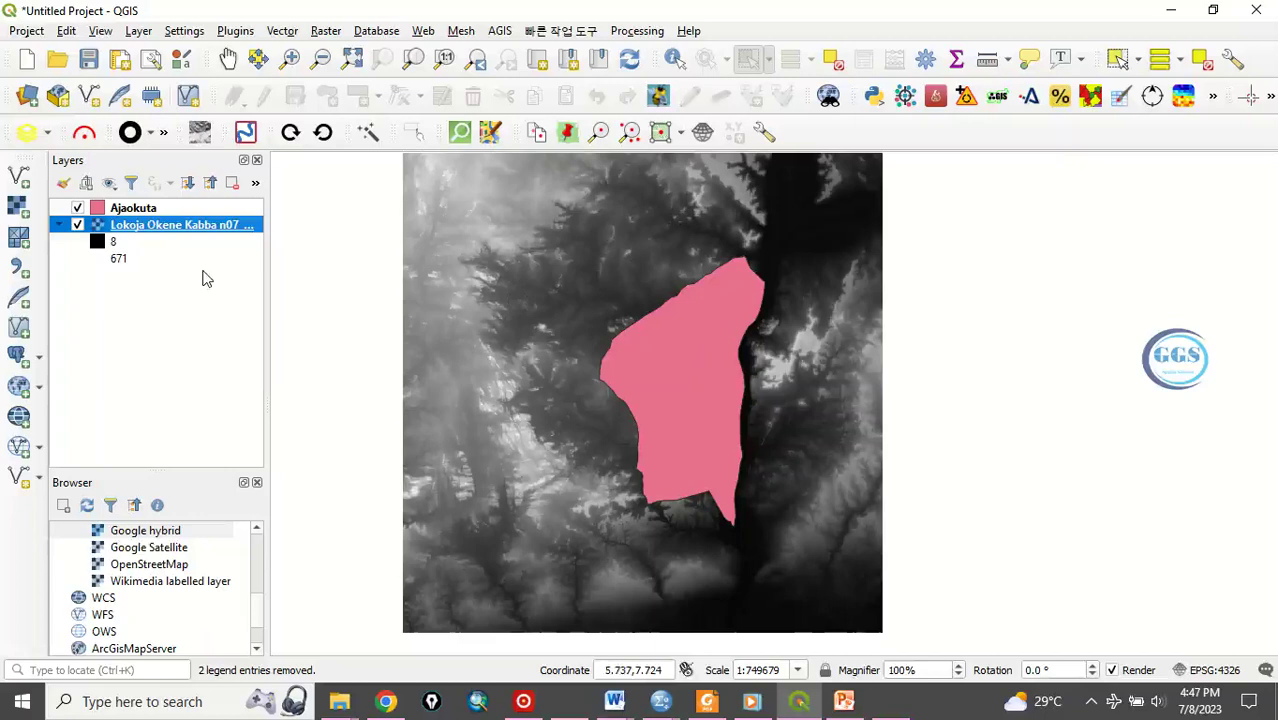
mouse_move(210, 258)
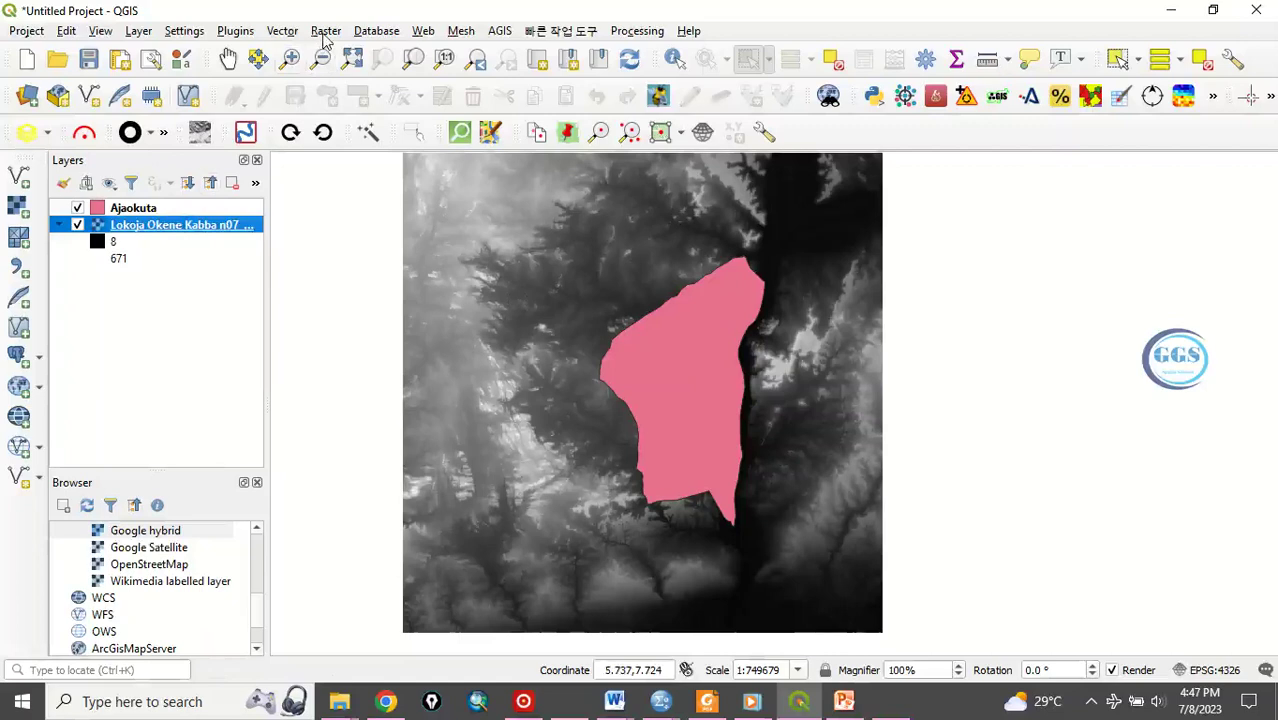
- Set up Clip Raster by Mask Layer: DEM input, Ajaokuta mask, matched extent
click(326, 30)
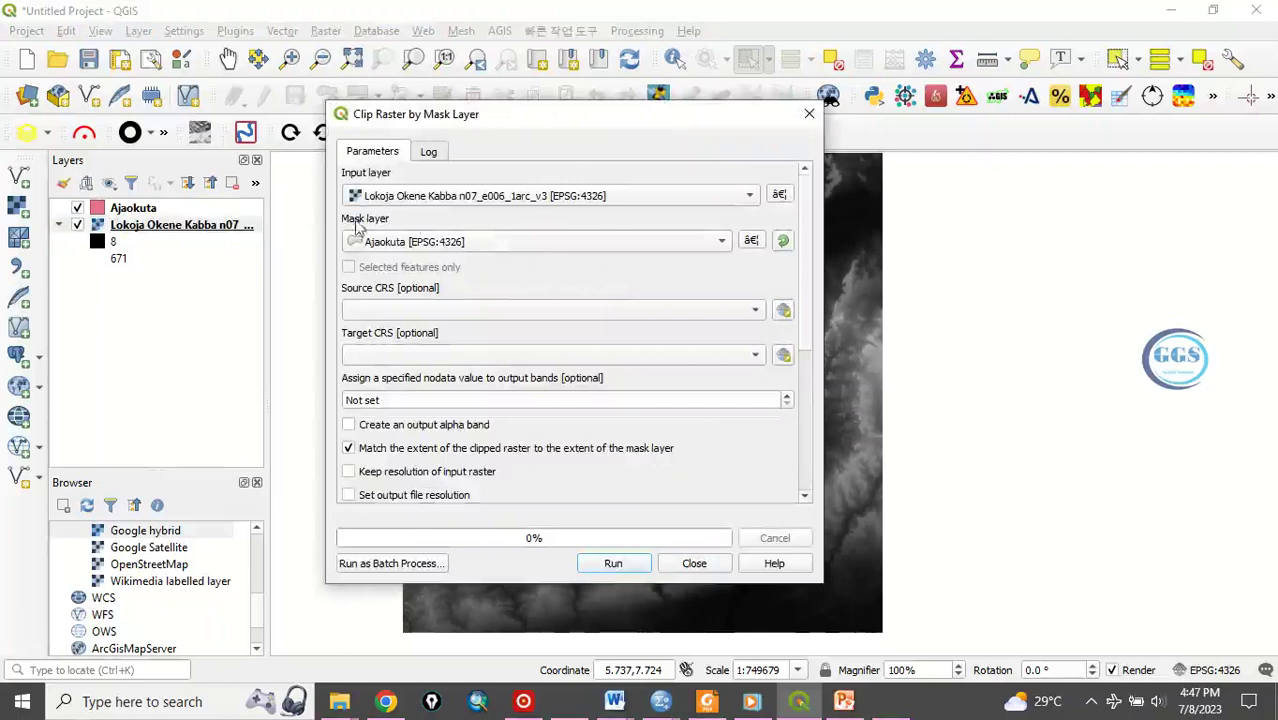
mouse_move(160, 217)
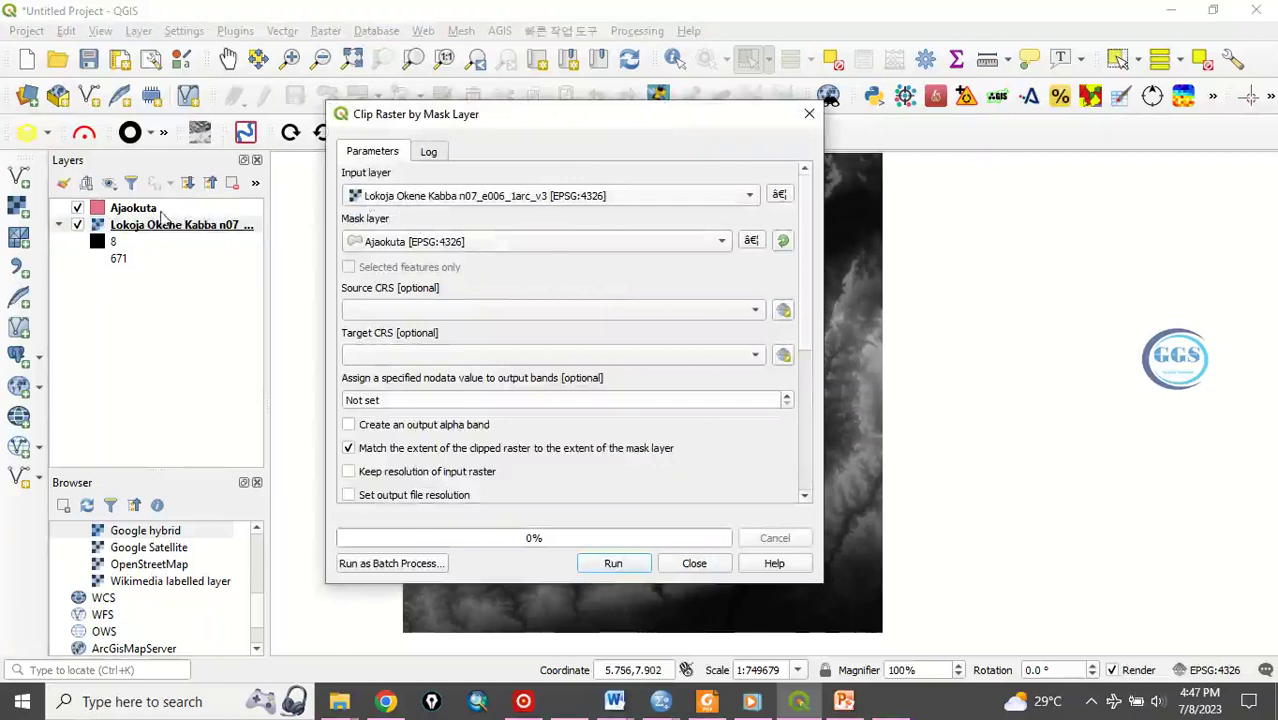
mouse_move(190, 232)
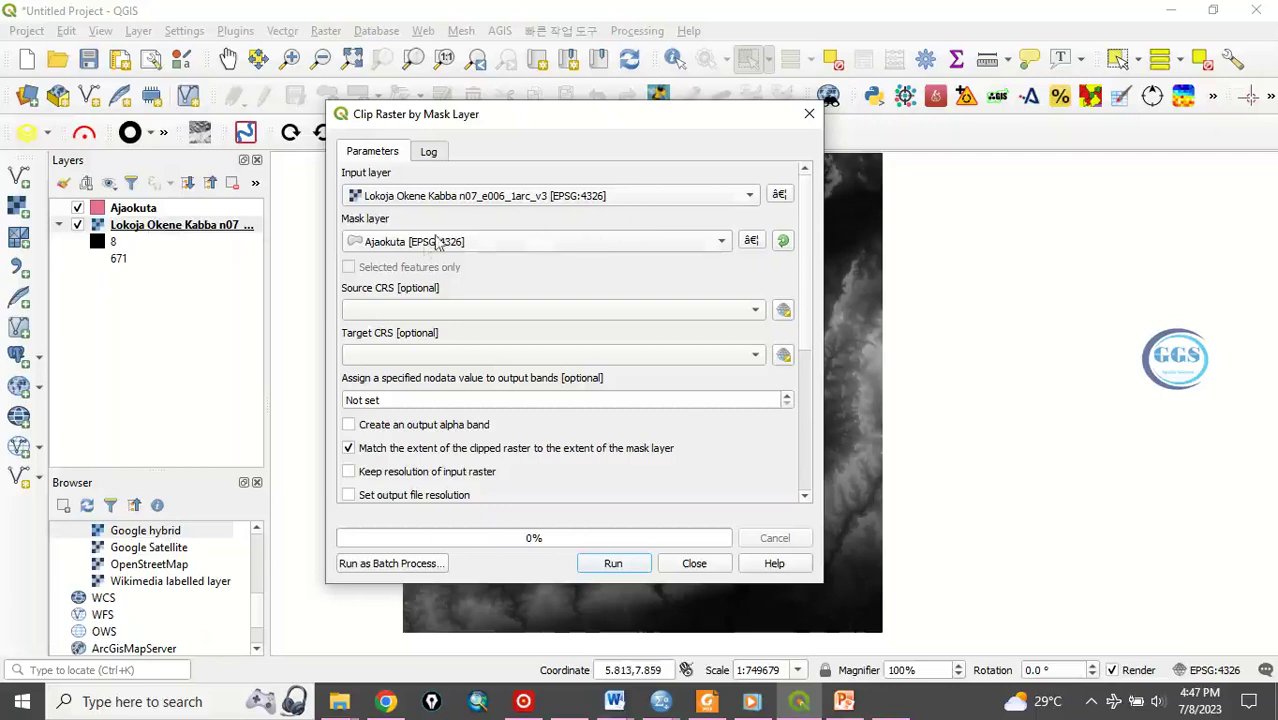
mouse_move(408, 232)
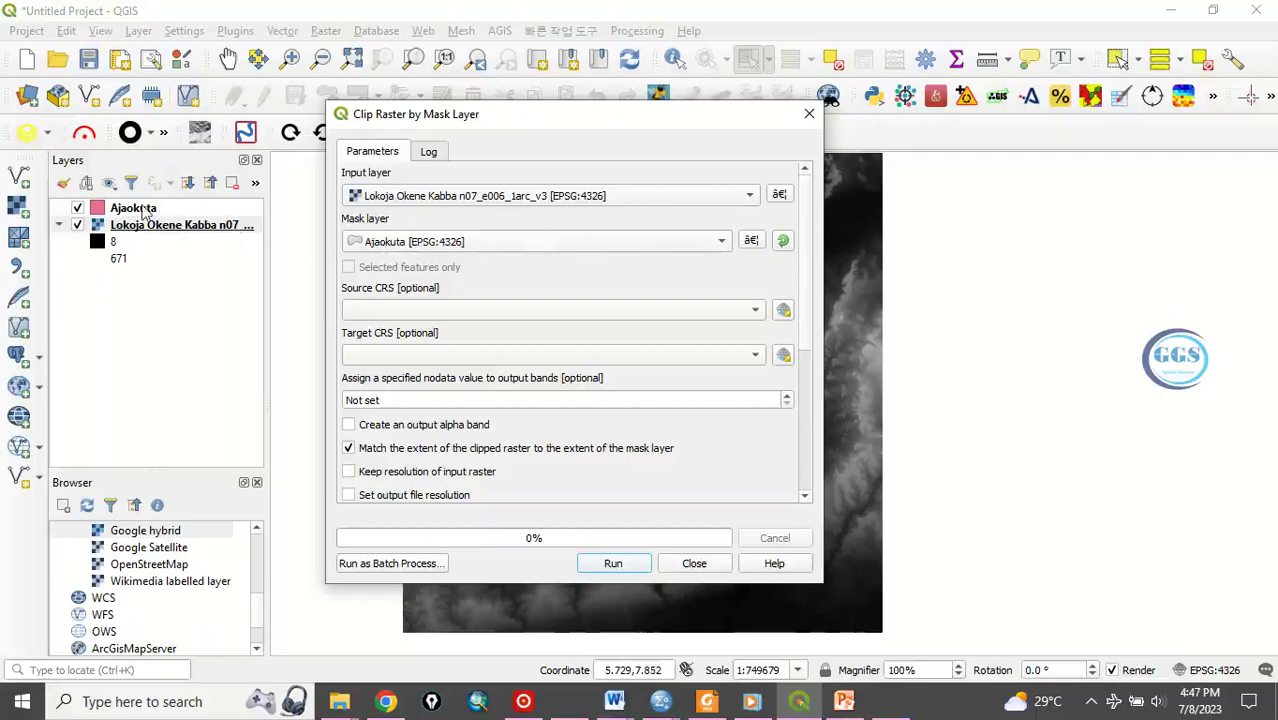
mouse_move(655, 322)
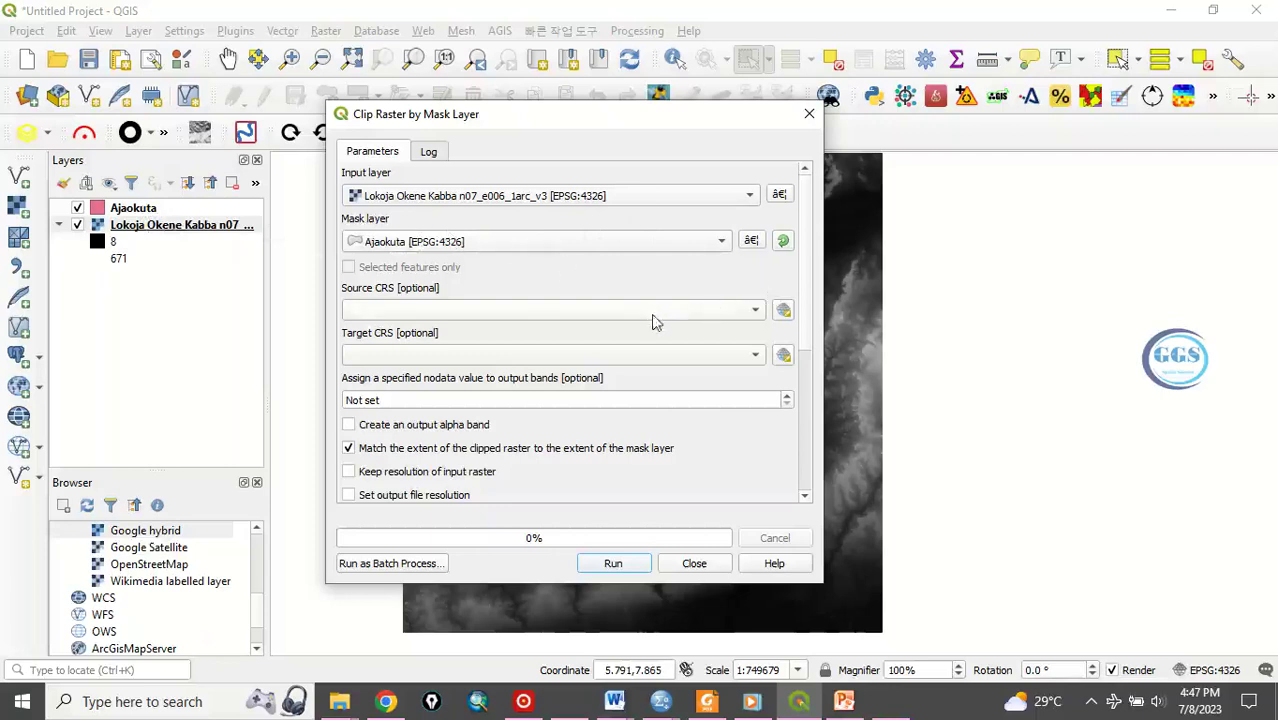
mouse_move(410, 315)
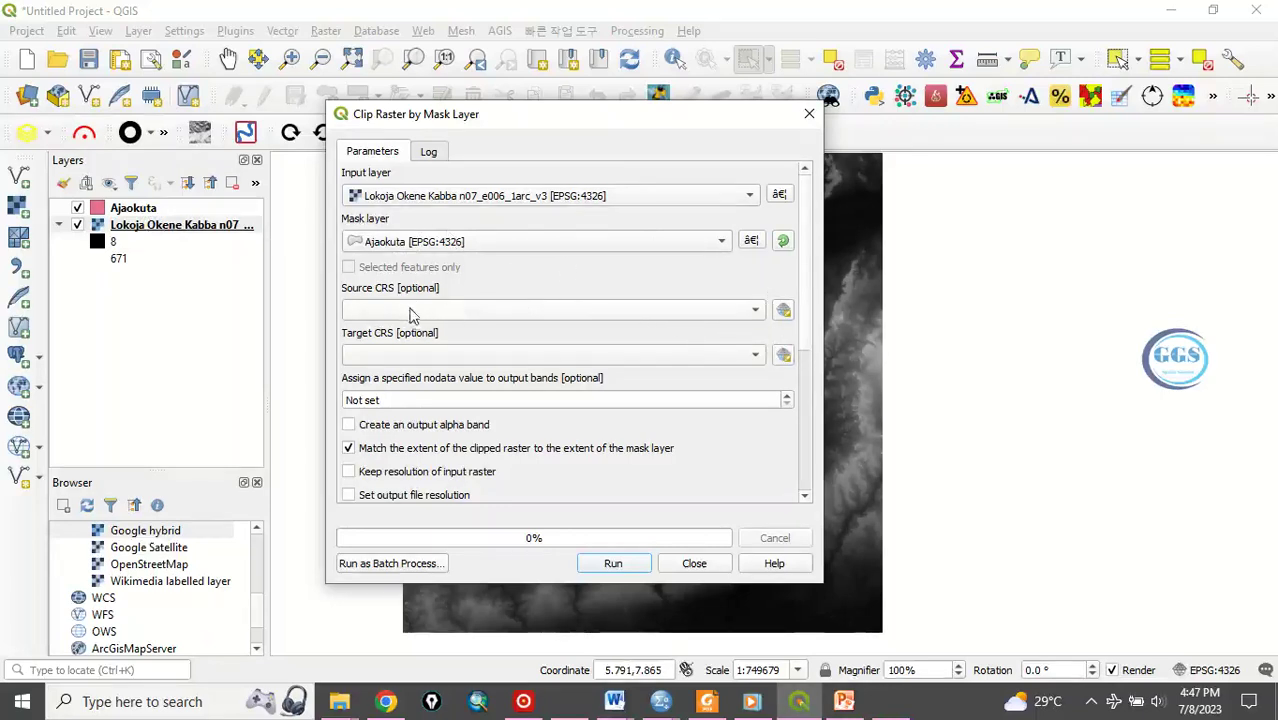
mouse_move(610, 365)
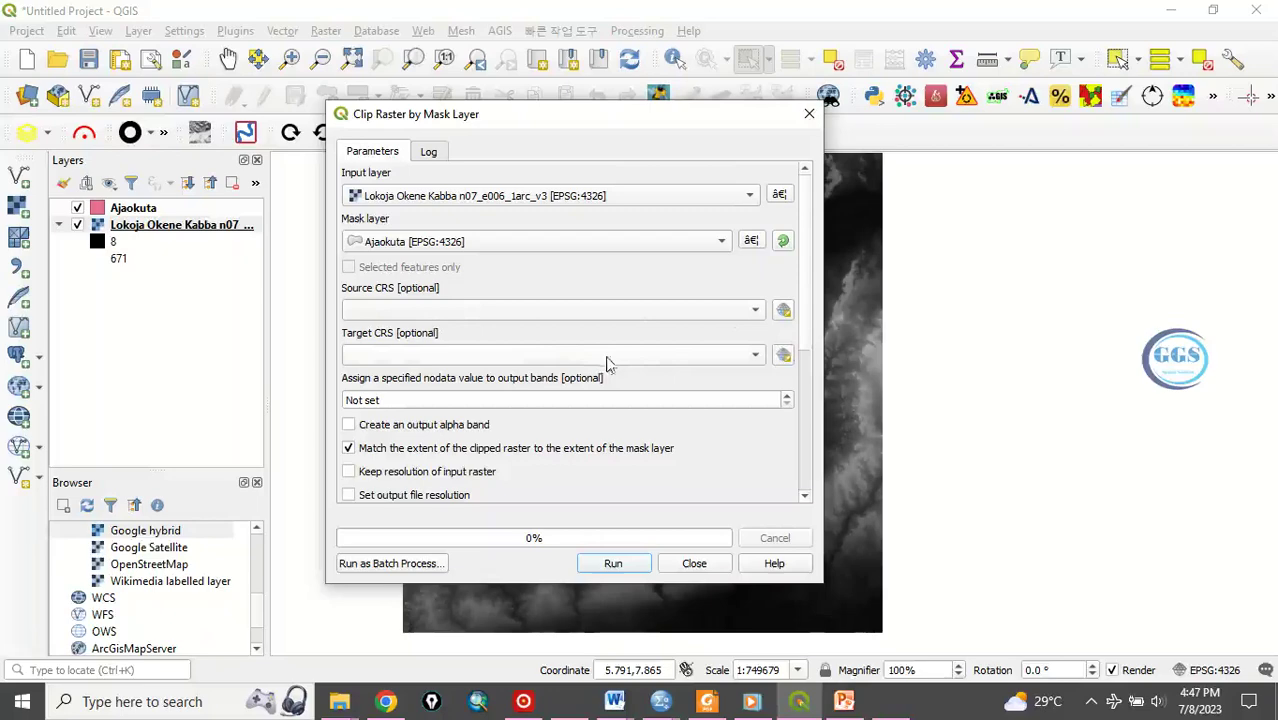
mouse_move(770, 395)
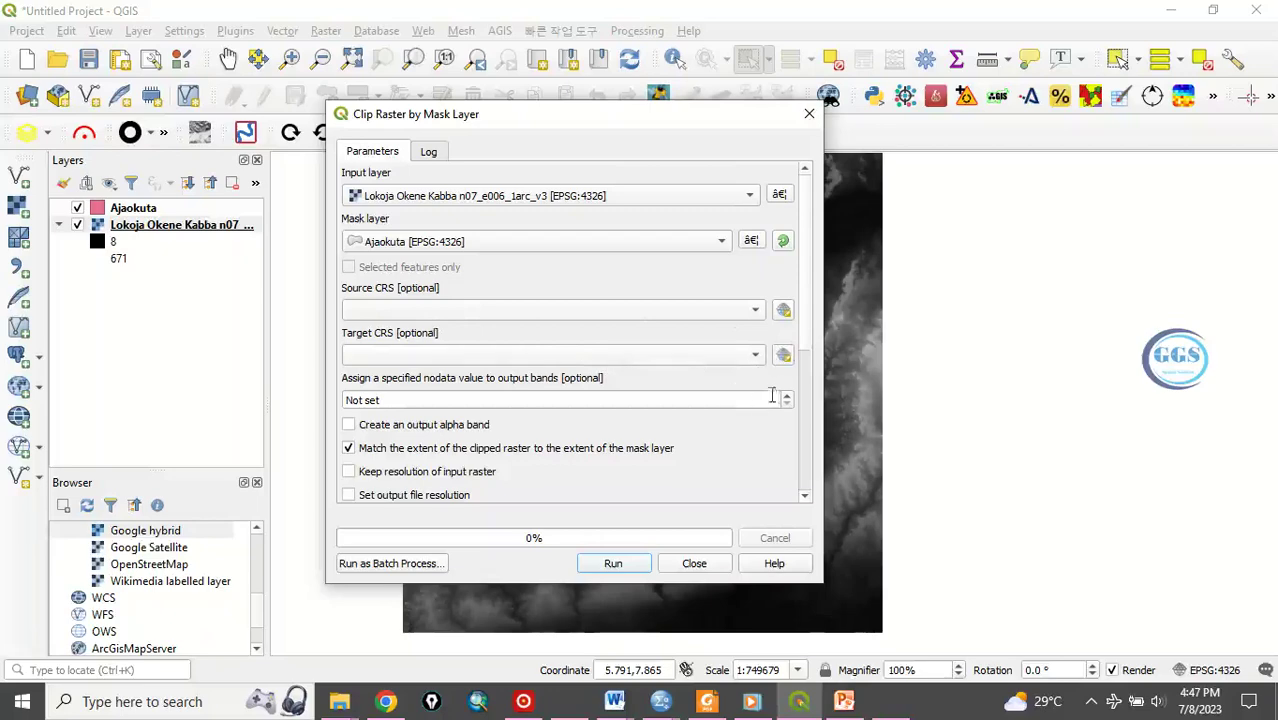
scroll(down, 3)
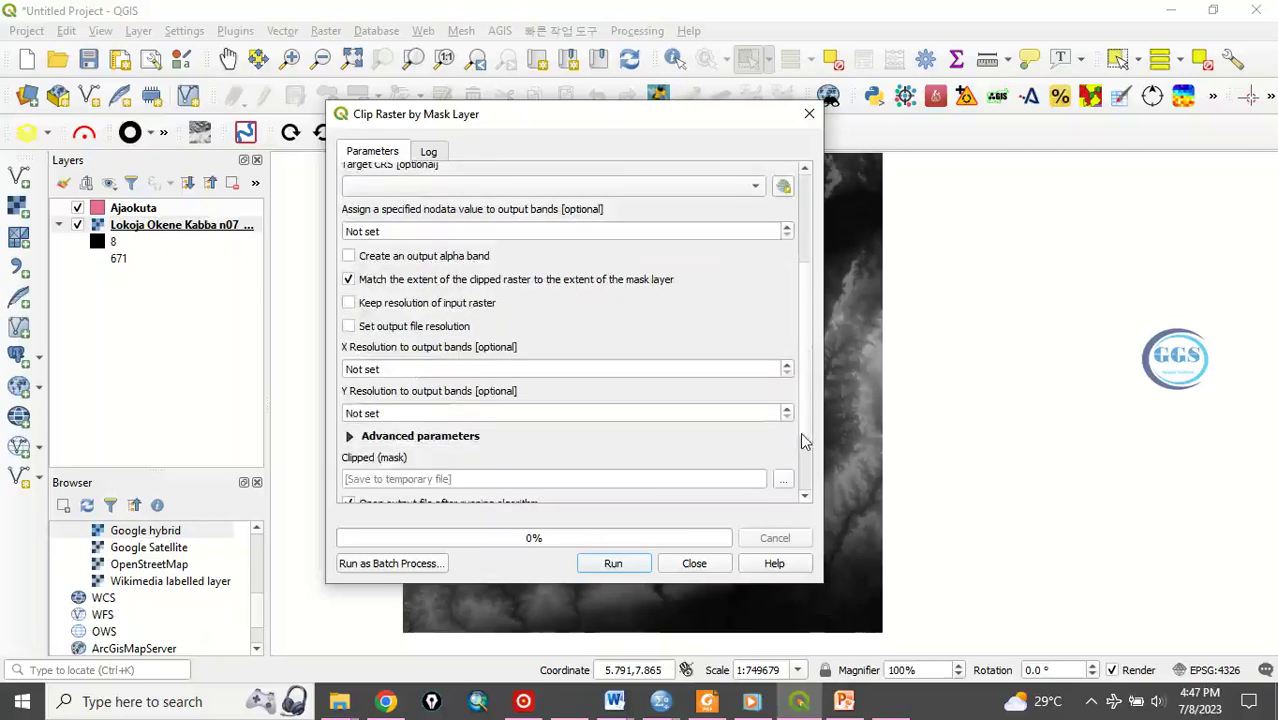
scroll(down, 3)
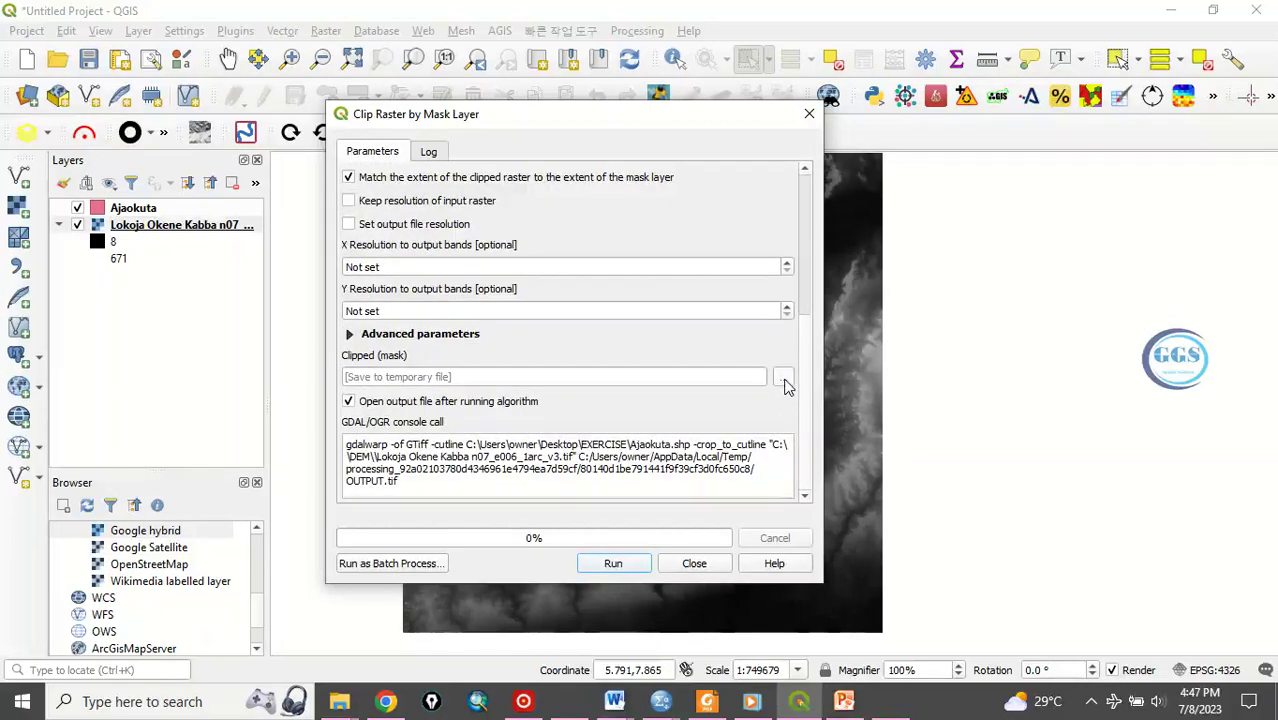
click(785, 377)
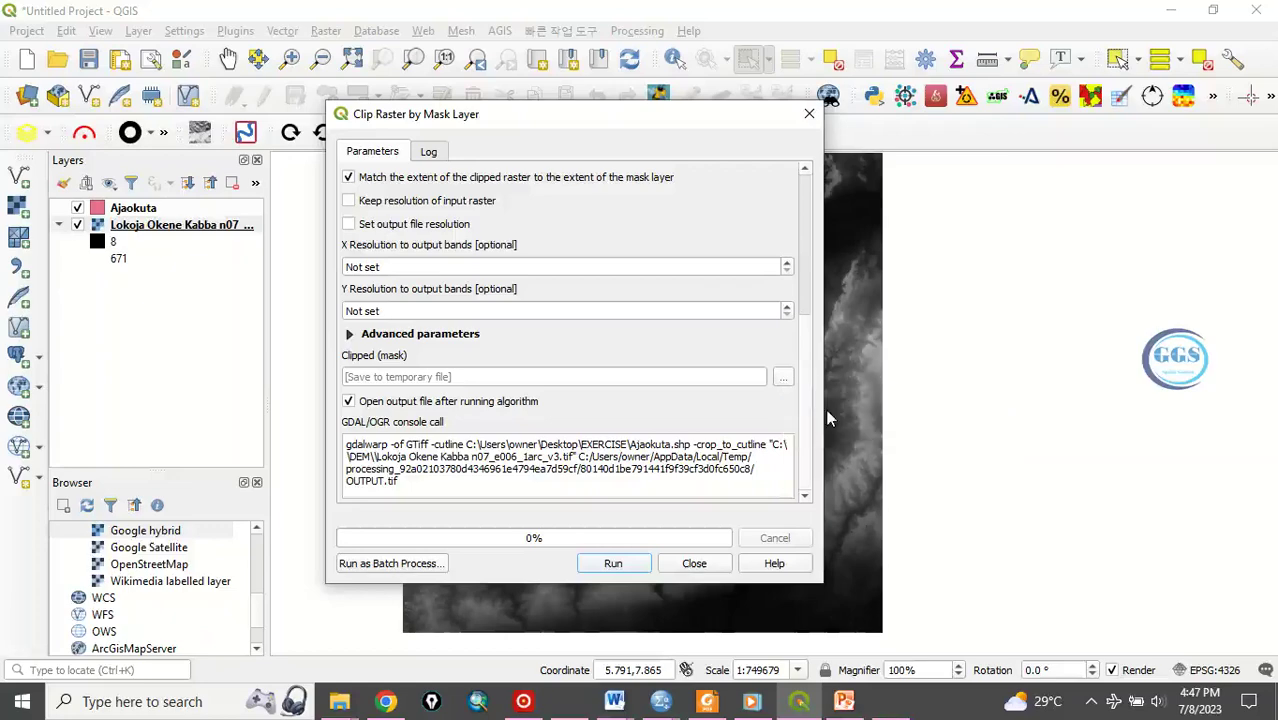
- Set the masked clip output file to Ajaokuta1.tif in Desktop/EXERCISE
click(783, 377)
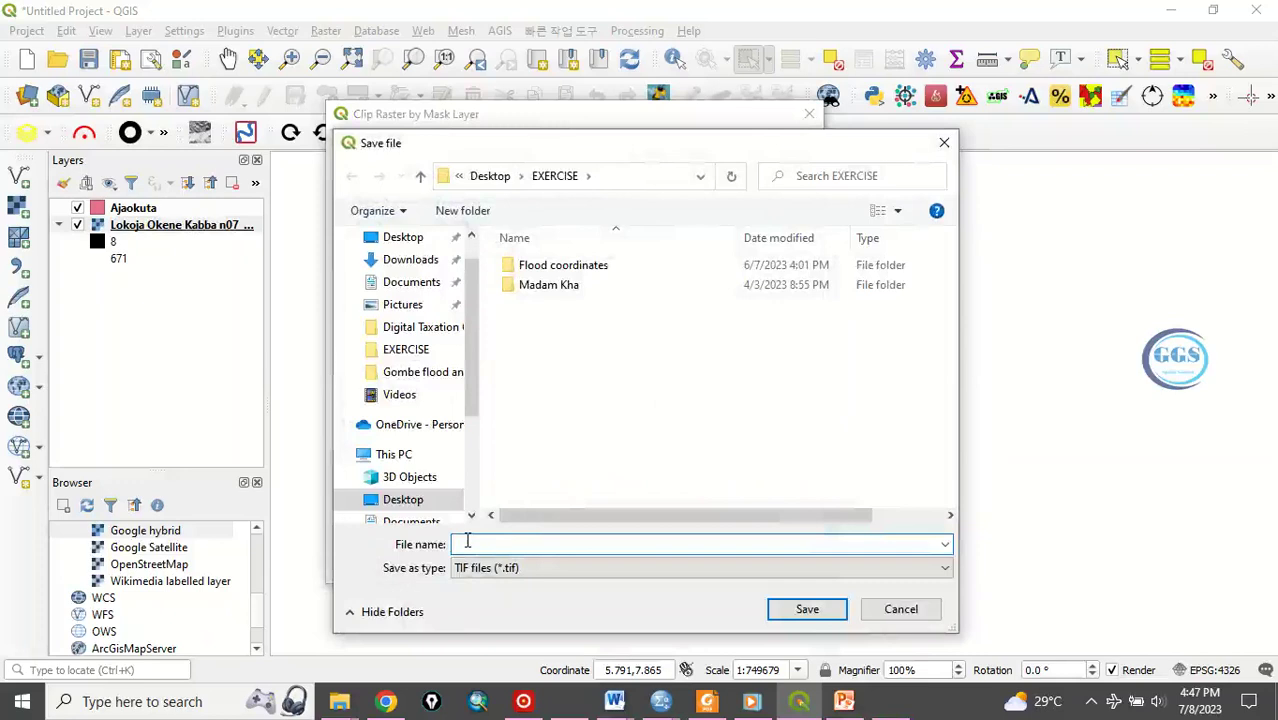
text(A)
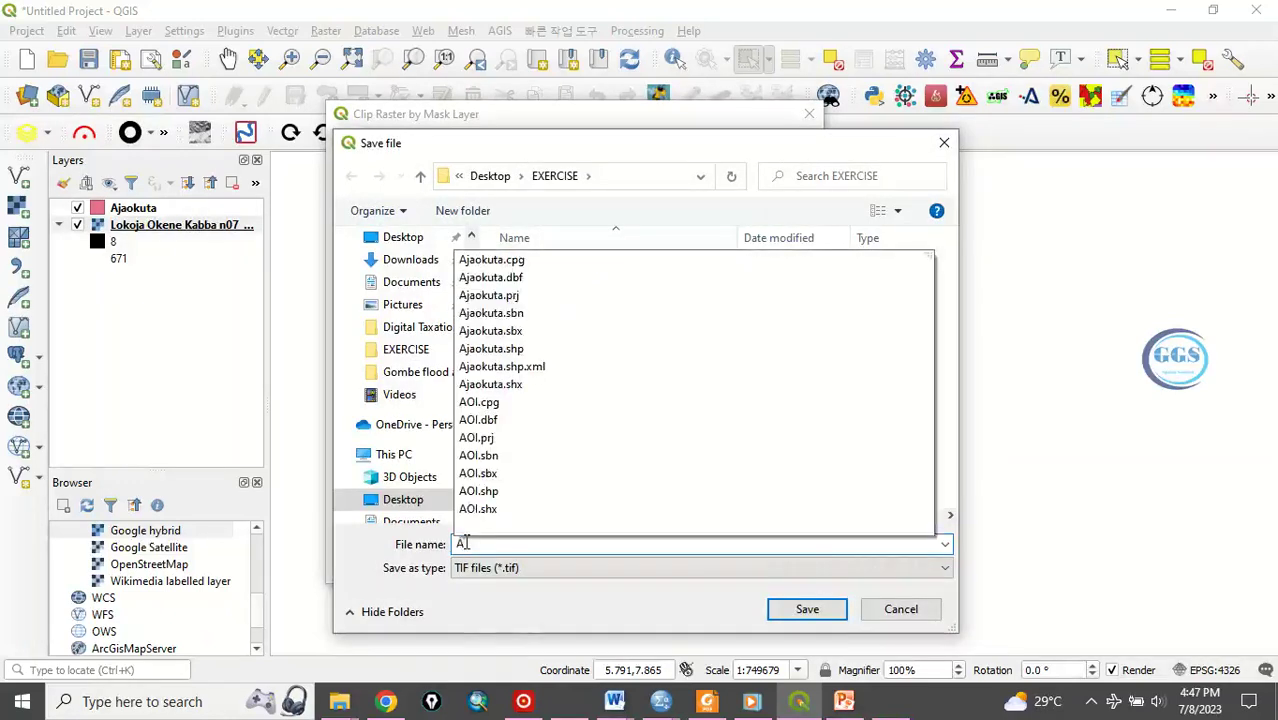
text(Ajaokuta1)
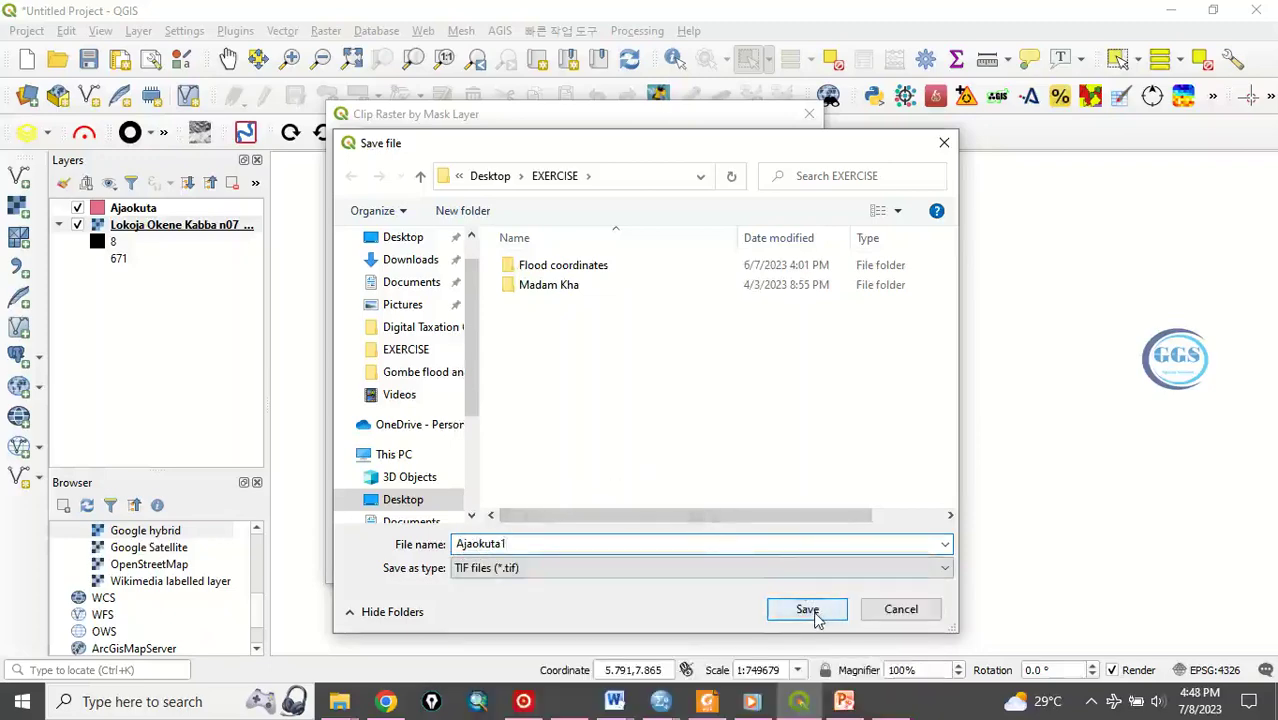
click(807, 609)
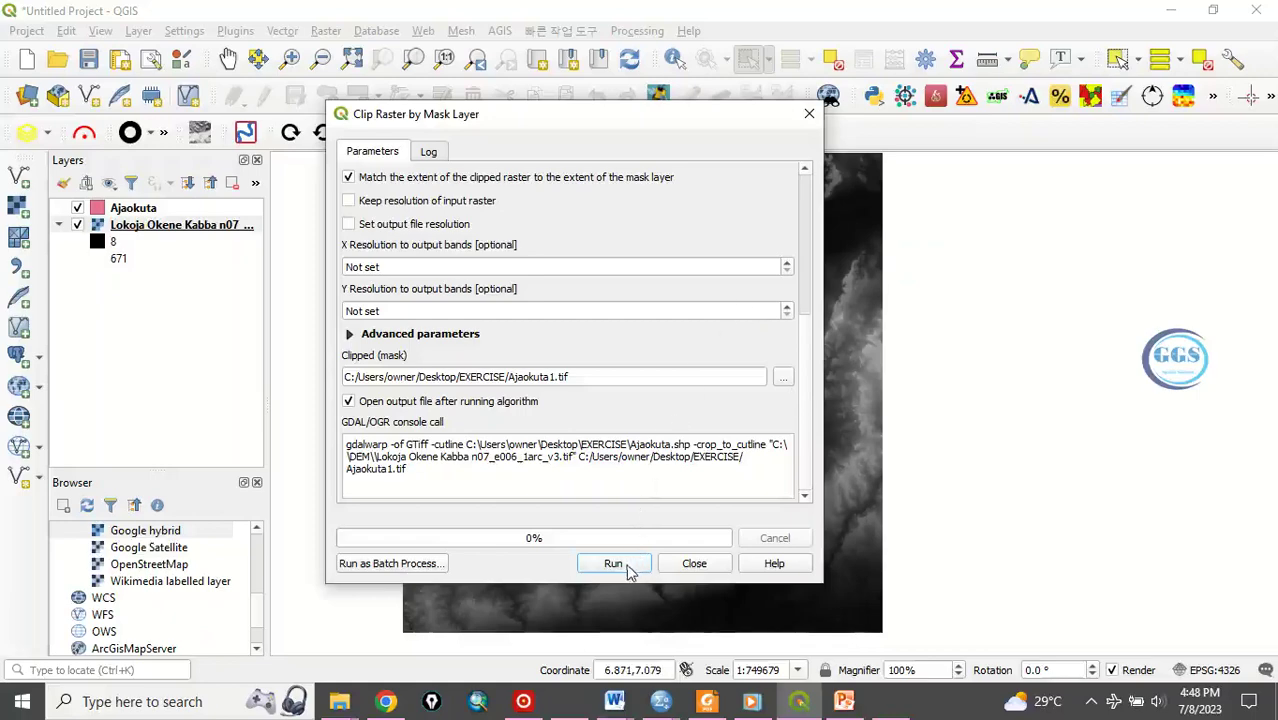
- Run the mask clip, close the dialog, and hide the original Lokoja Okene Kabba DEM
click(613, 563)
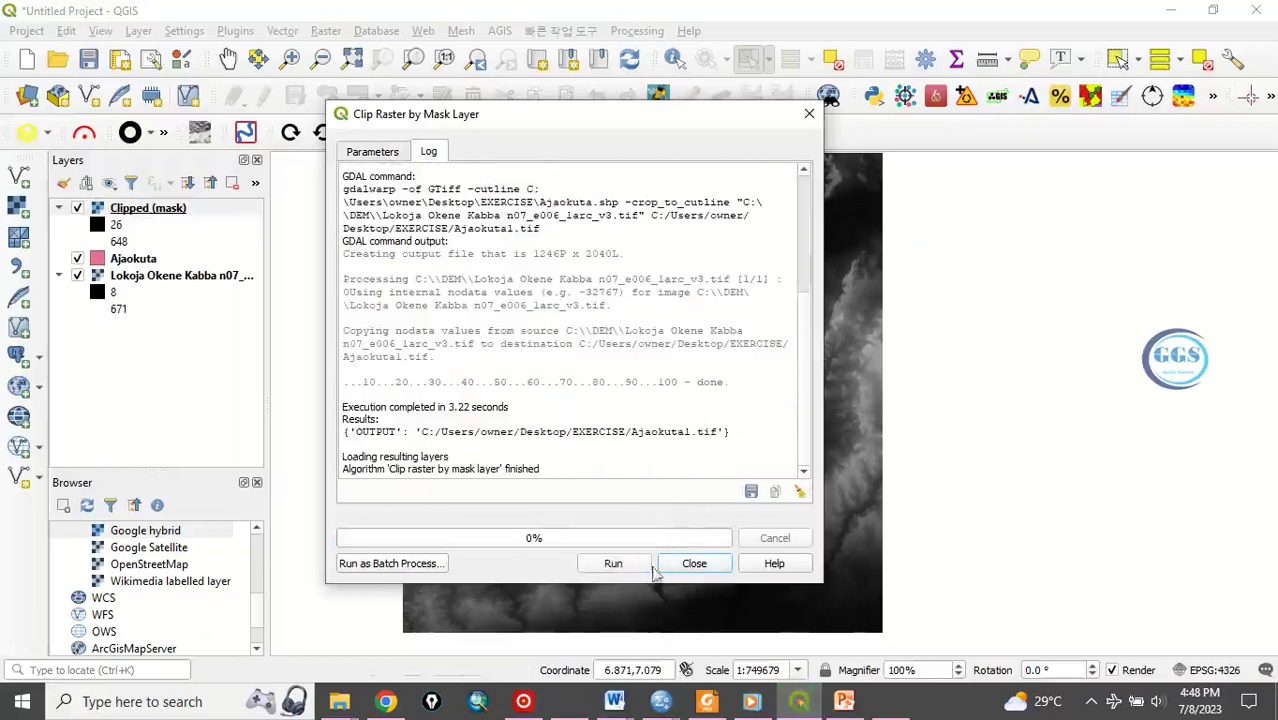
click(694, 563)
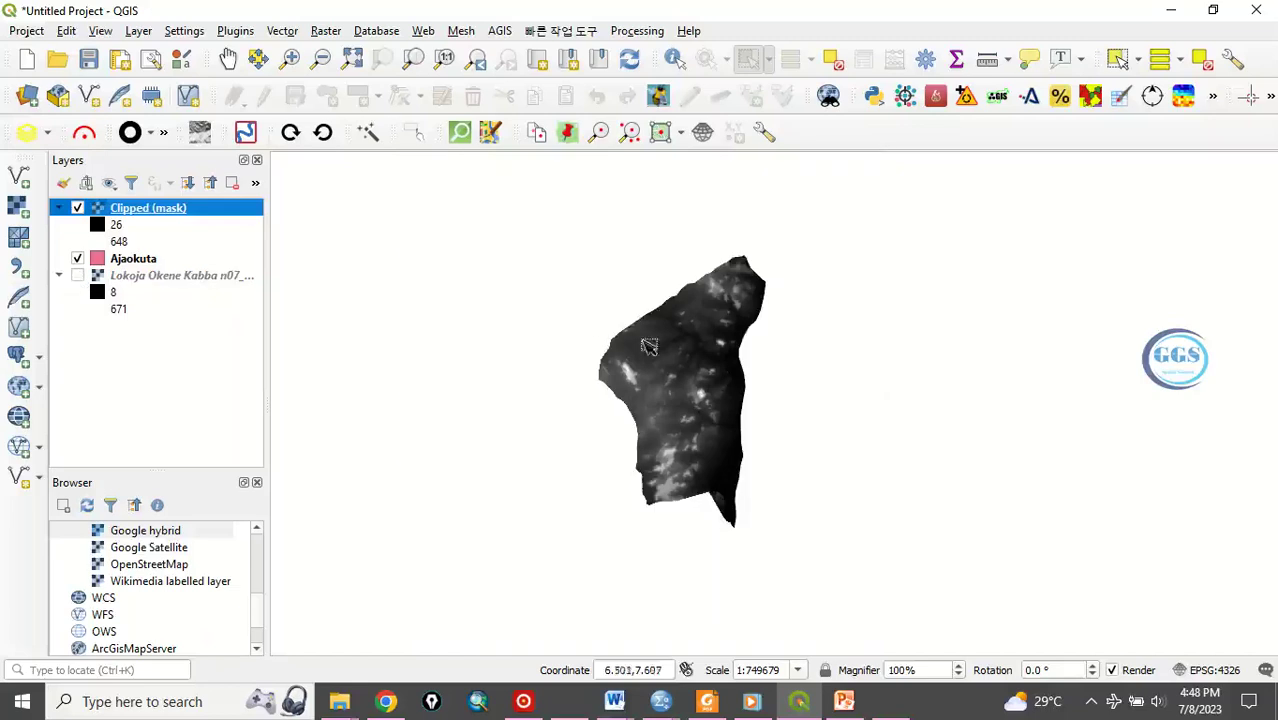
mouse_move(650, 390)
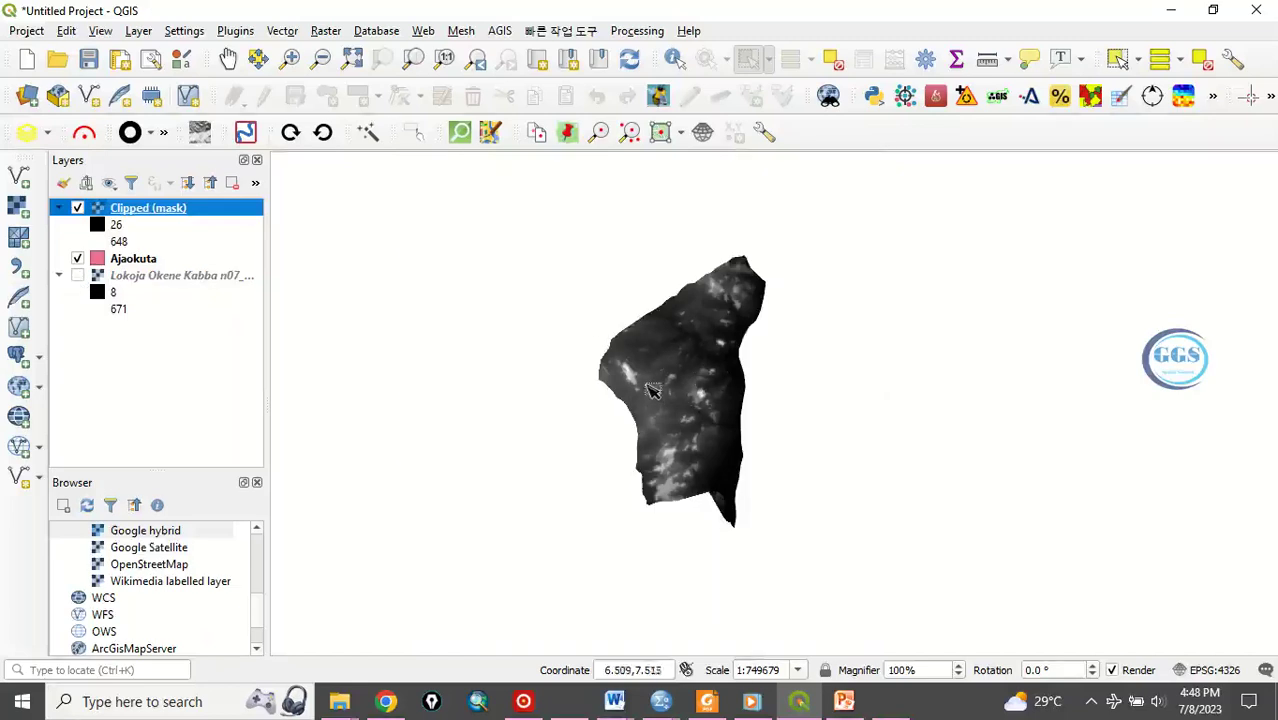
click(77, 275)
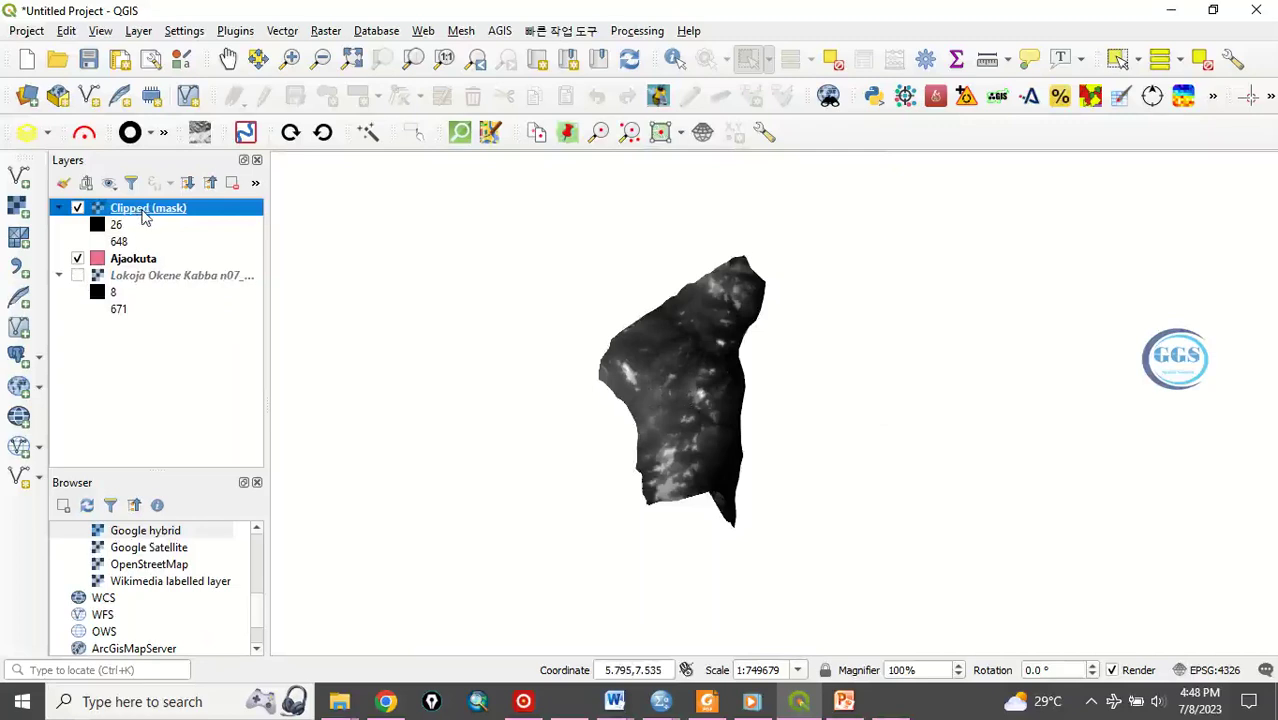
- Rename the Clipped (mask) layer to Ajaokuta and select the Ajaokuta boundary layer
right_click(148, 208)
text(Aja)
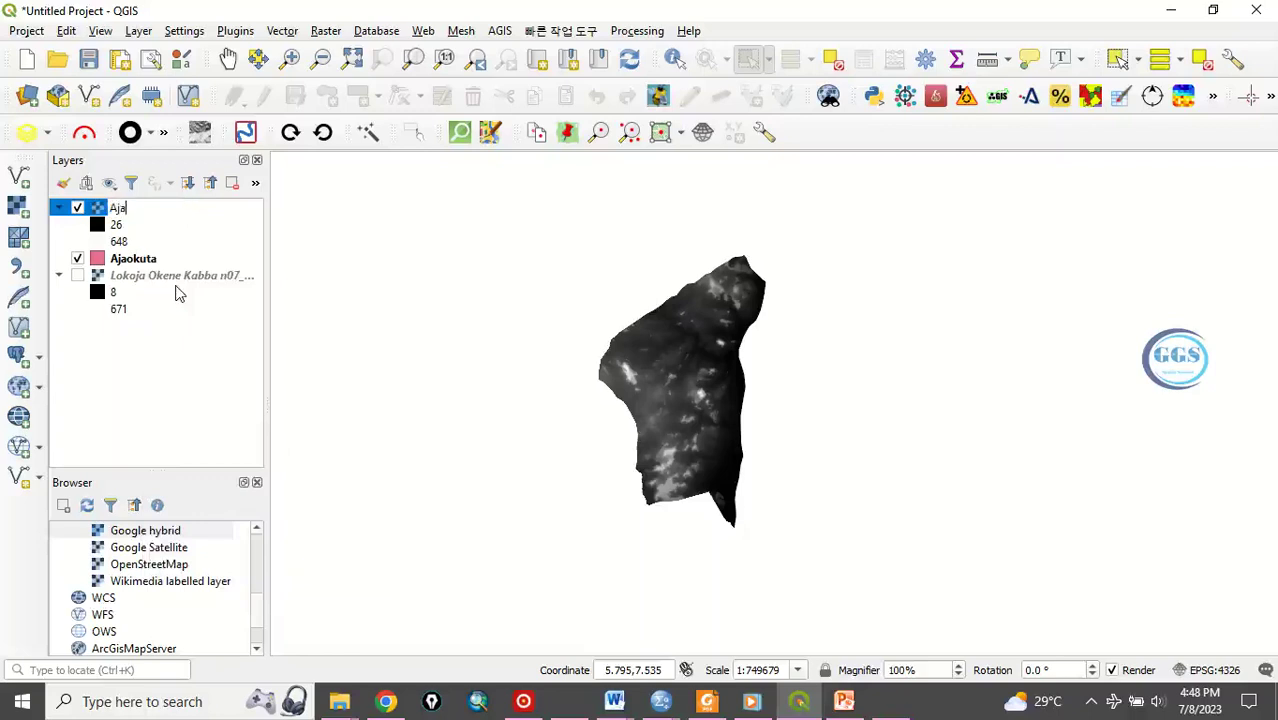
text(okuta)
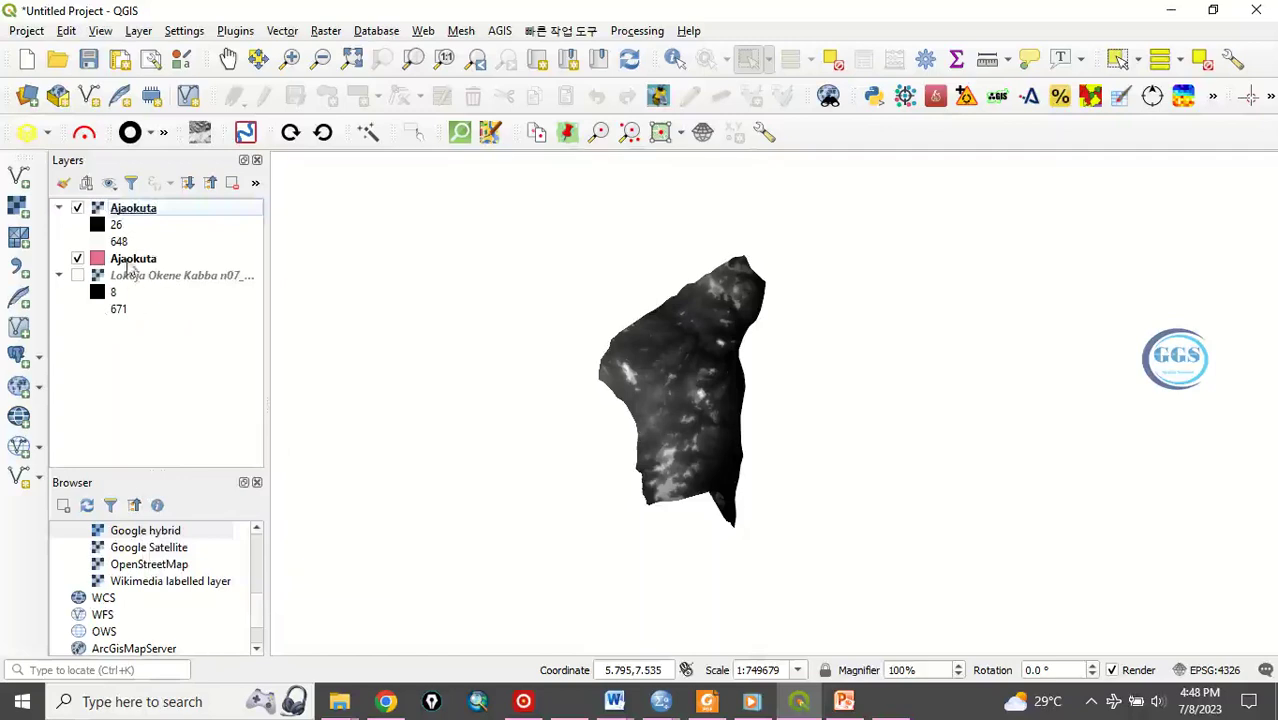
click(133, 258)
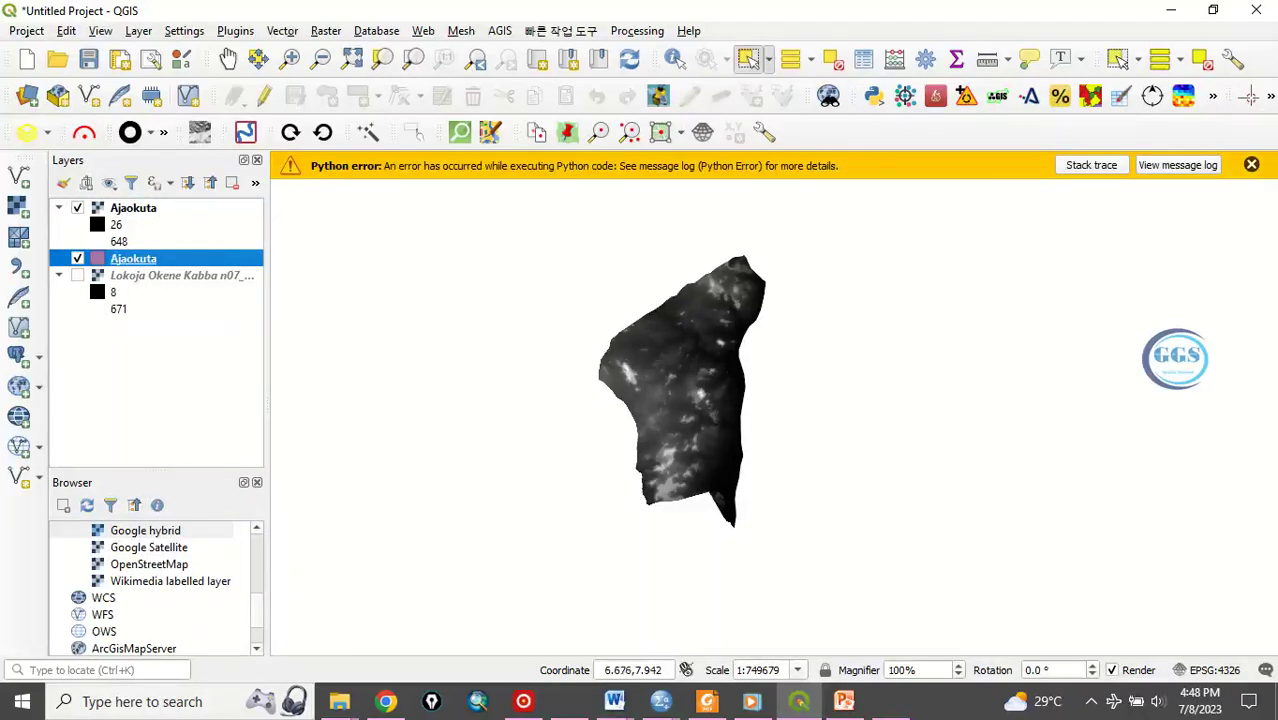
- Dismiss the Python error, hide the clipped Ajaokuta raster, and show the Lokoja DEM
click(1251, 165)
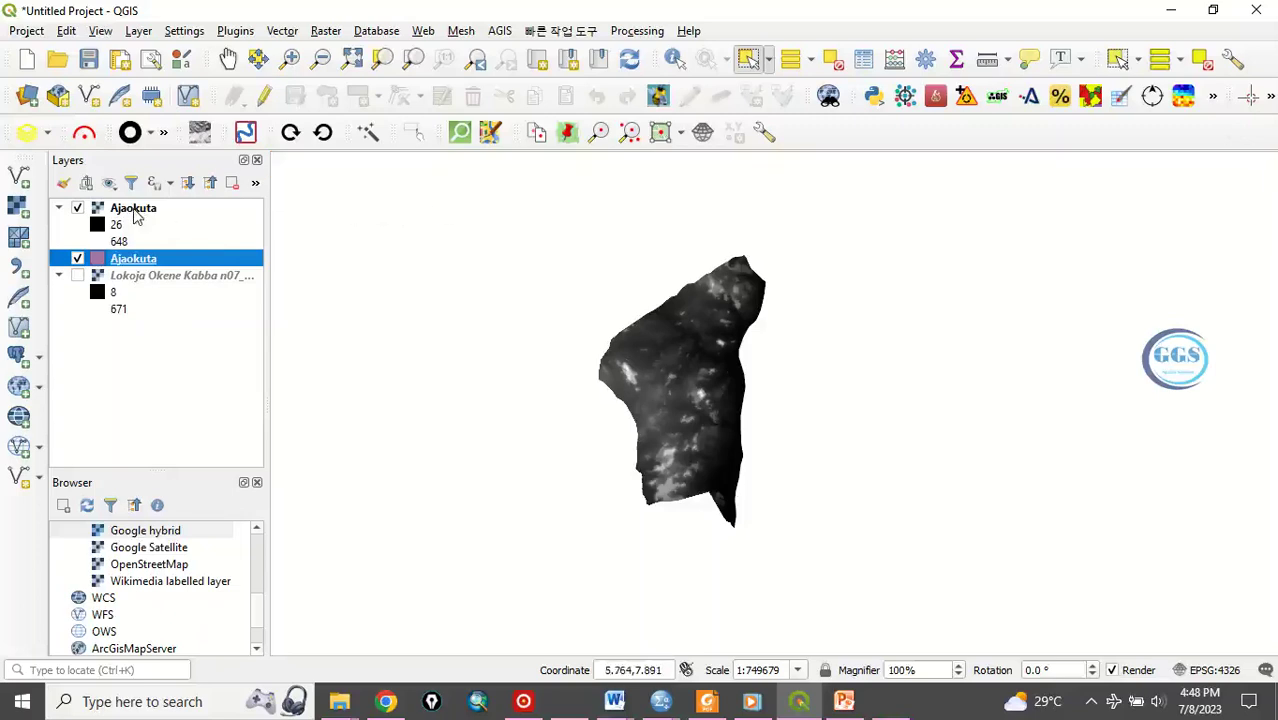
click(133, 208)
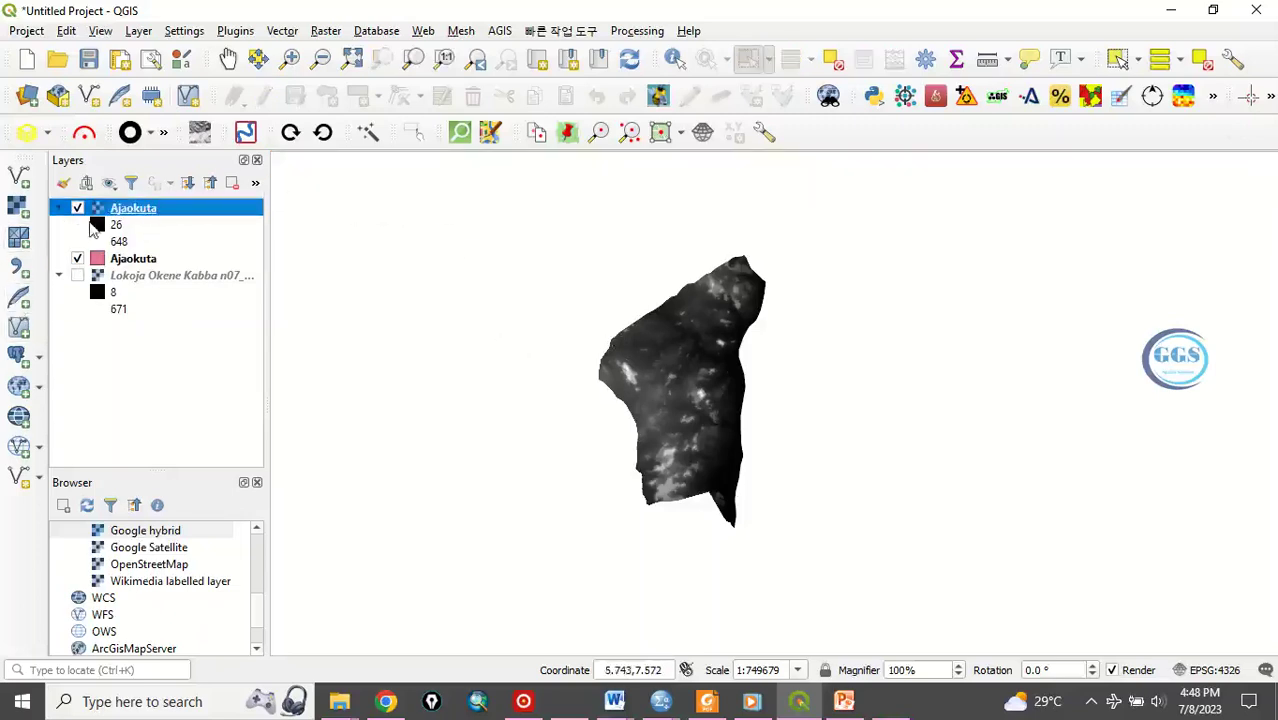
click(77, 208)
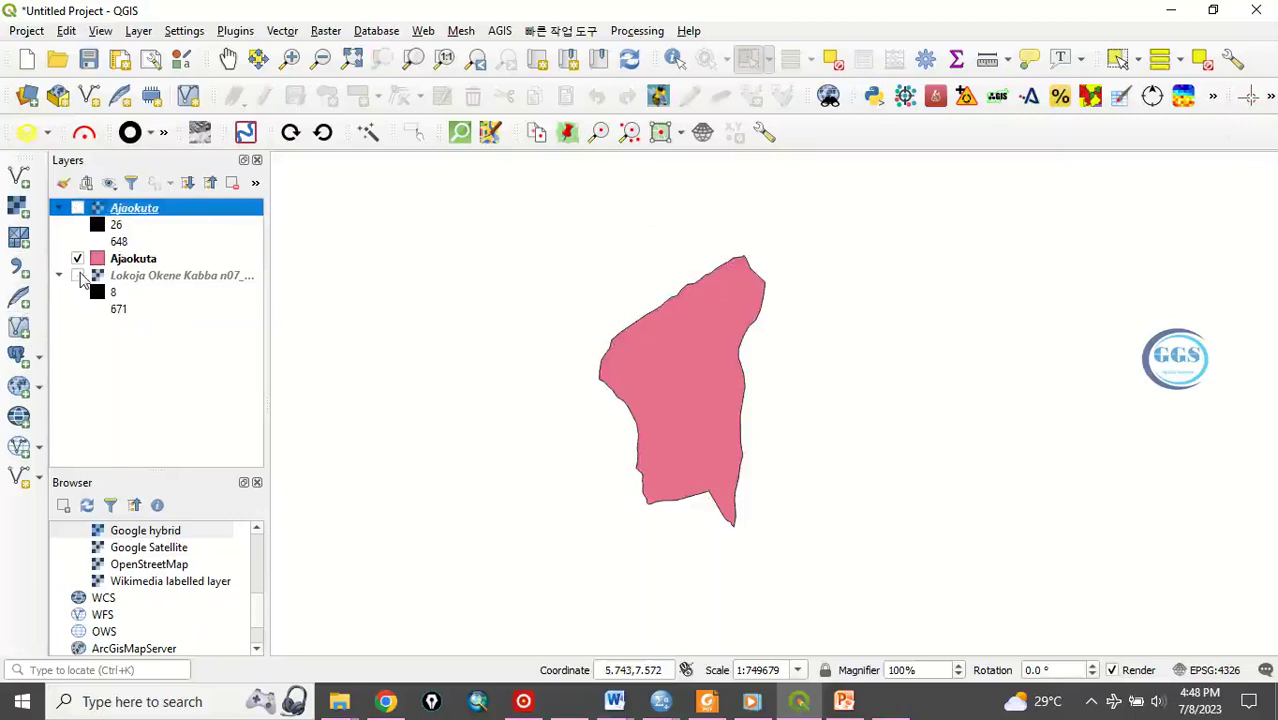
click(77, 275)
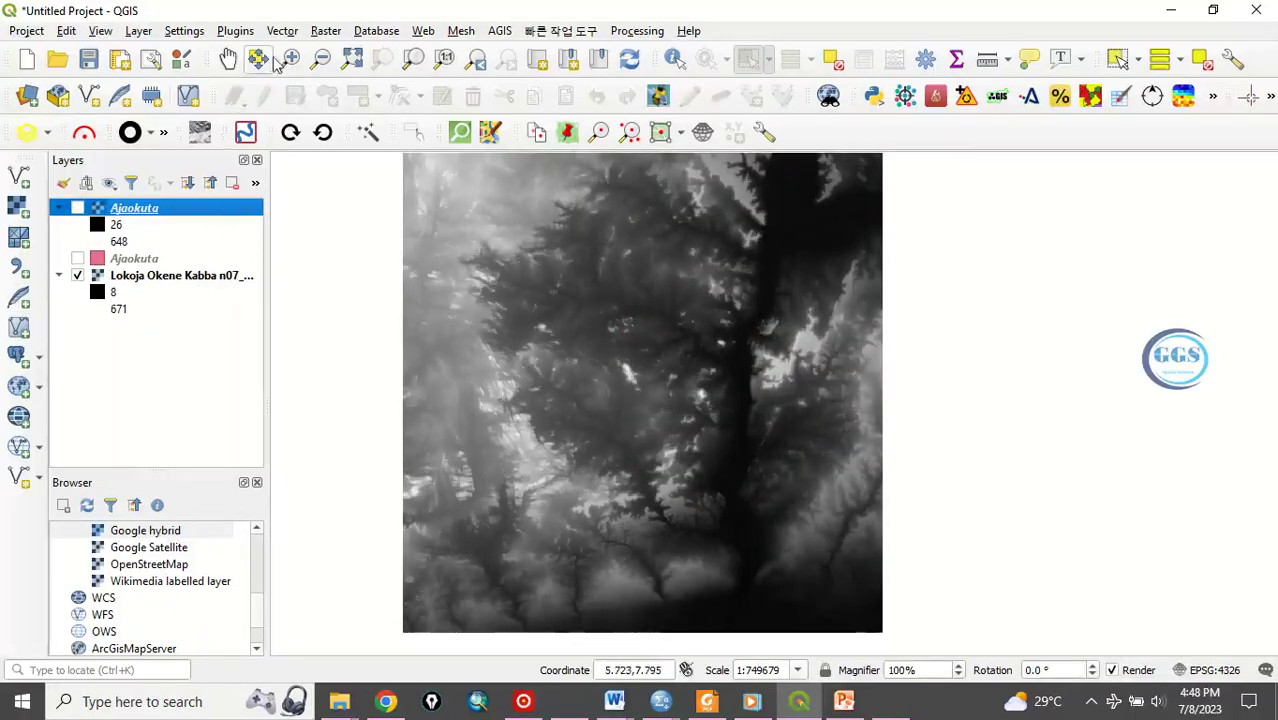
click(326, 30)
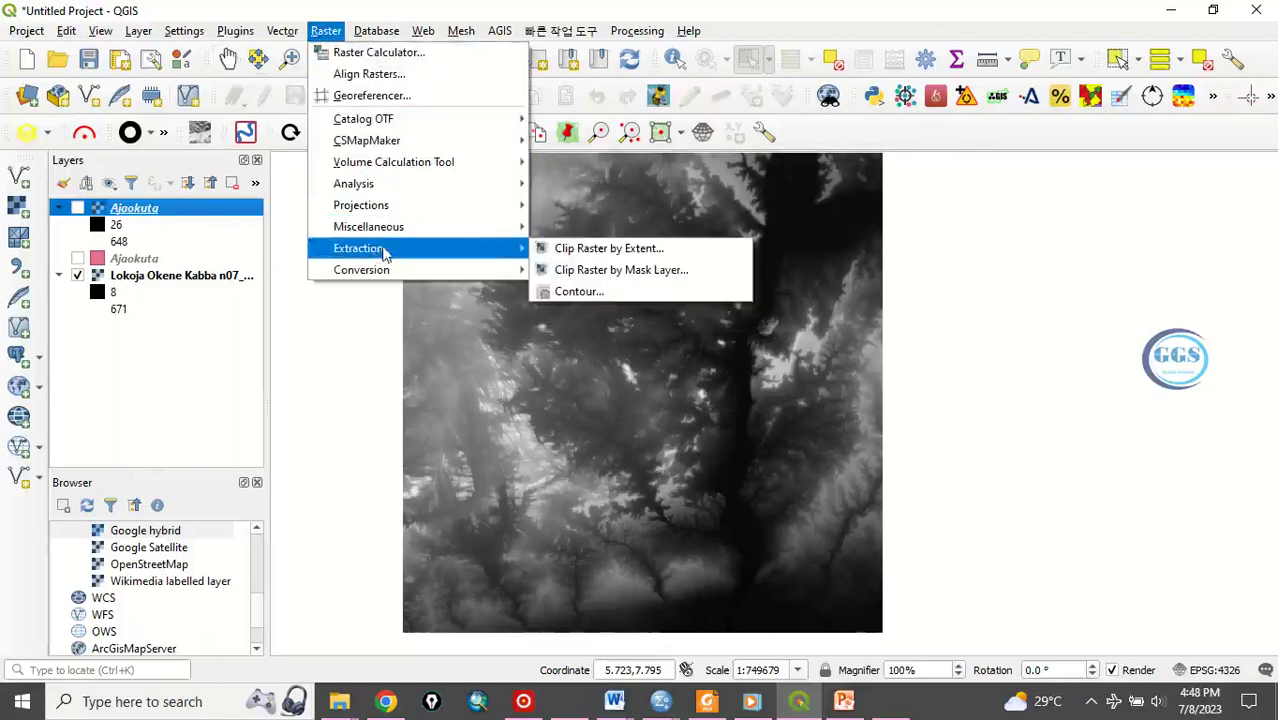
mouse_move(609, 248)
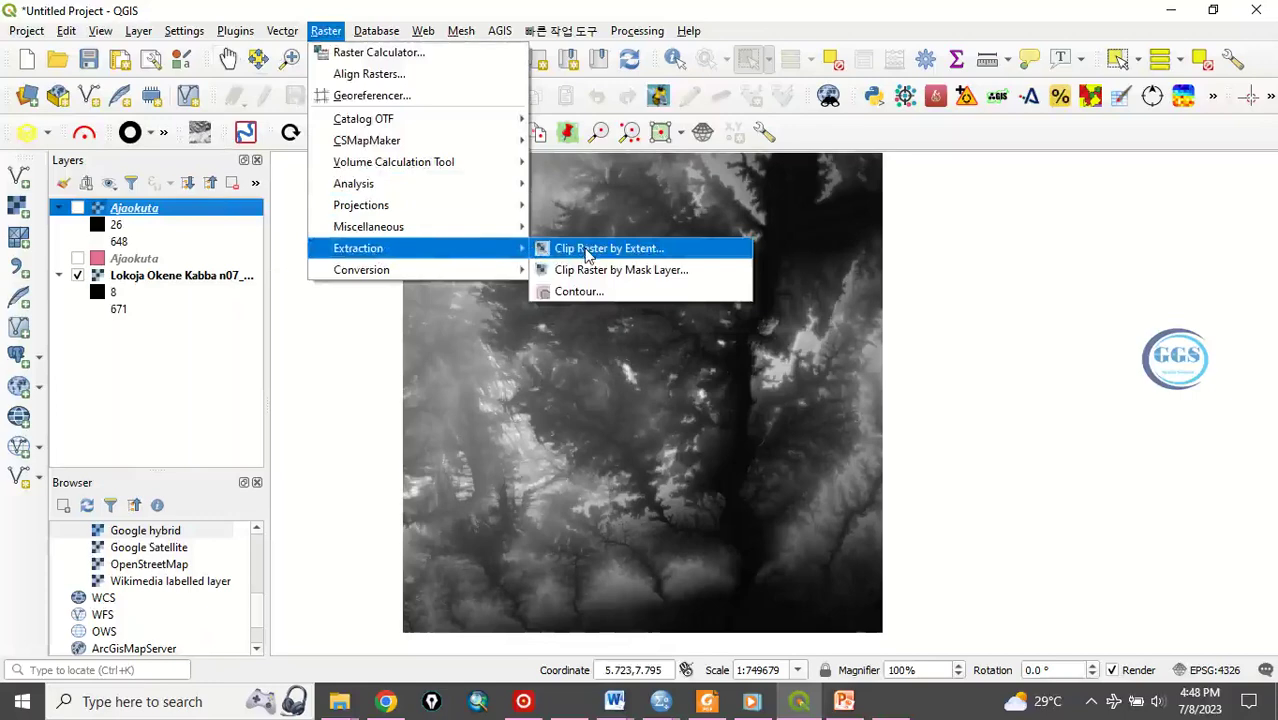
mouse_move(601, 251)
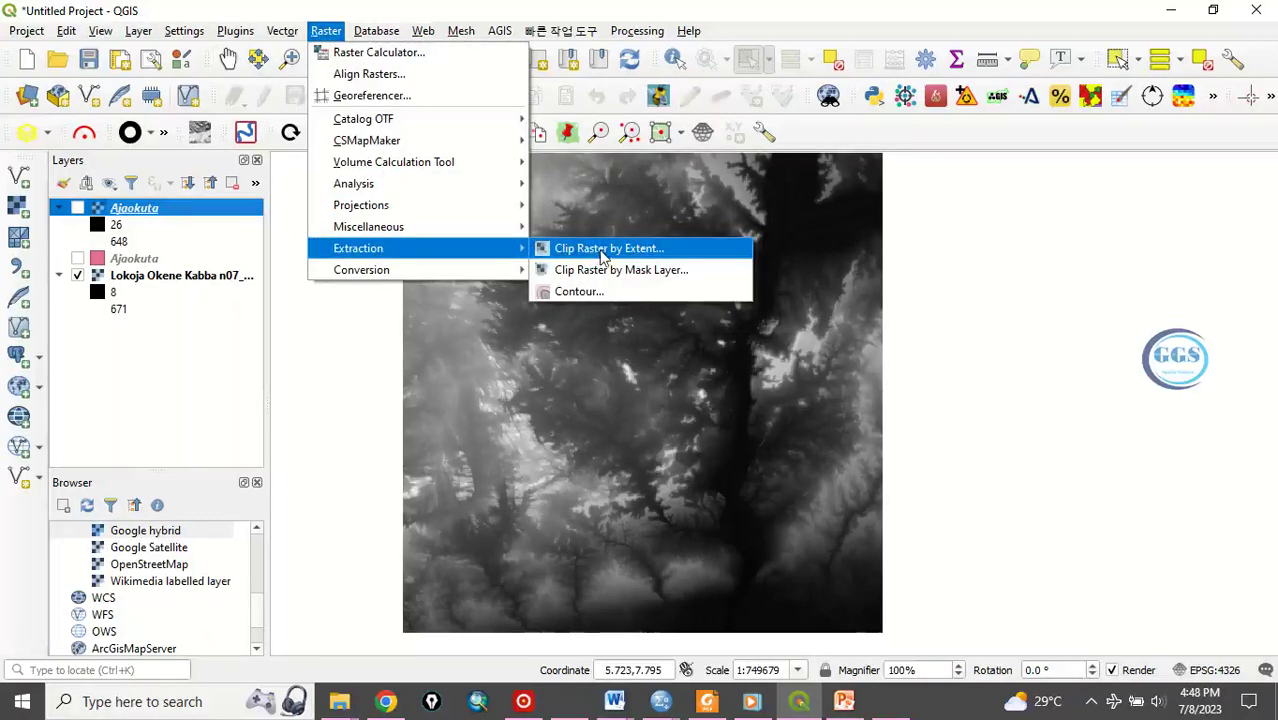
- Open Clip Raster by Extent on the Lokoja Okene Kabba DEM and list the extent options
click(609, 248)
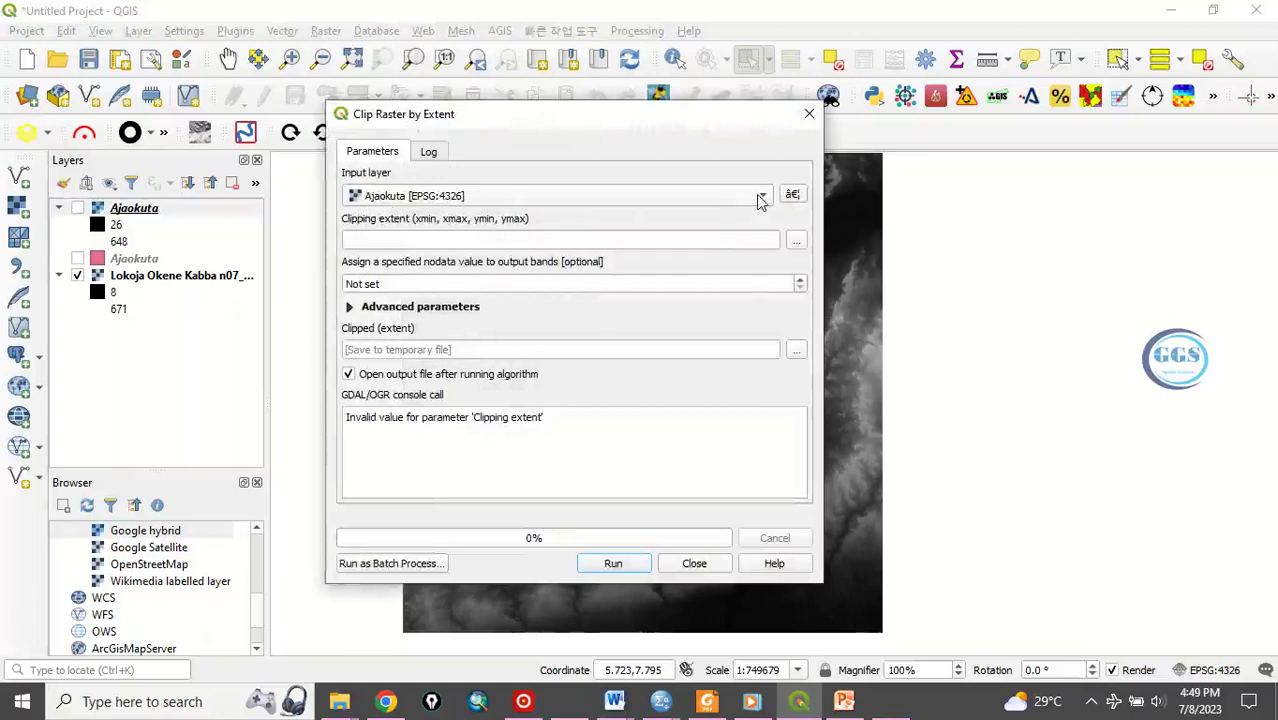
mouse_move(755, 208)
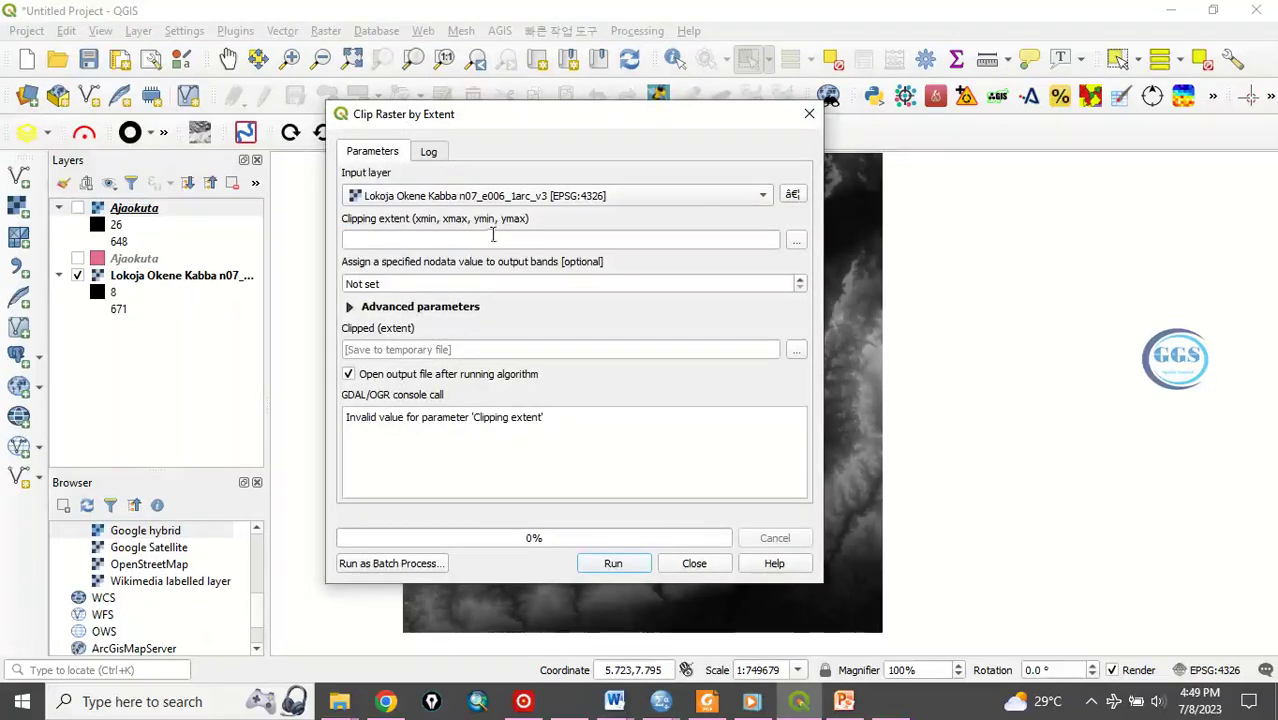
mouse_move(810, 245)
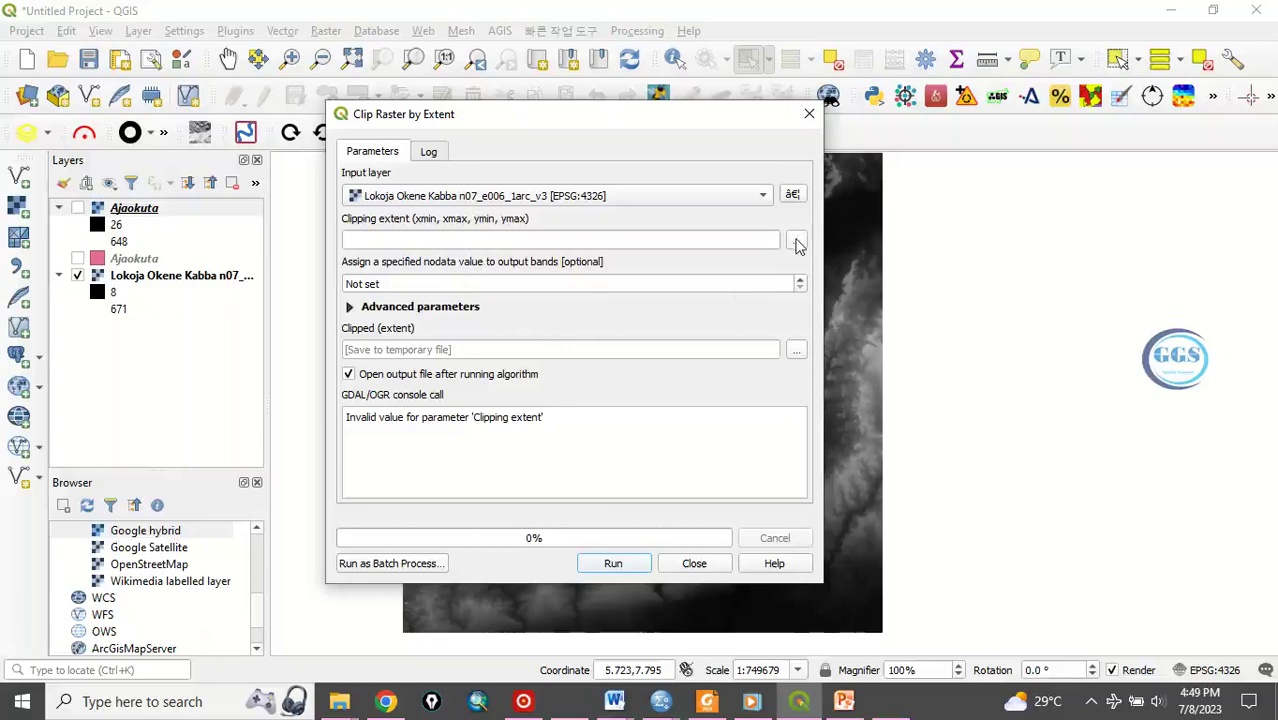
click(797, 239)
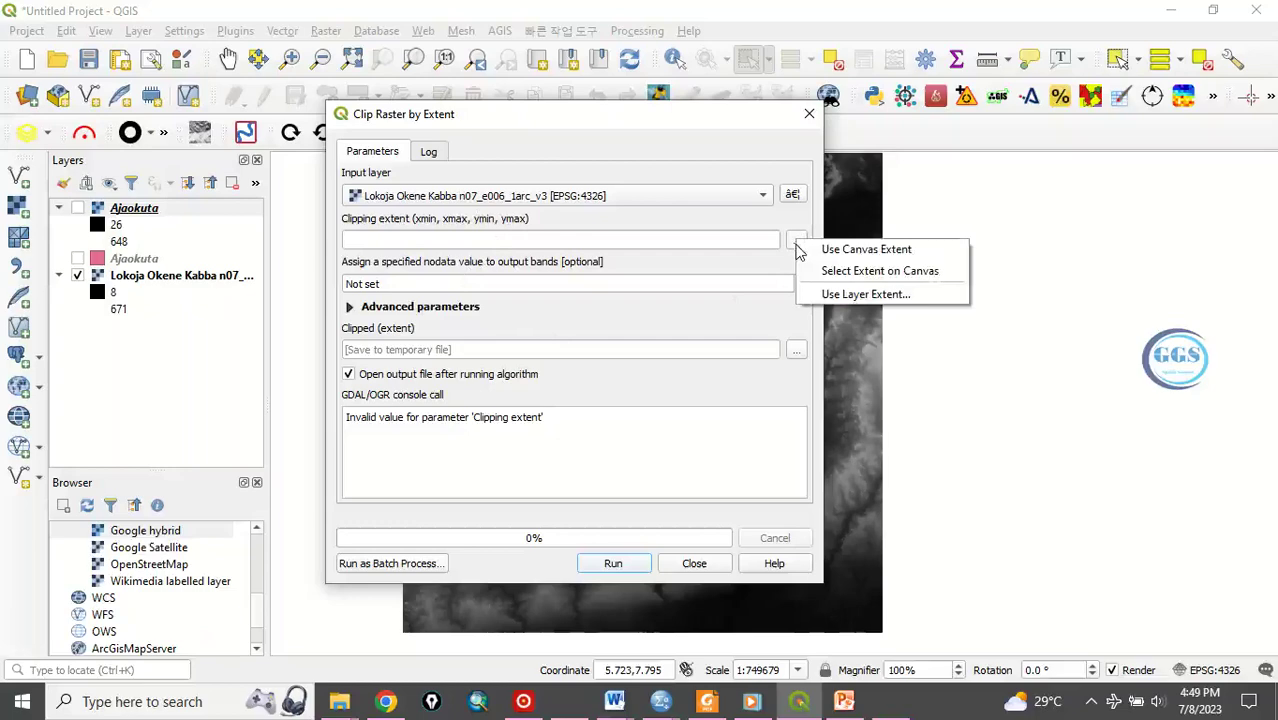
mouse_move(855, 275)
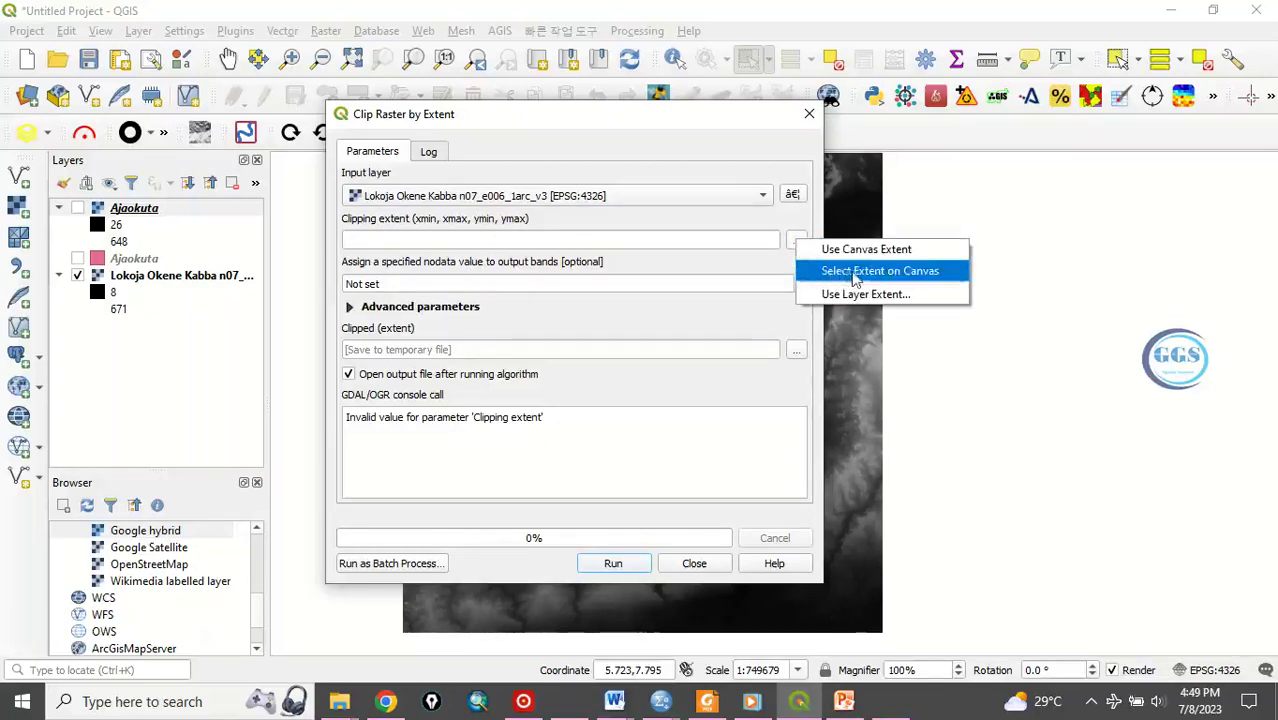
mouse_move(862, 278)
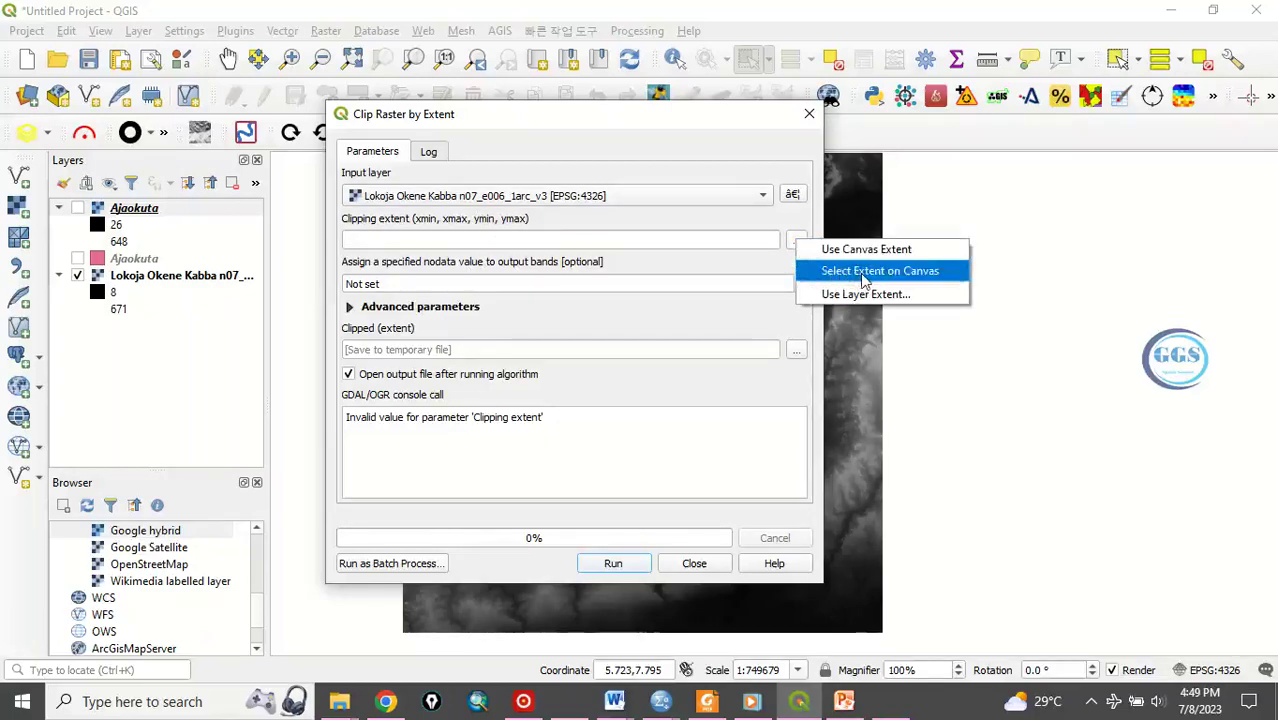
- Draw the clipping extent as a rectangle over the middle of the DEM on the canvas
click(880, 270)
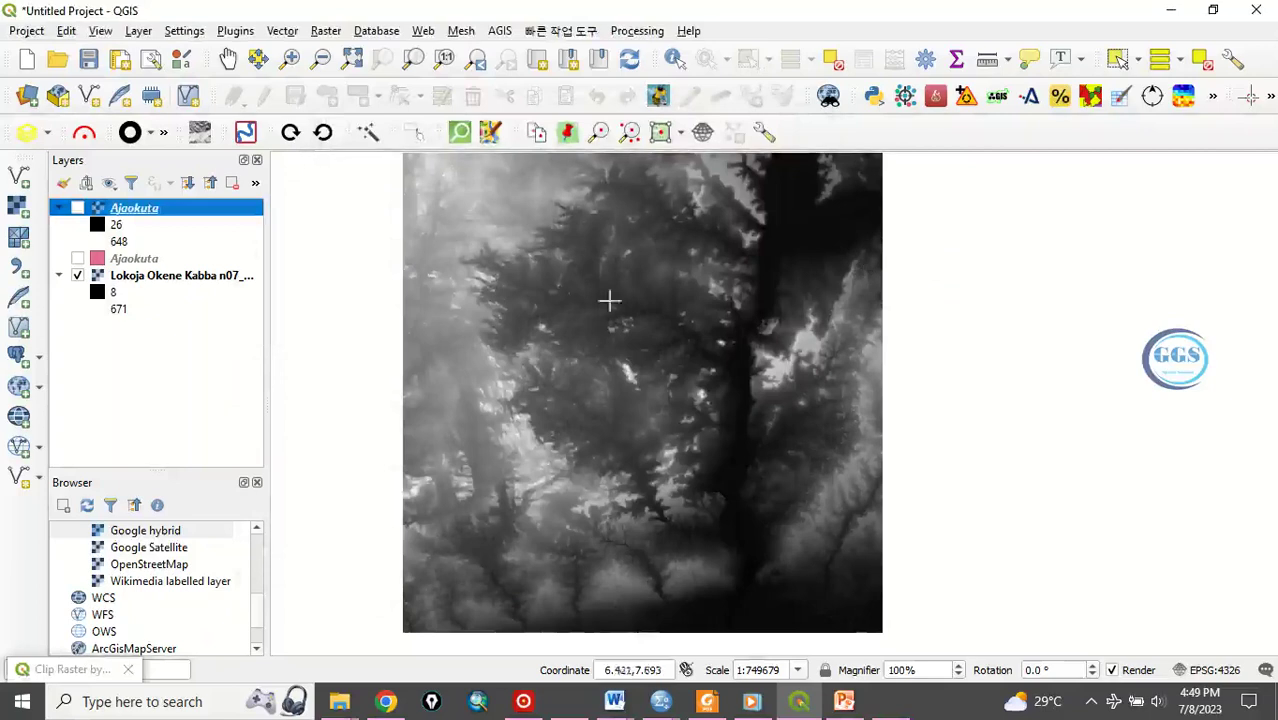
mouse_move(493, 237)
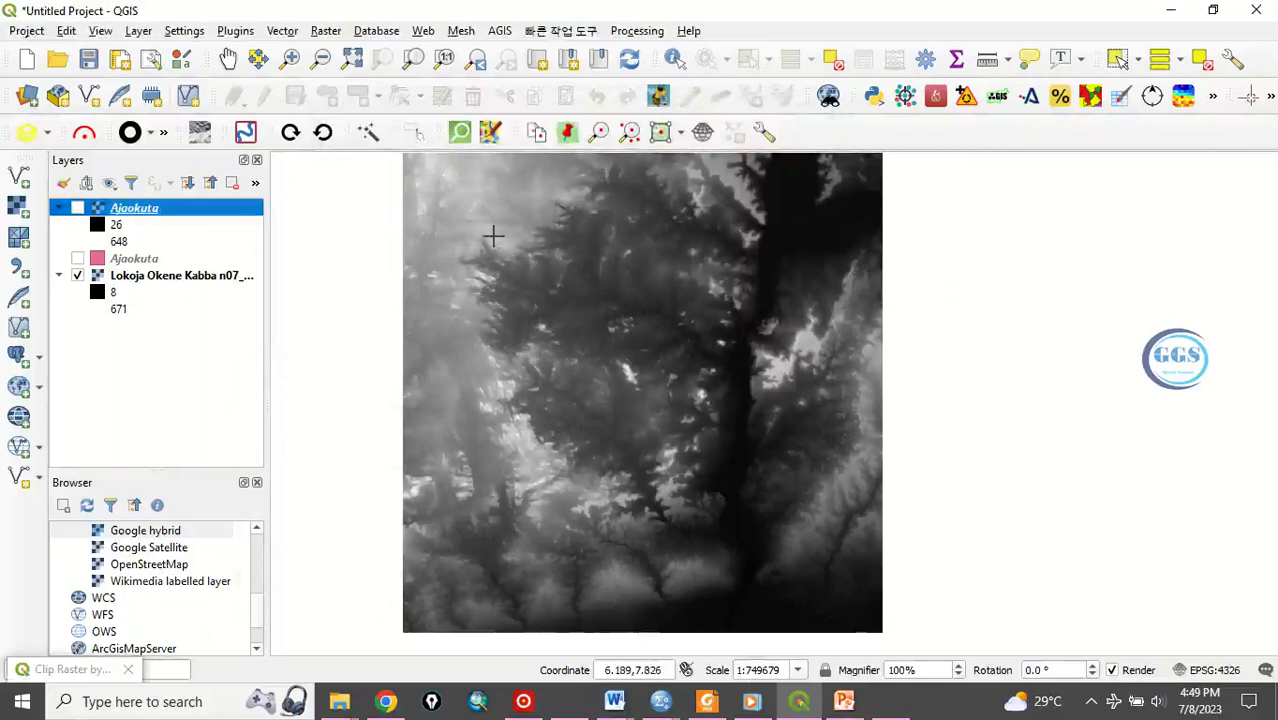
drag(493, 235, 660, 375)
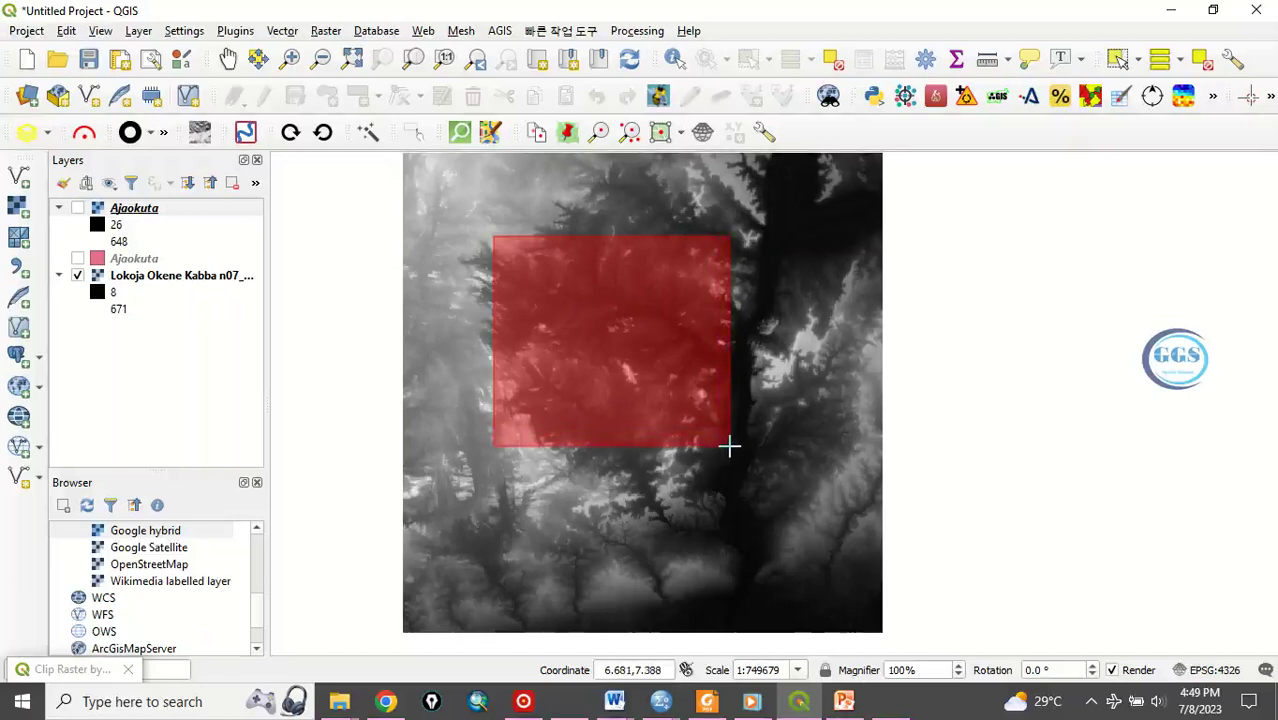
mouse_move(735, 450)
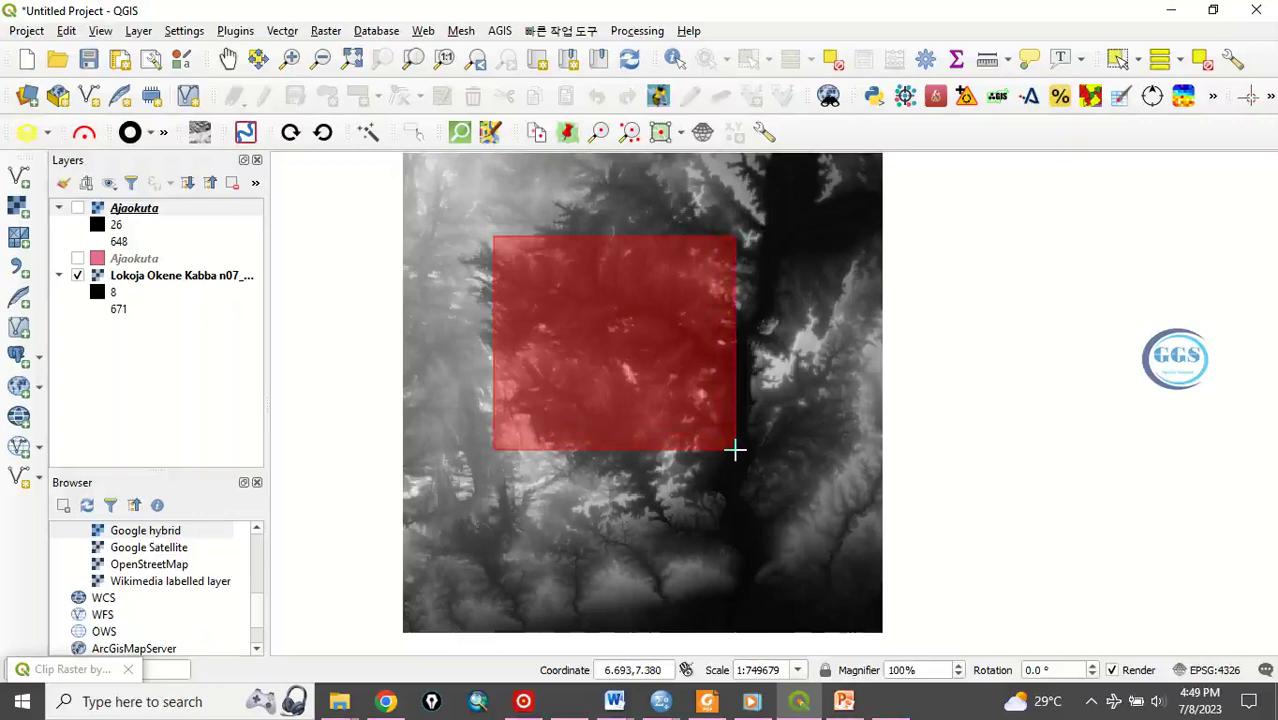
click(70, 669)
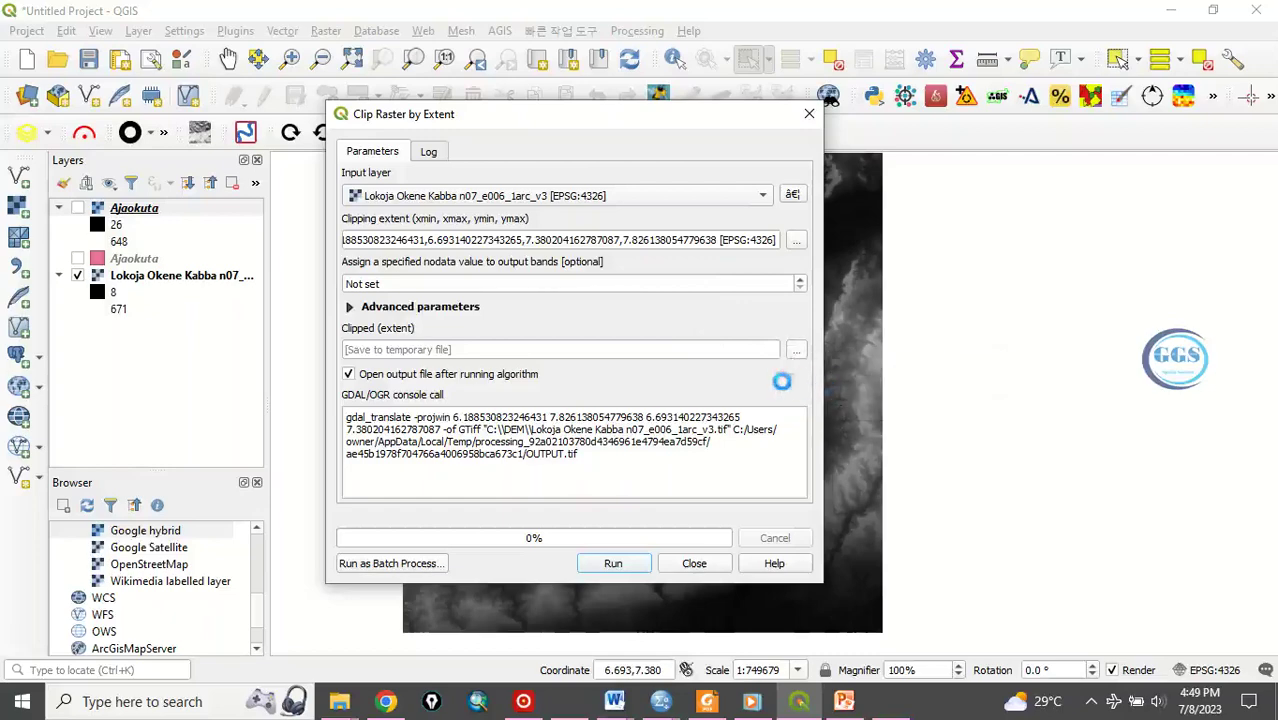
- Save the extent clip as Drawing.tif in Desktop/EXERCISE and run it
click(795, 349)
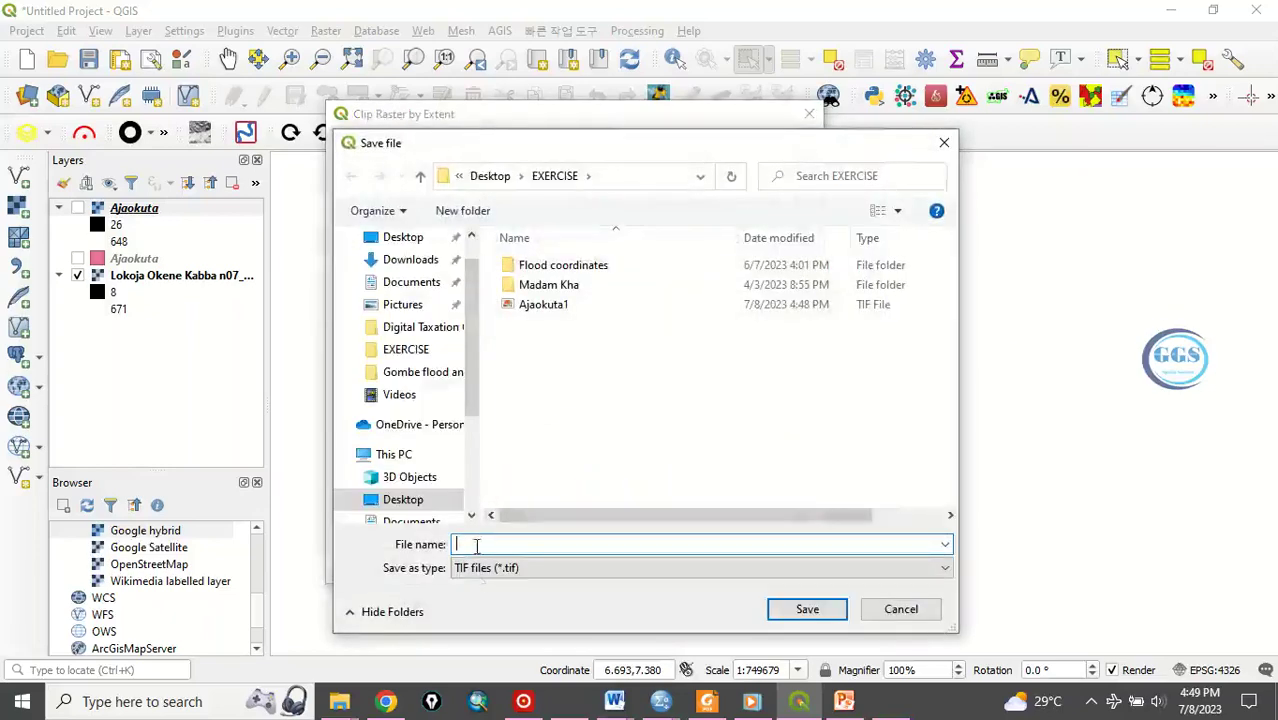
text(Ca)
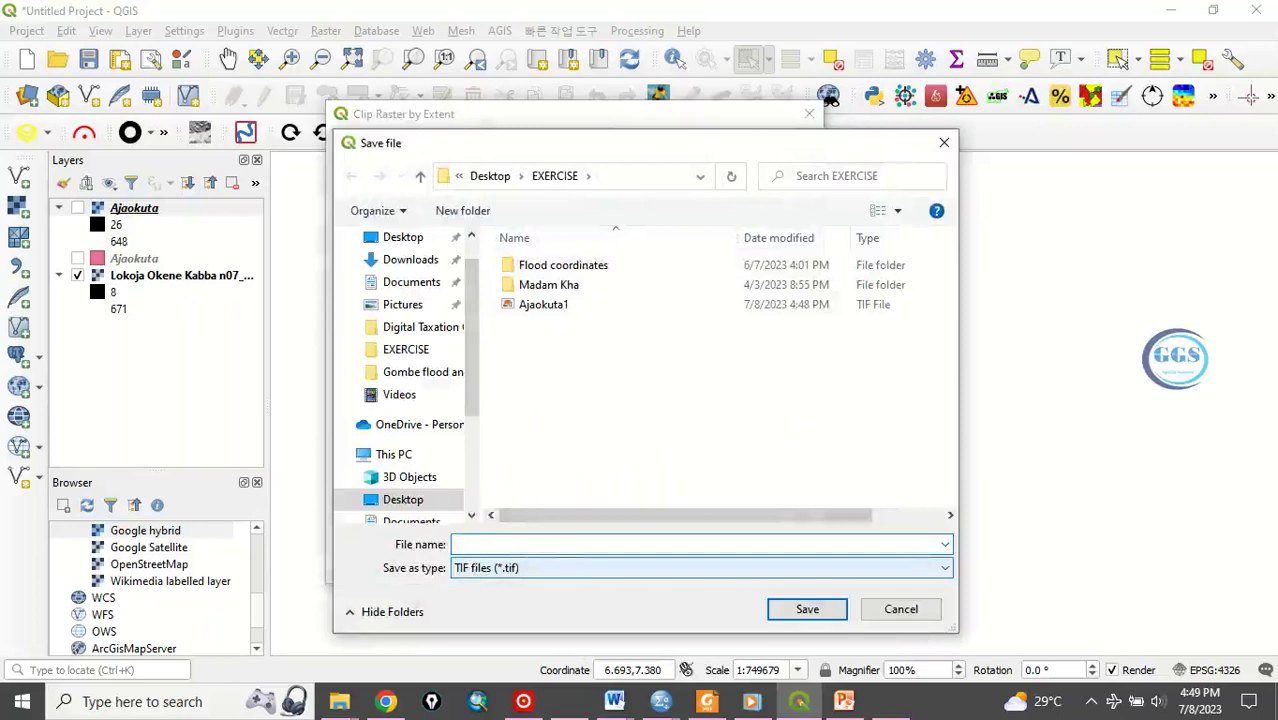
text(Draw)
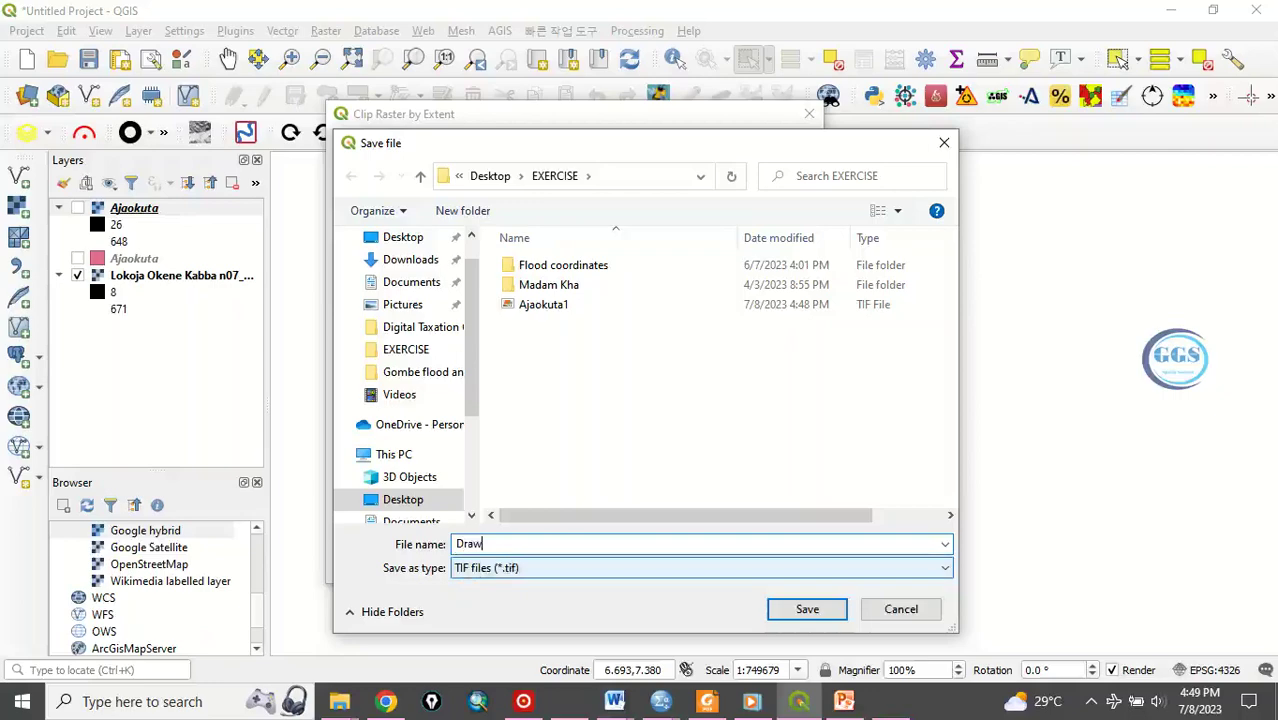
text(ing)
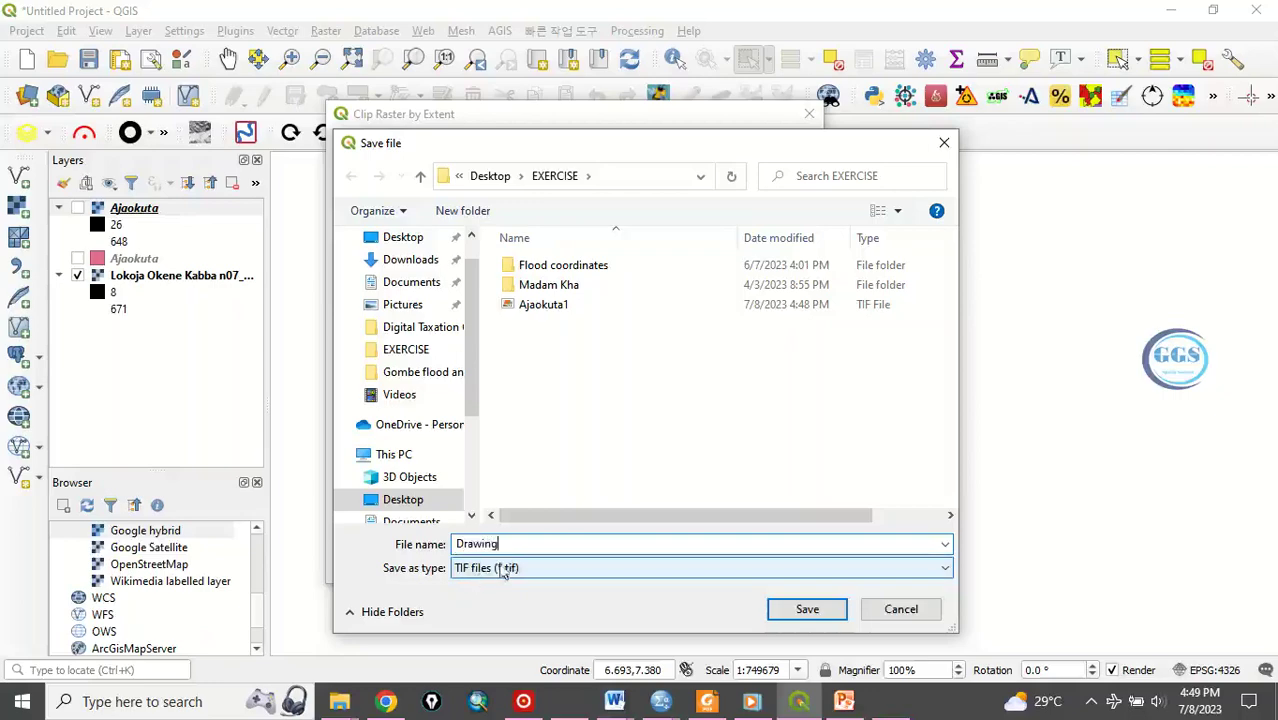
click(807, 609)
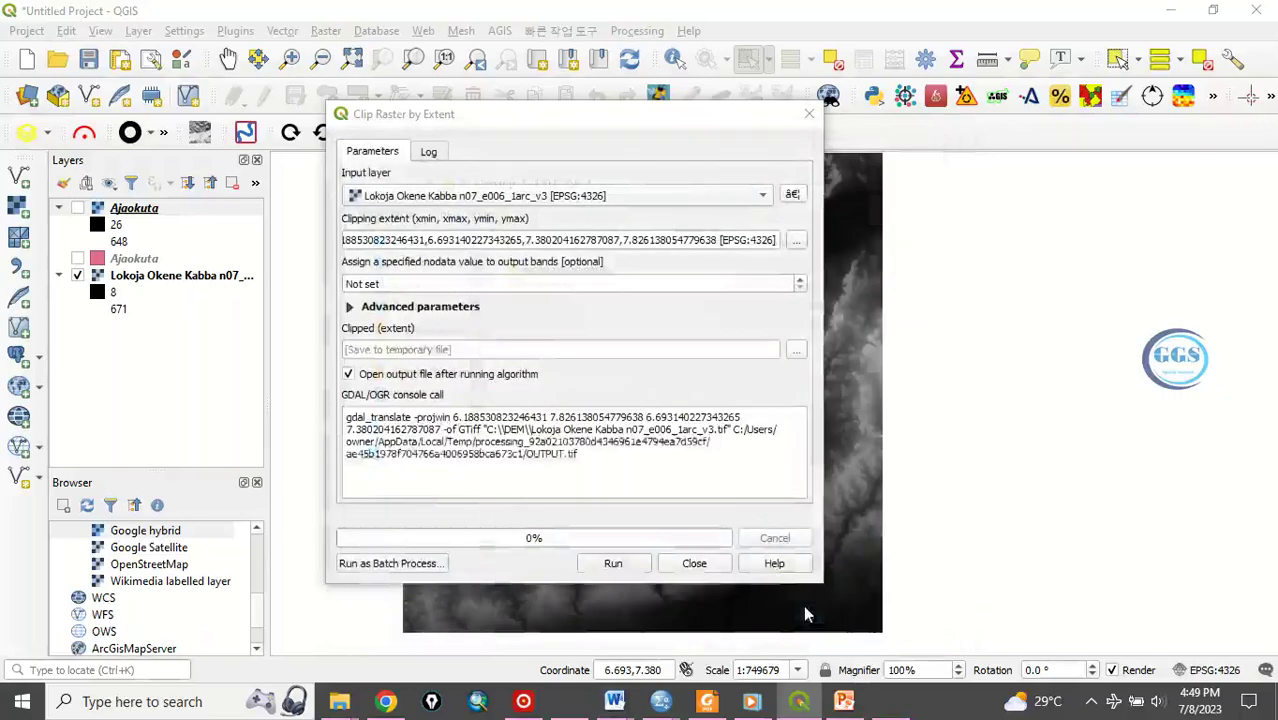
click(613, 563)
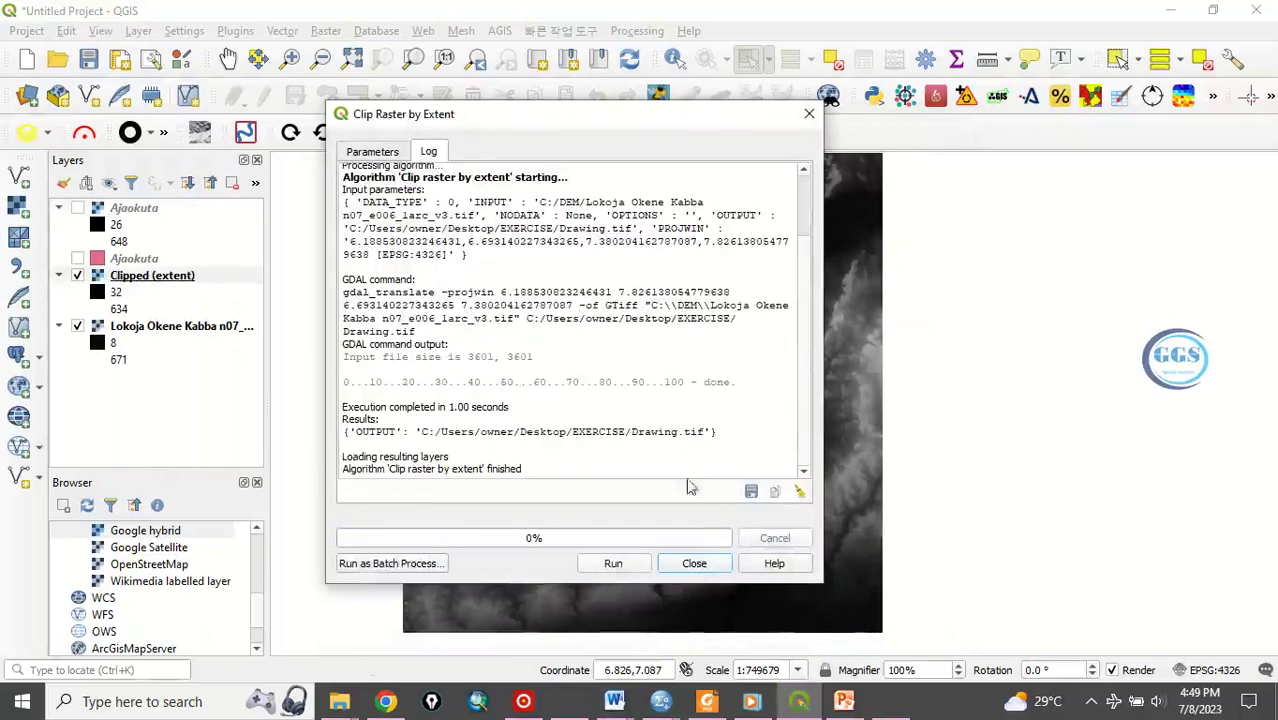
- Close the Clip Raster by Extent dialog
click(693, 563)
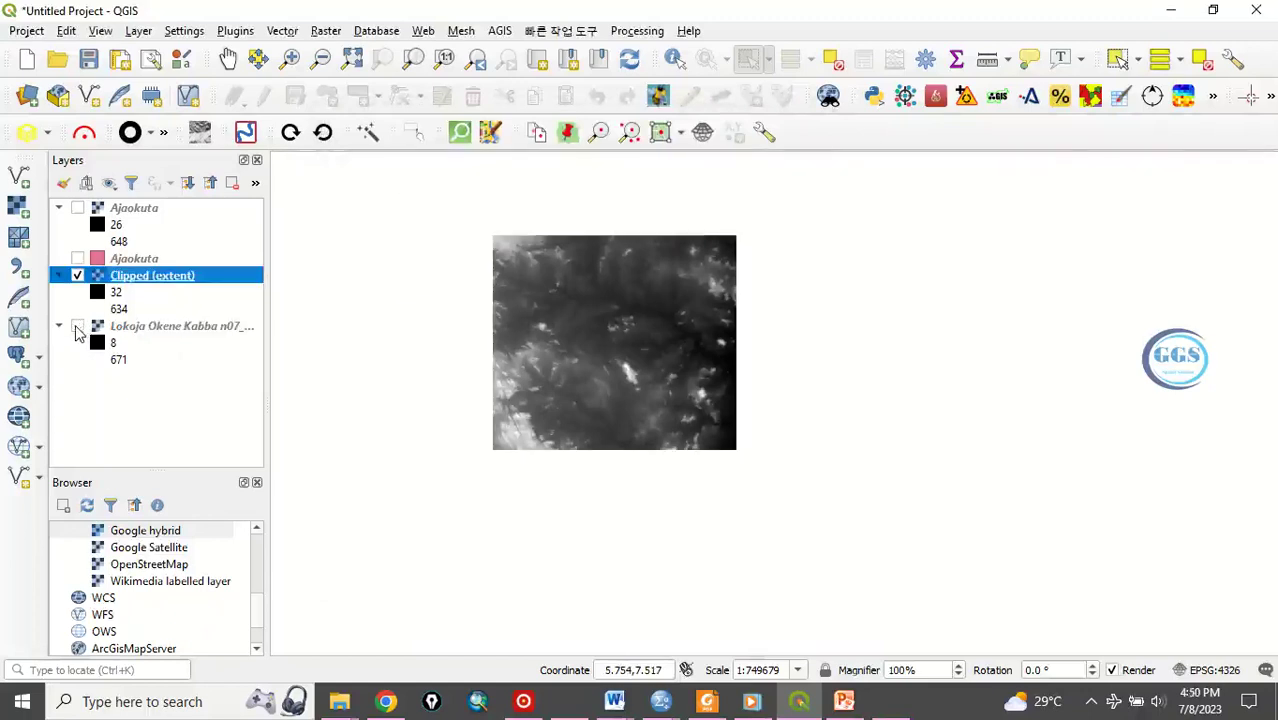
mouse_move(490, 233)
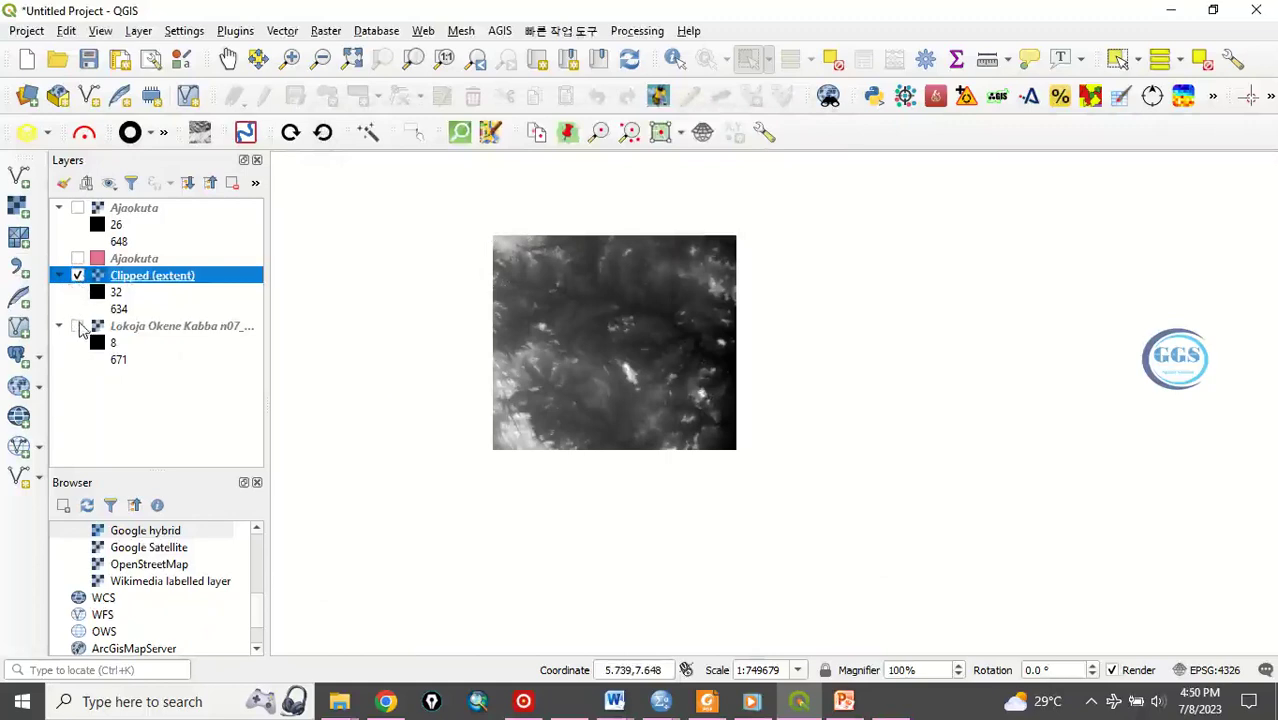
- Rename Clipped (extent) to Drawing, hide it, and show the Lokoja Okene Kabba DEM
click(78, 325)
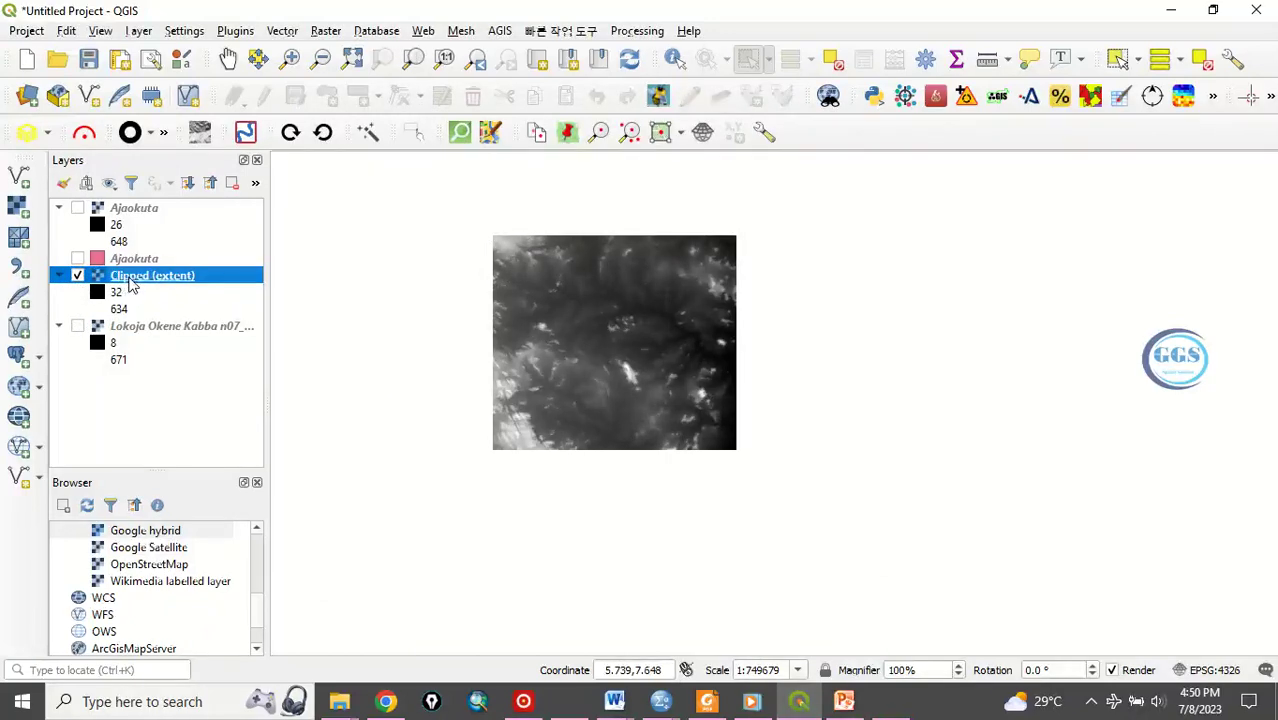
mouse_move(185, 283)
text(Dr)
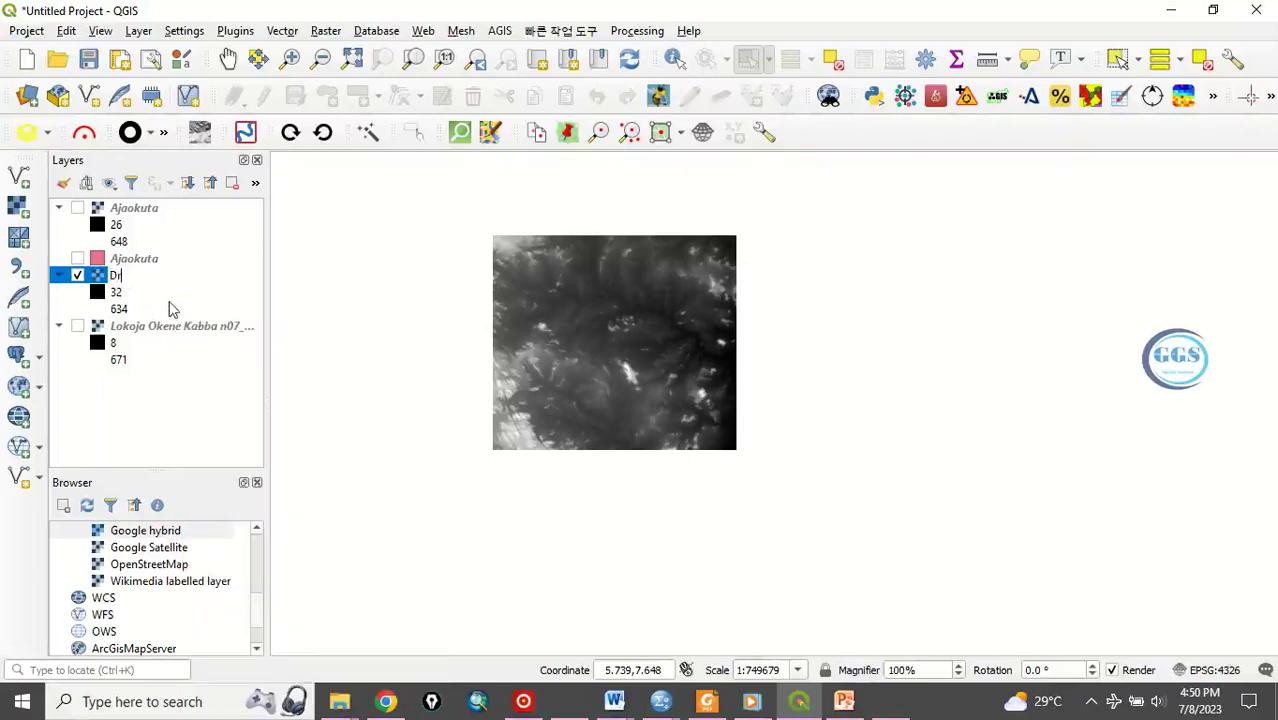
text(wing)
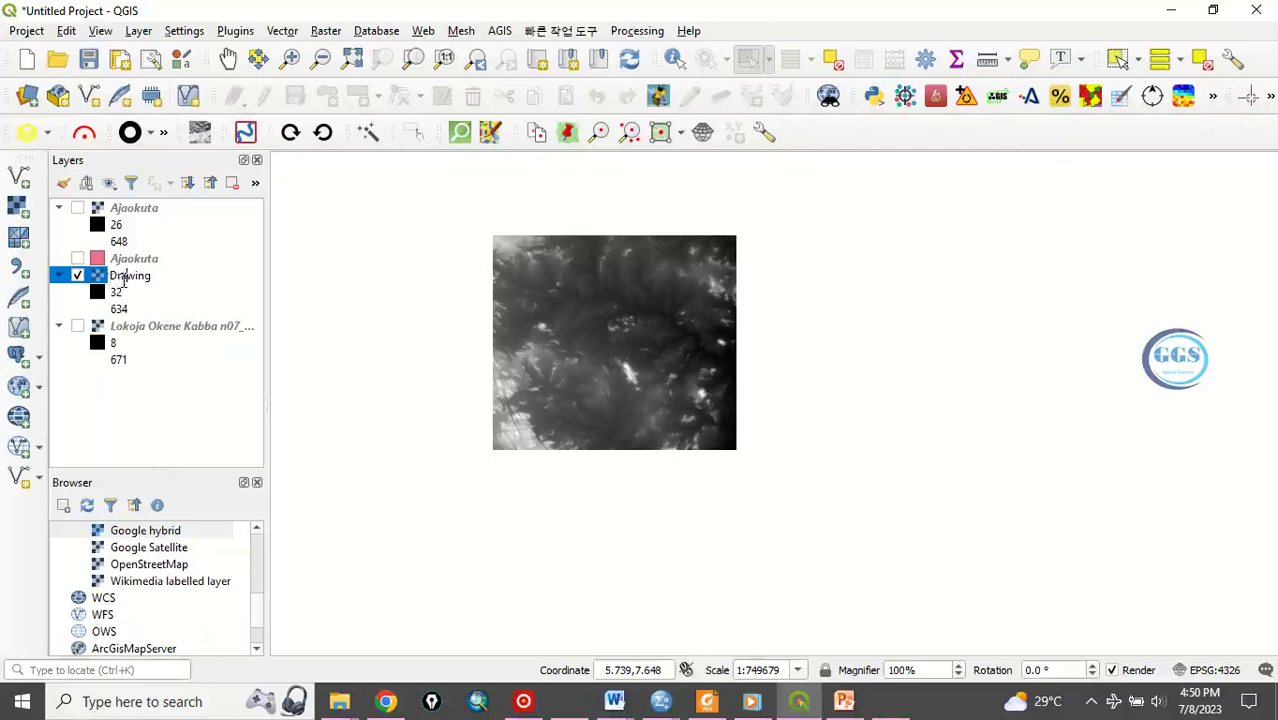
click(77, 275)
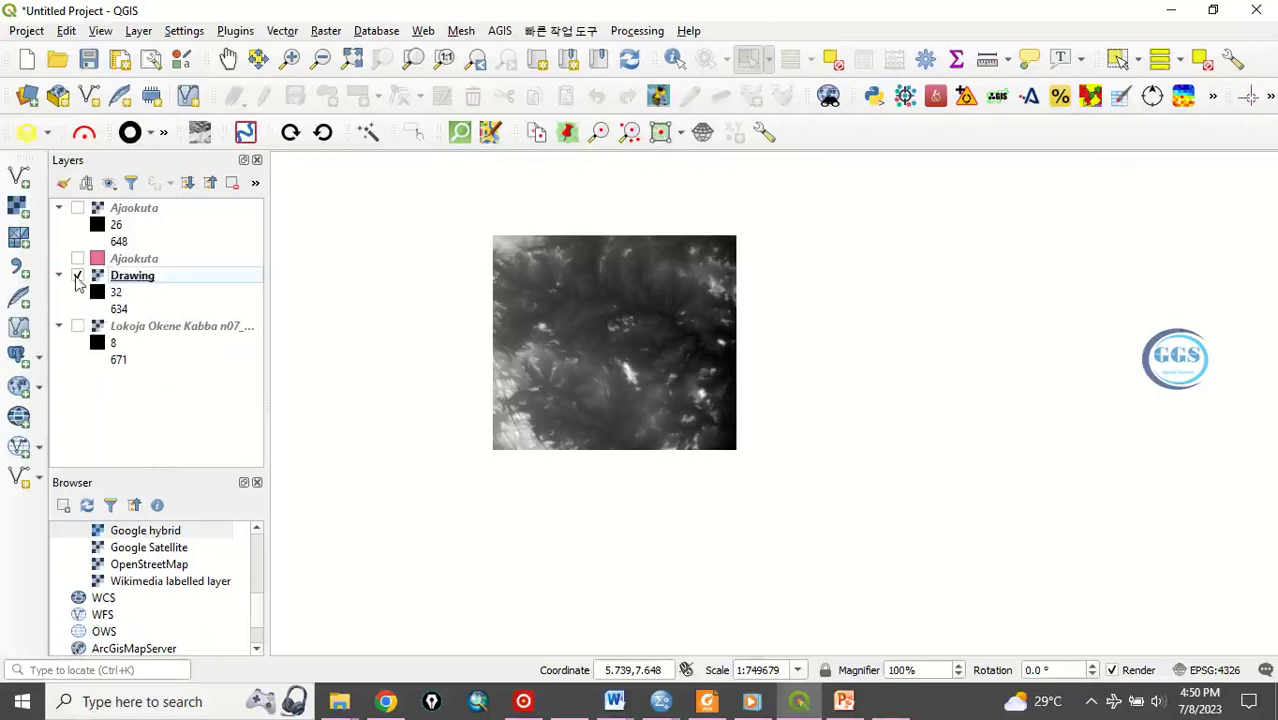
click(77, 275)
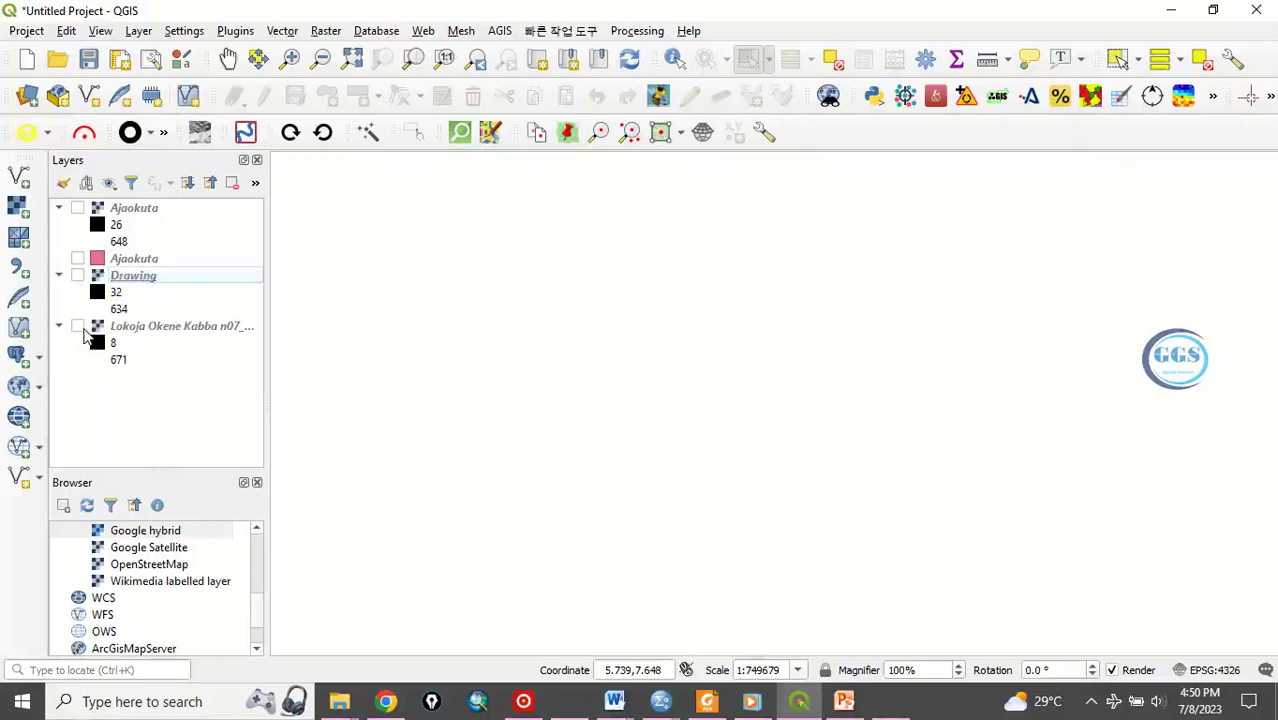
click(77, 326)
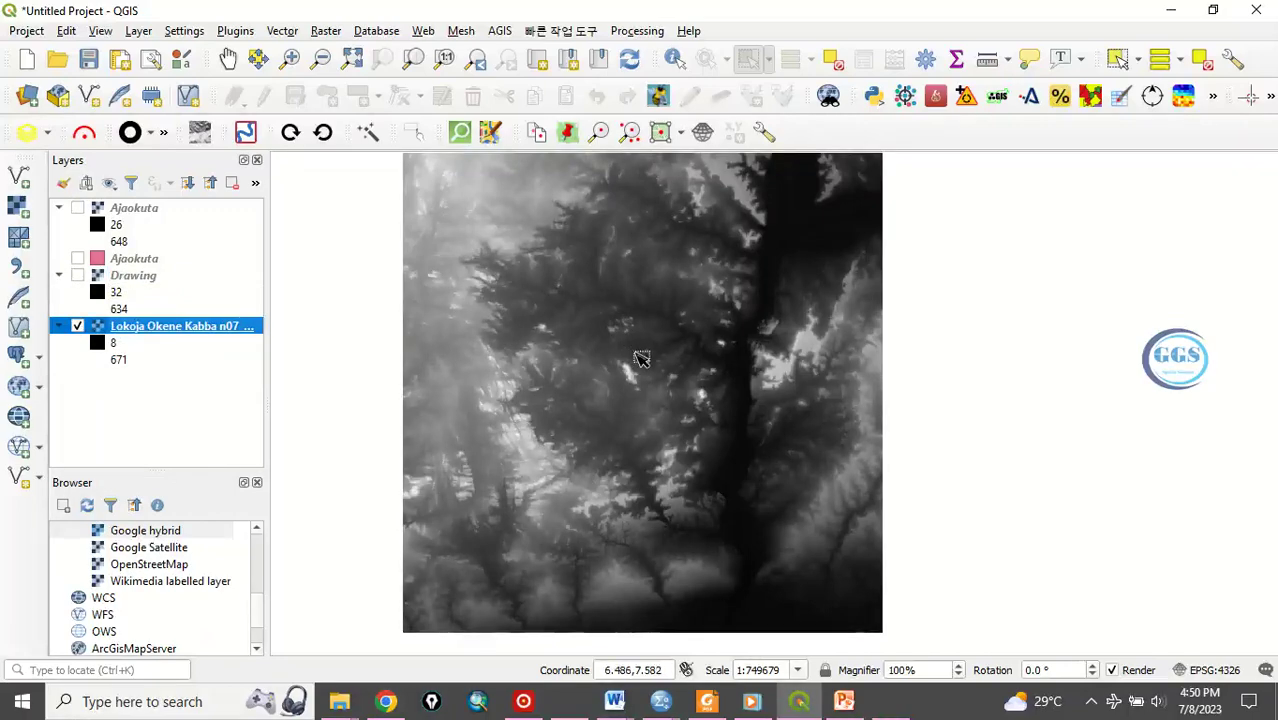
- Zoom the map canvas into the centre of the Lokoja Okene Kabba DEM
scroll(up, 3)
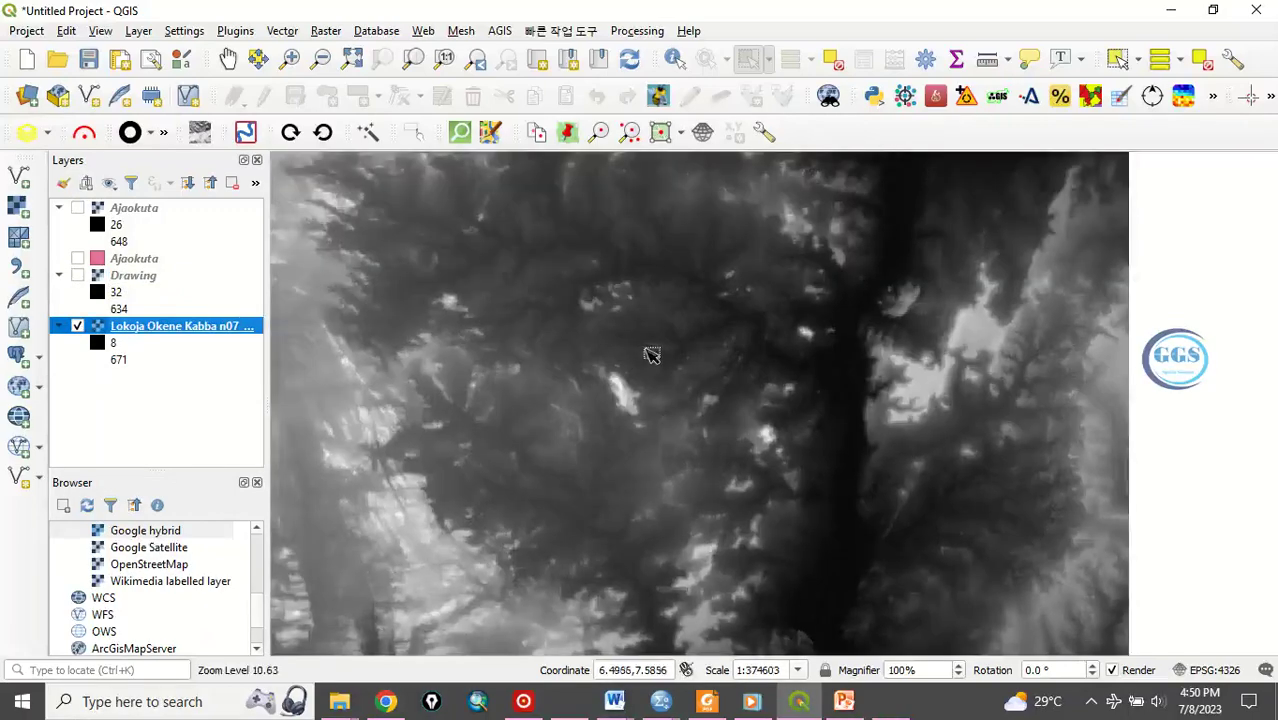
scroll(down, 3)
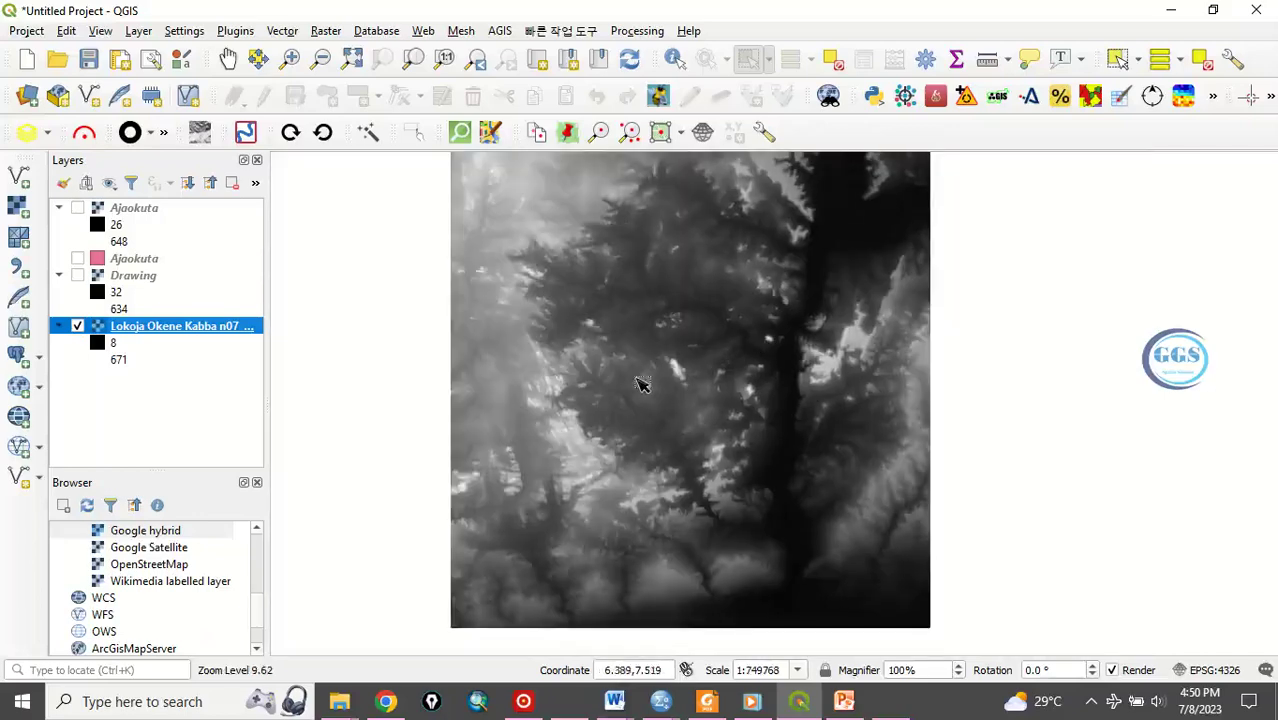
scroll(up, 3)
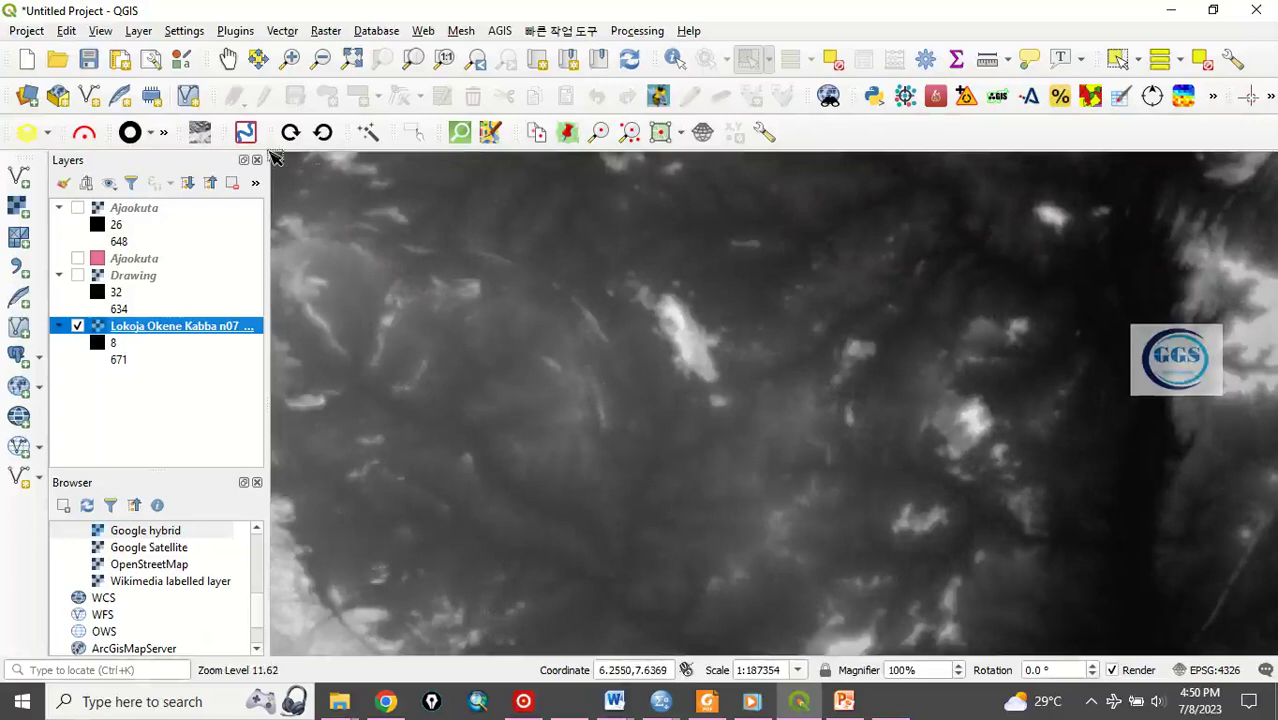
mouse_move(345, 628)
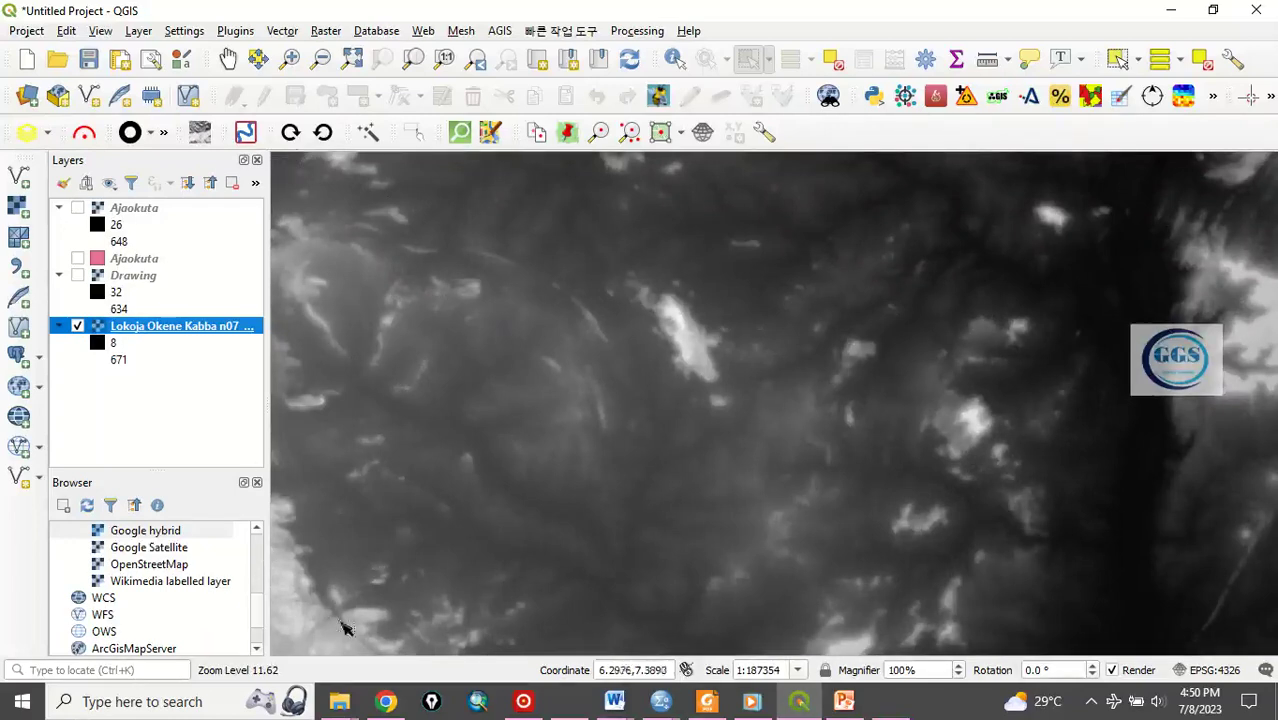
mouse_move(1070, 188)
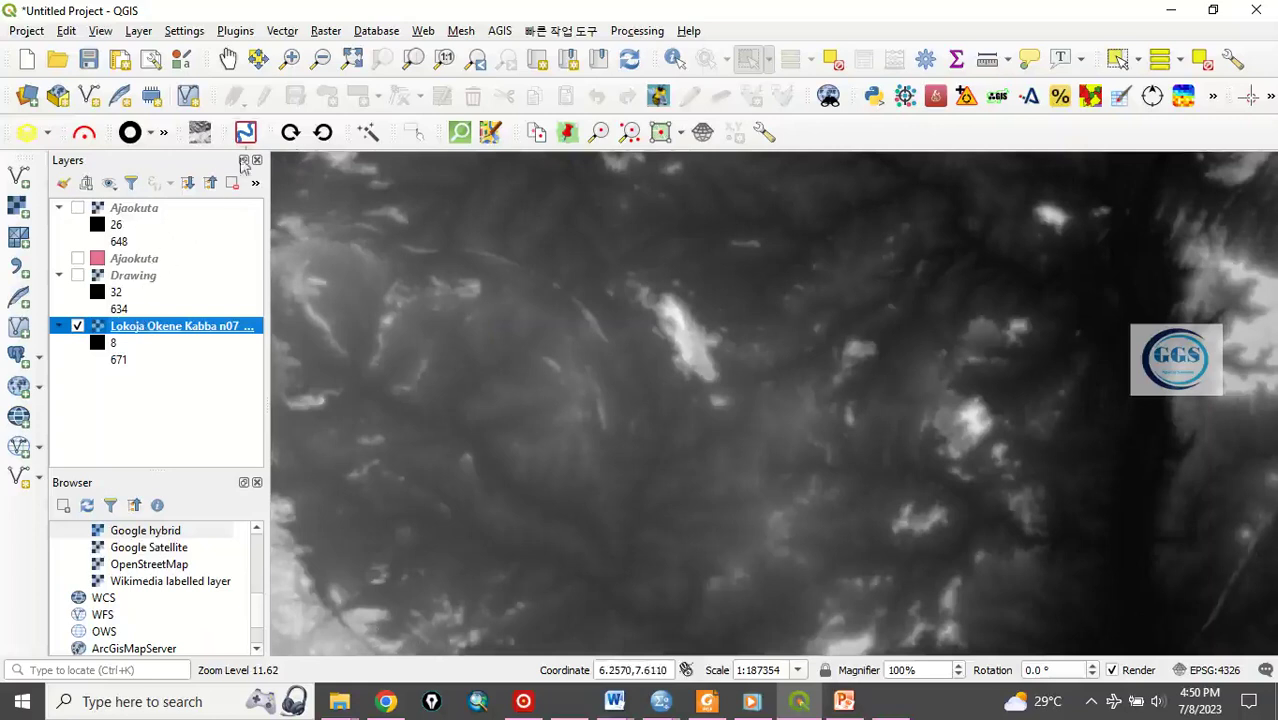
click(326, 30)
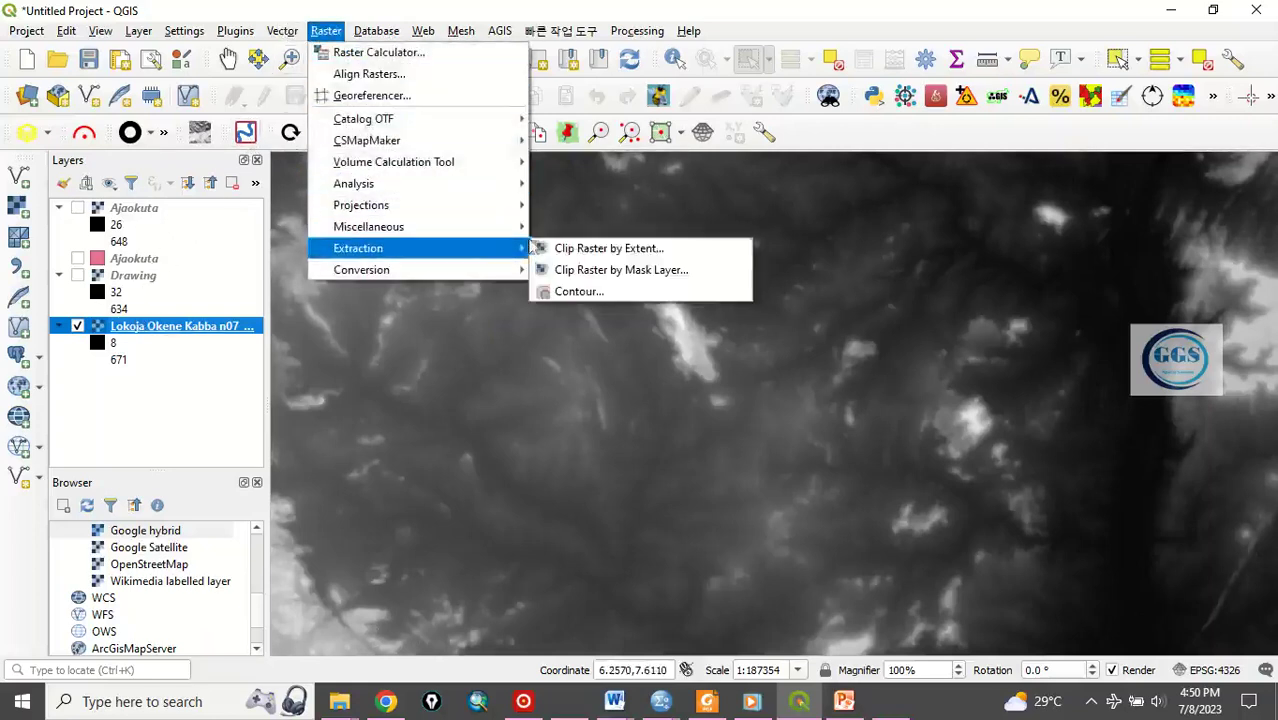
mouse_move(608, 248)
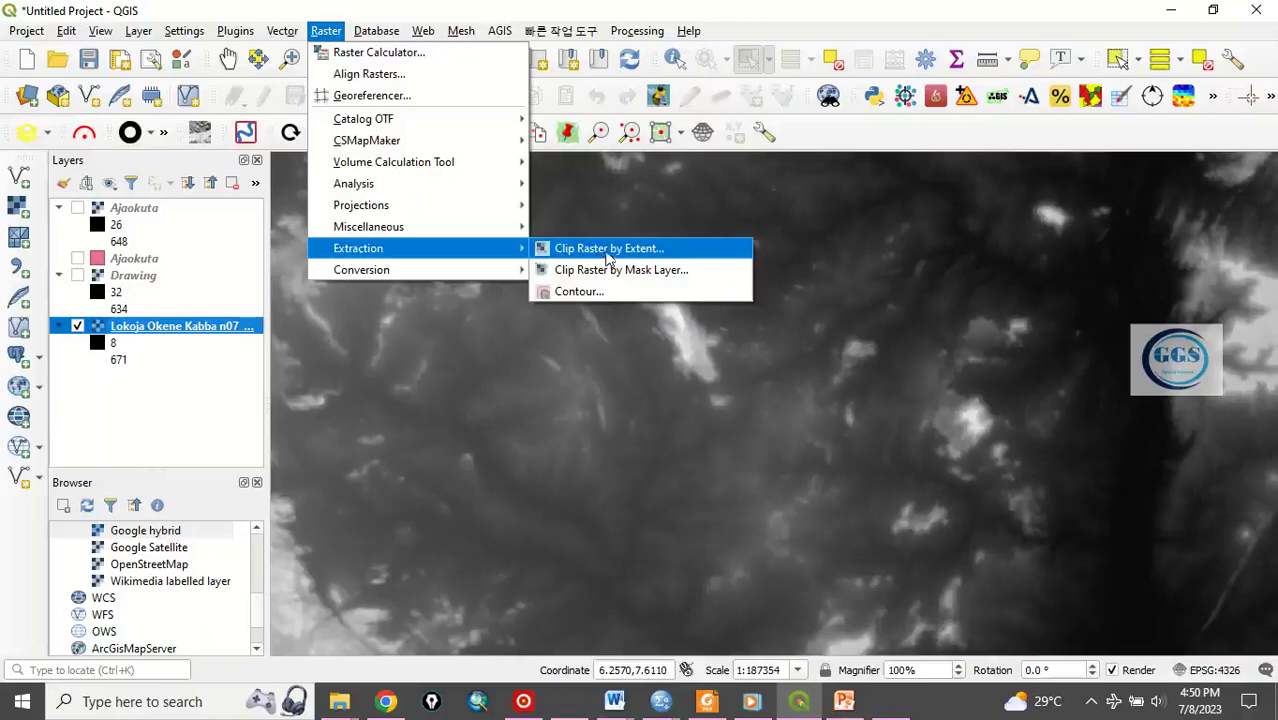
- Open Clip Raster by Extent and fill its extent from the current map view
click(609, 248)
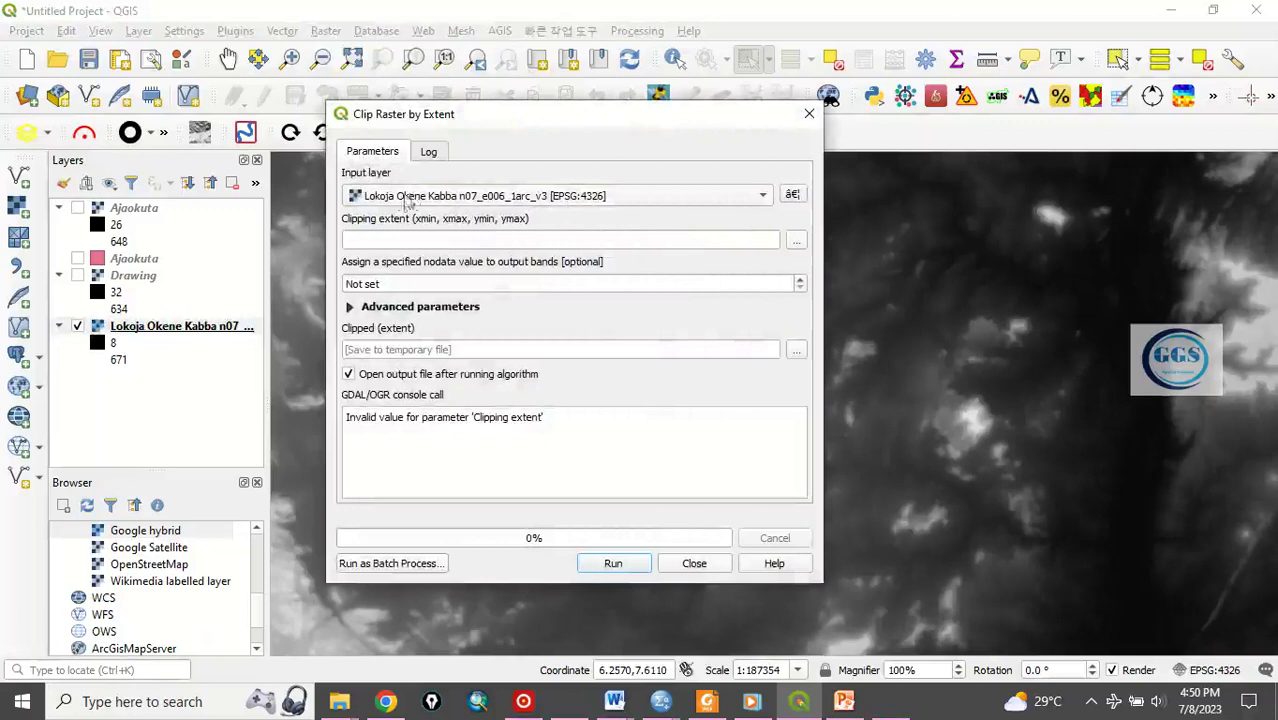
click(795, 240)
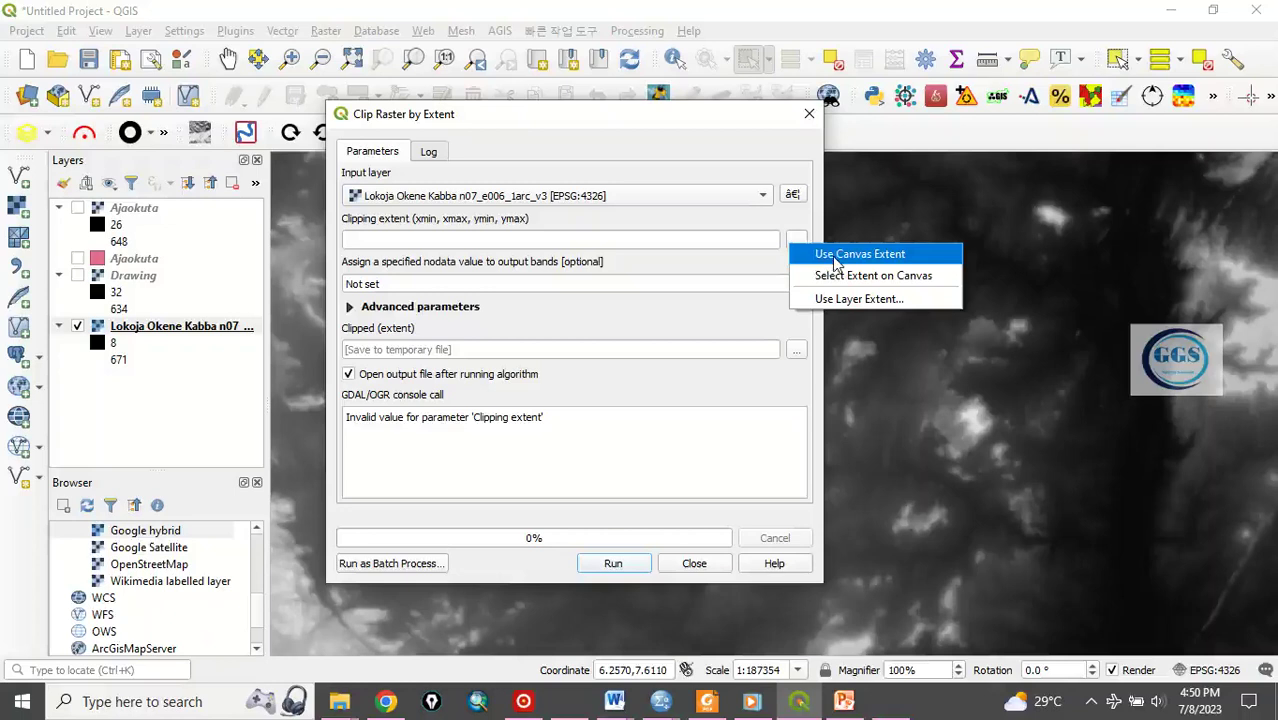
mouse_move(838, 275)
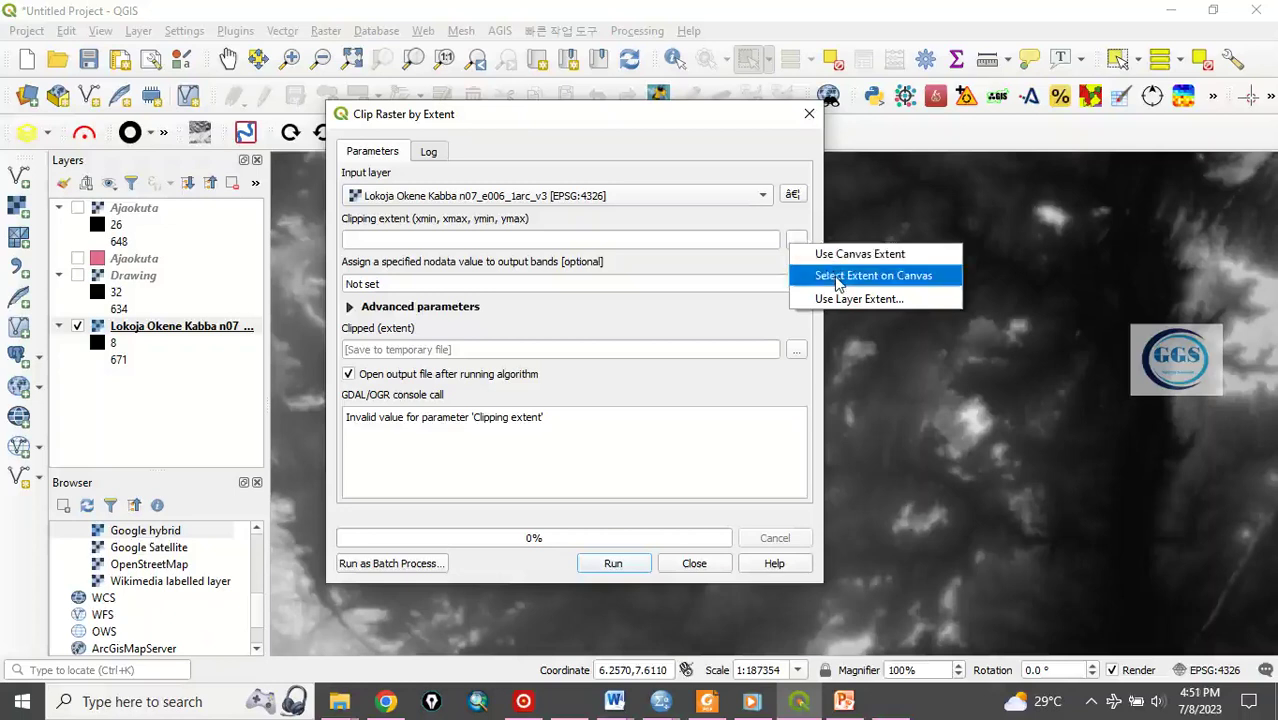
mouse_move(845, 253)
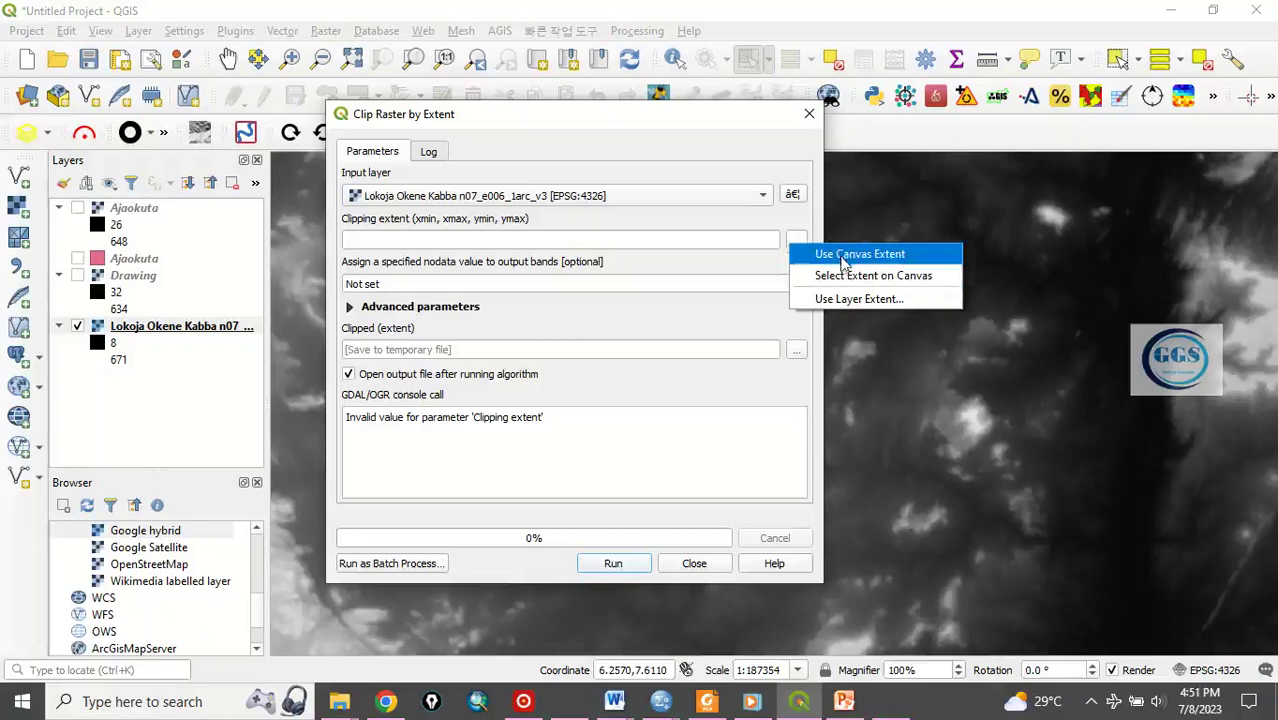
click(859, 253)
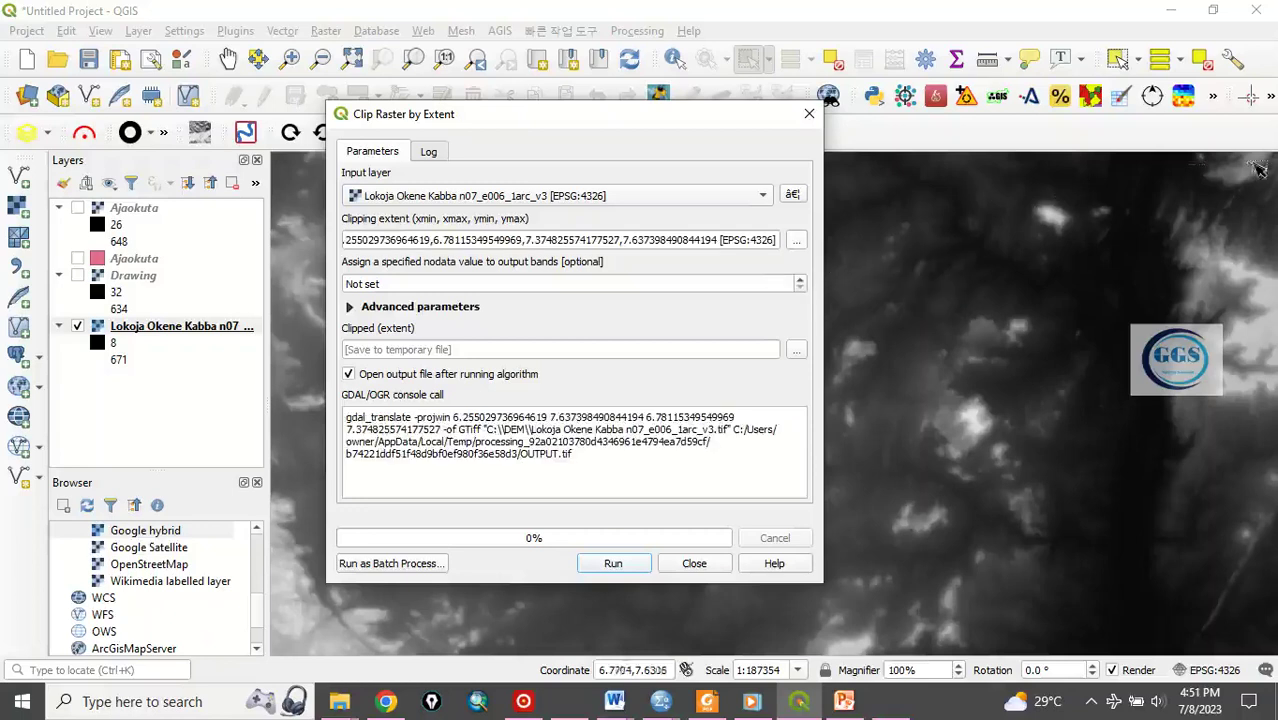
mouse_move(905, 157)
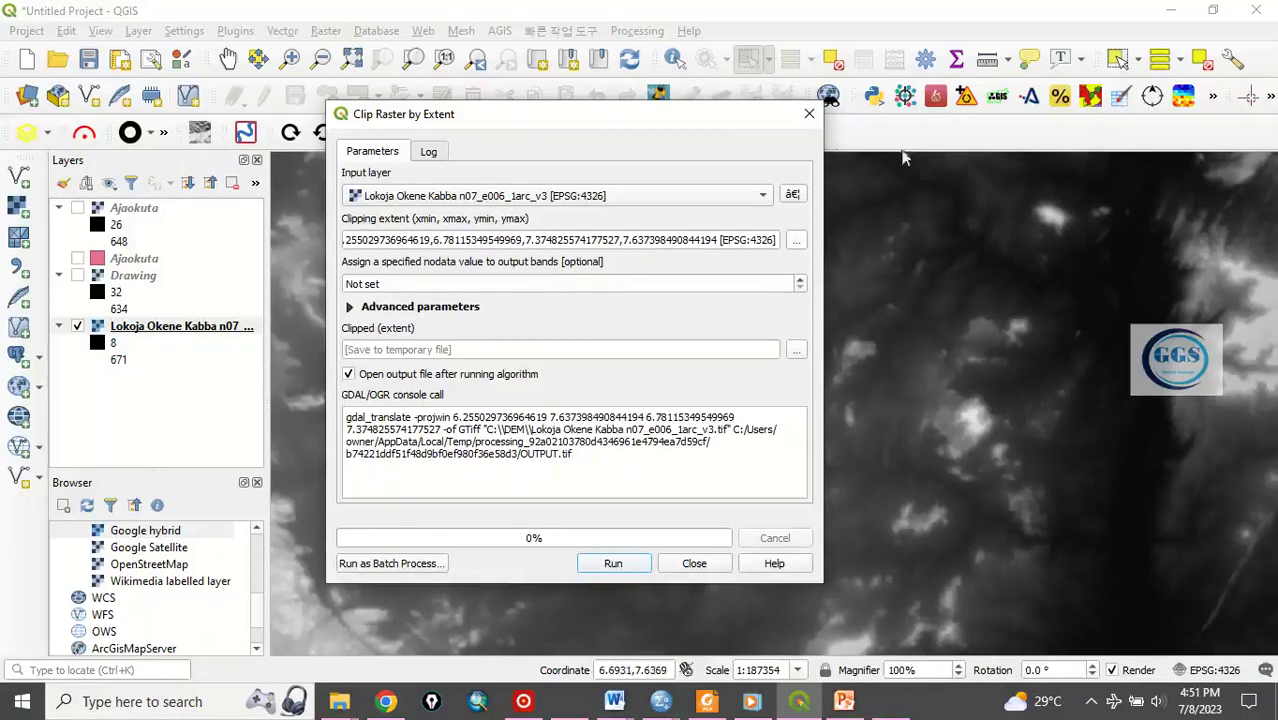
mouse_move(668, 648)
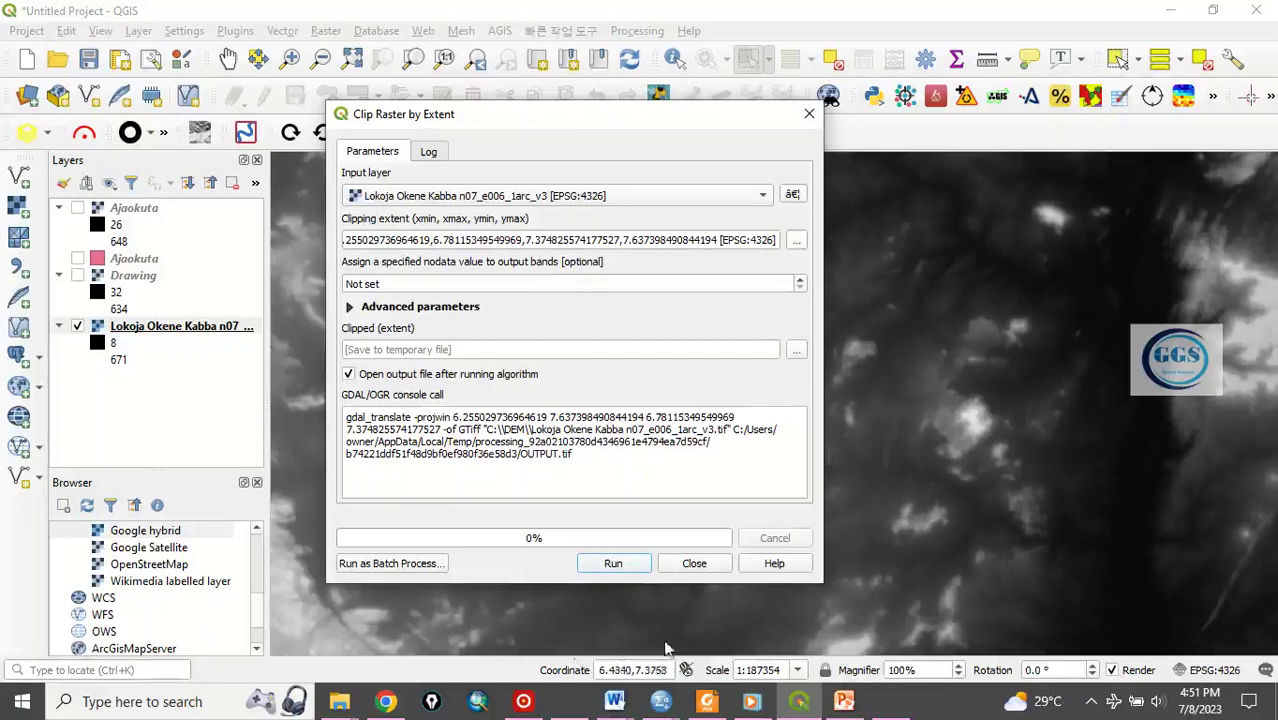
mouse_move(838, 380)
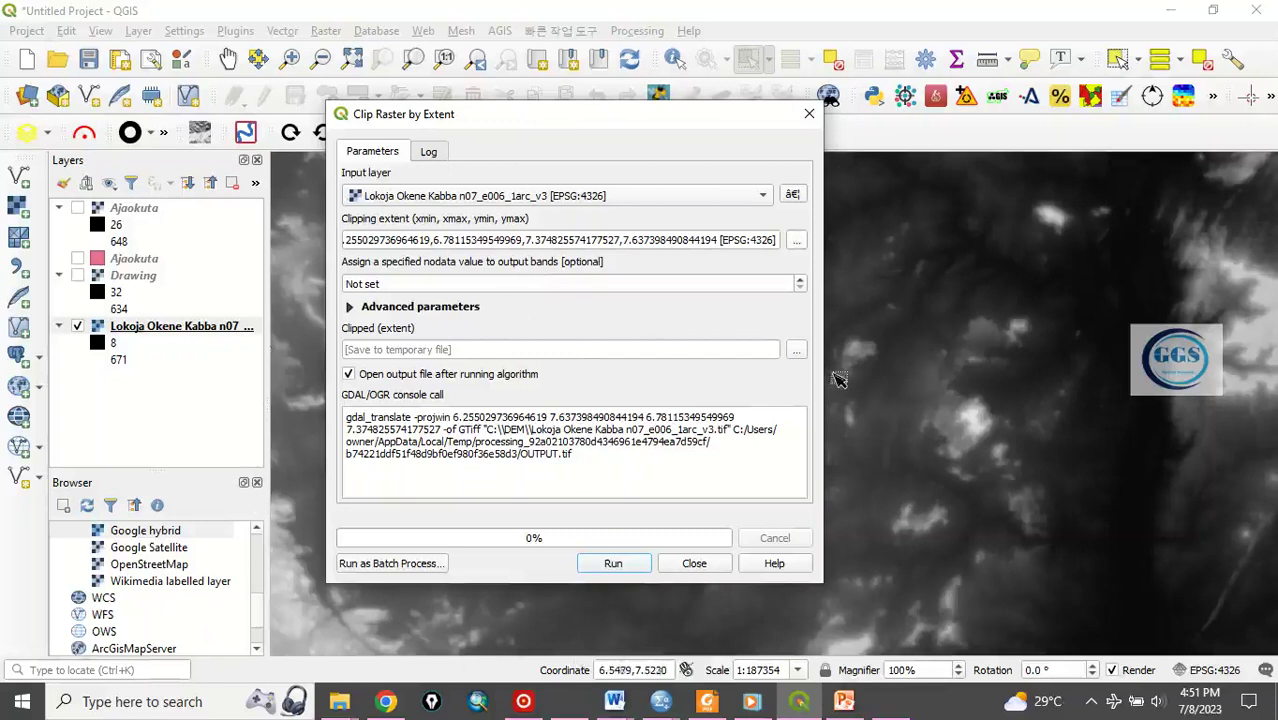
- Save the Clipped (extent) output to file as Canvas.tif in the Desktop EXERCISE folder
click(796, 349)
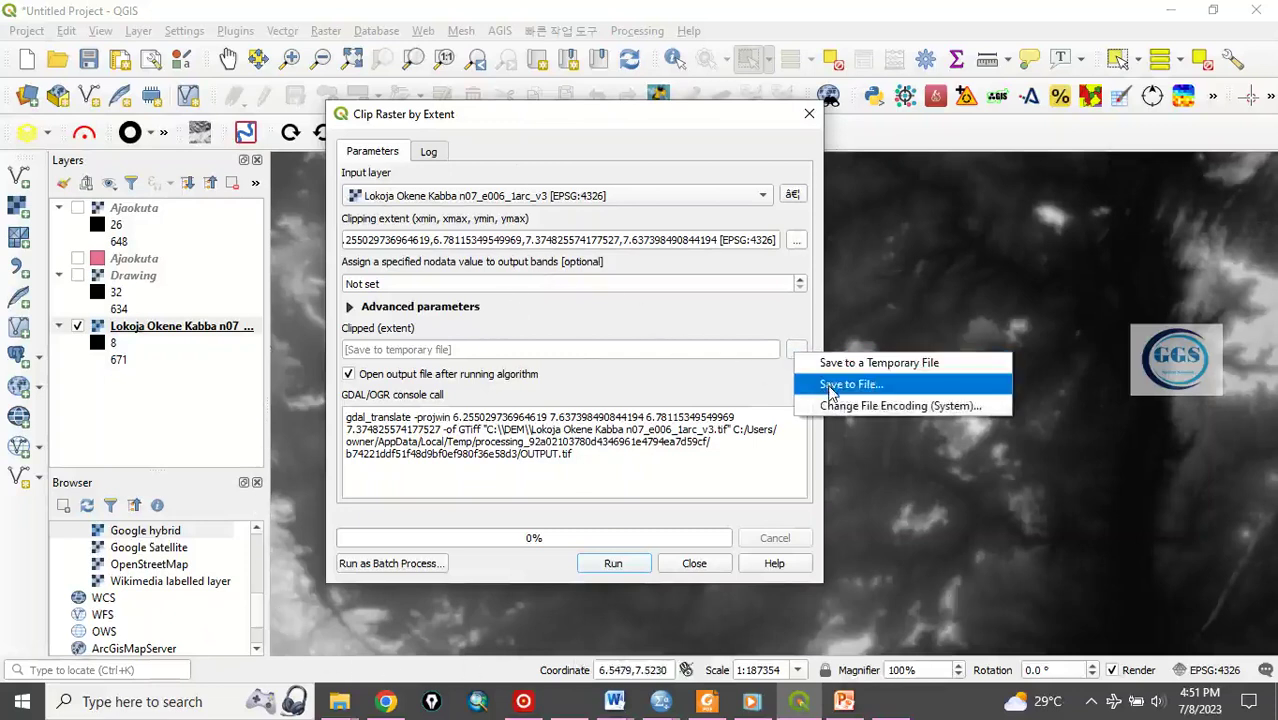
click(850, 384)
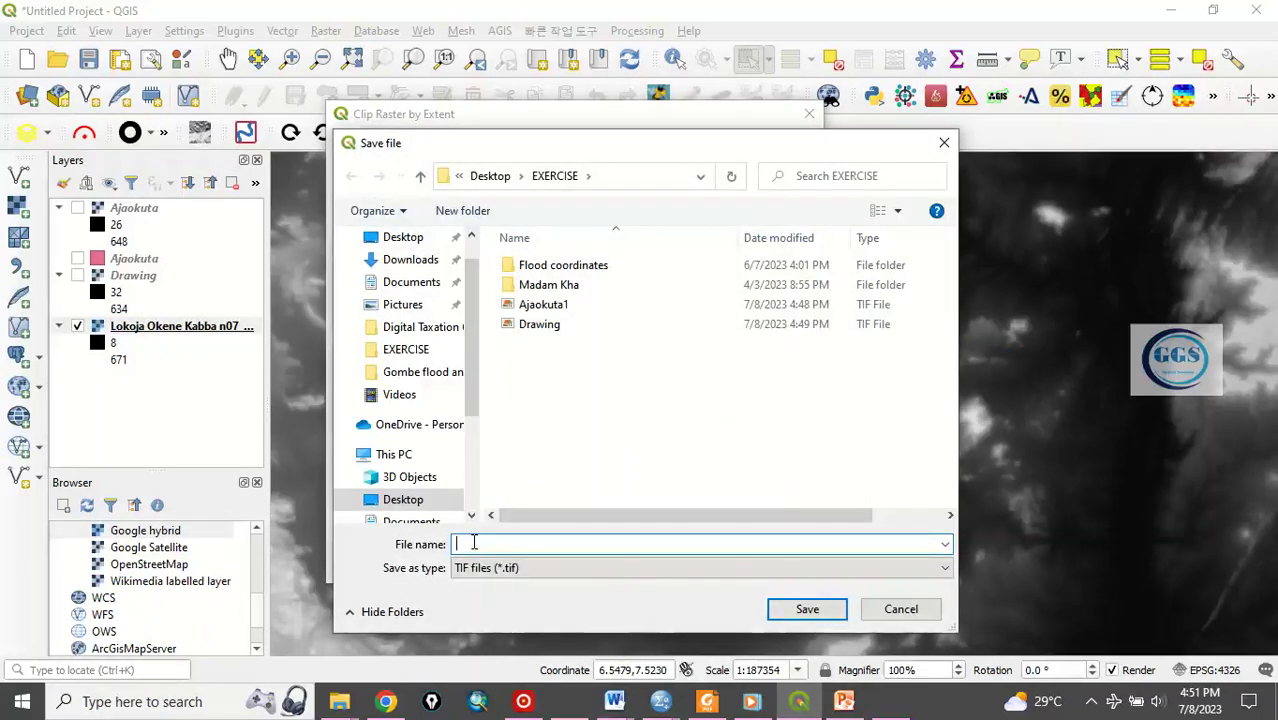
text(Canv)
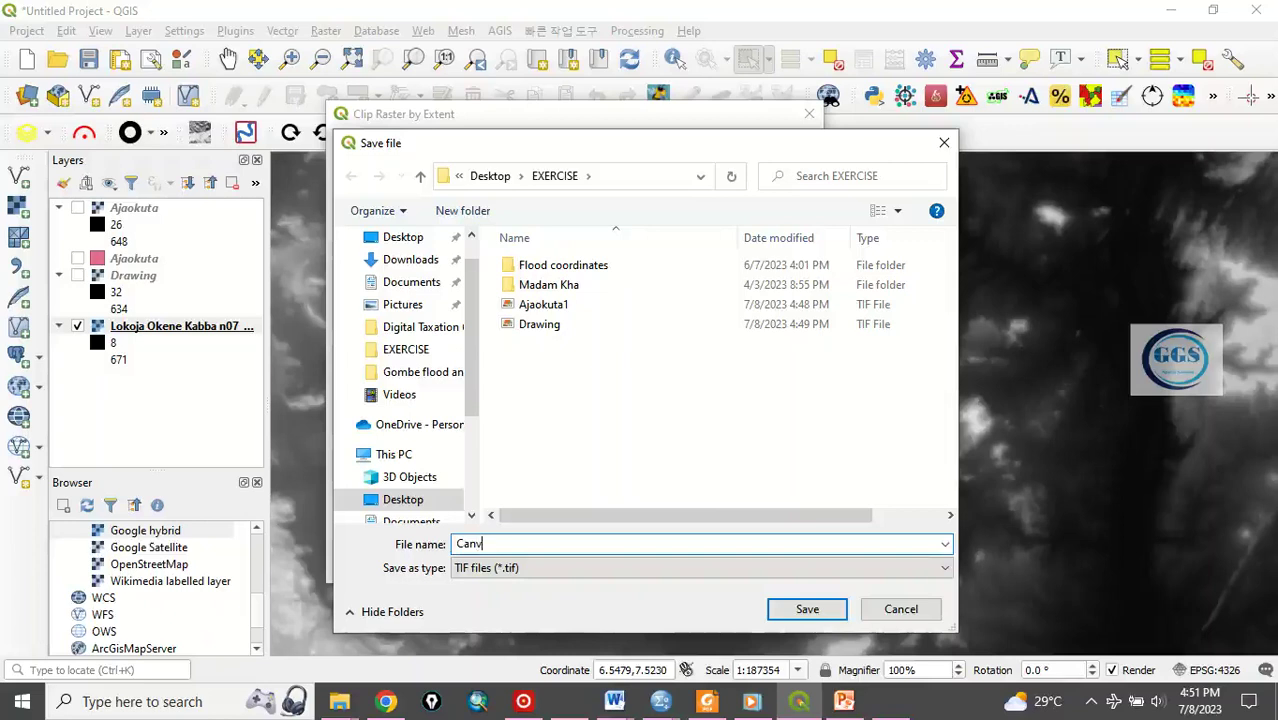
text(s)
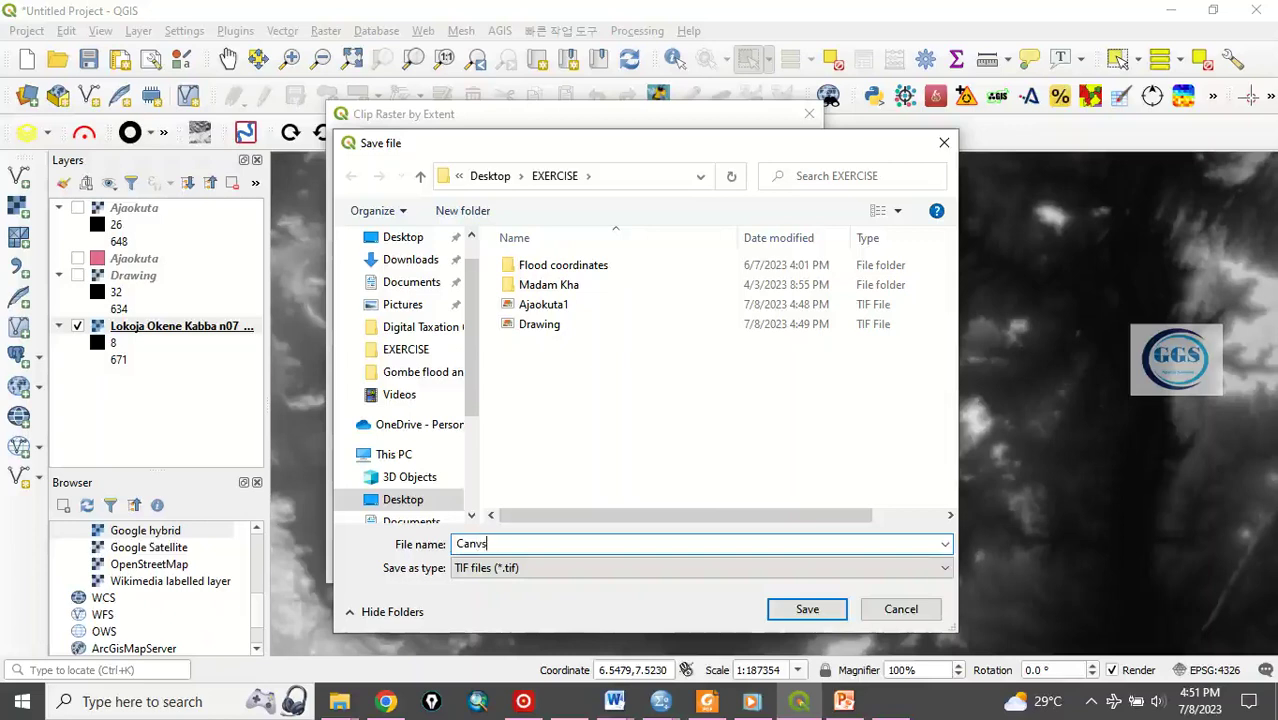
text(a)
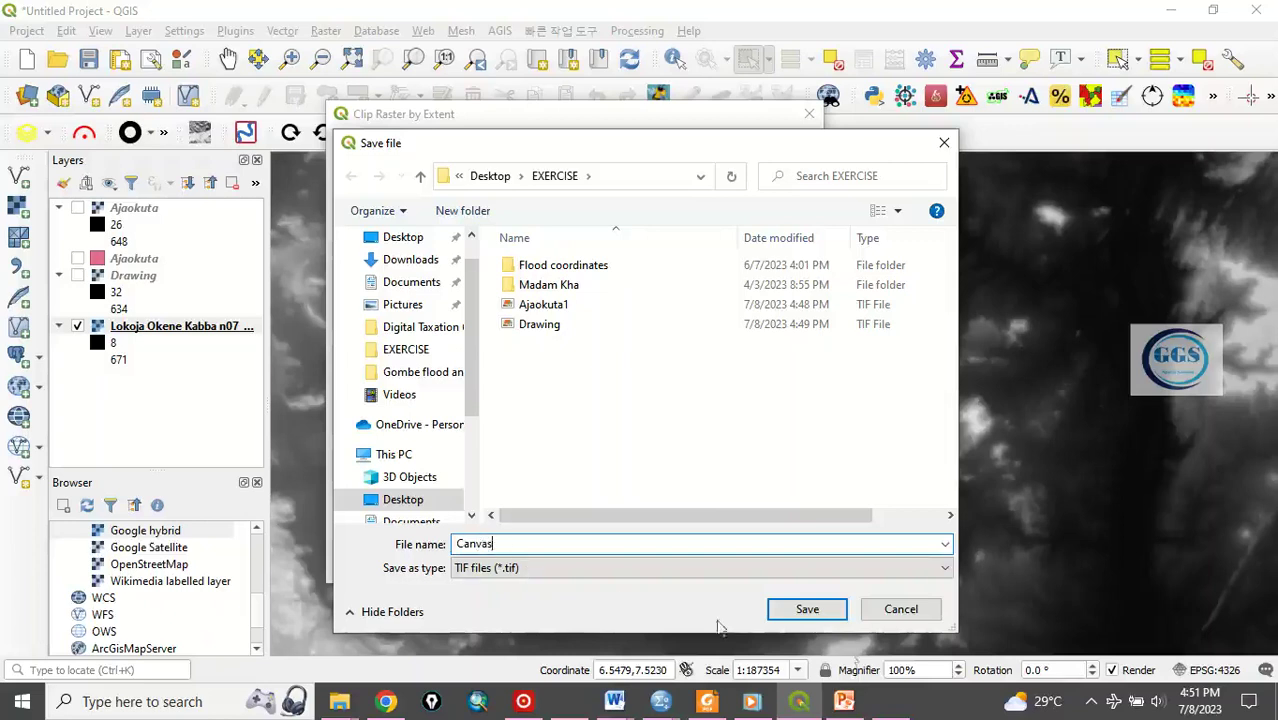
click(807, 609)
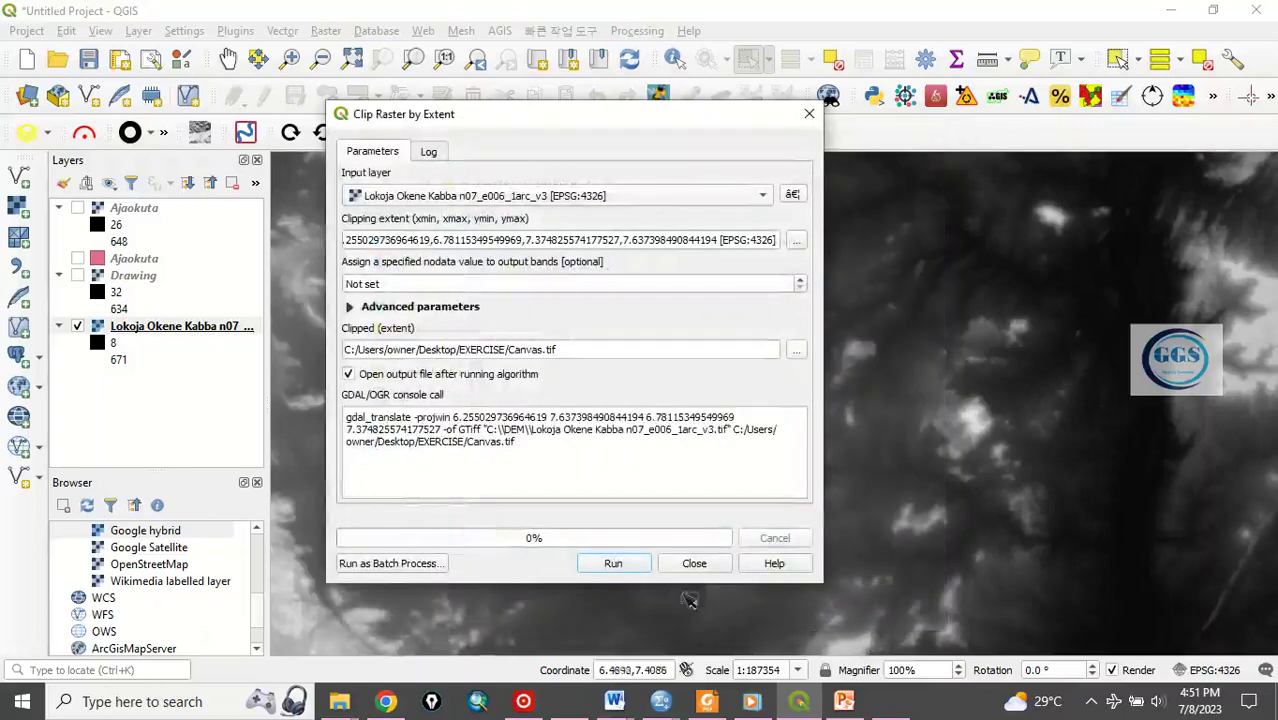
- Run the canvas-extent clip to create the Clipped (extent) layer, then close the tool
click(613, 563)
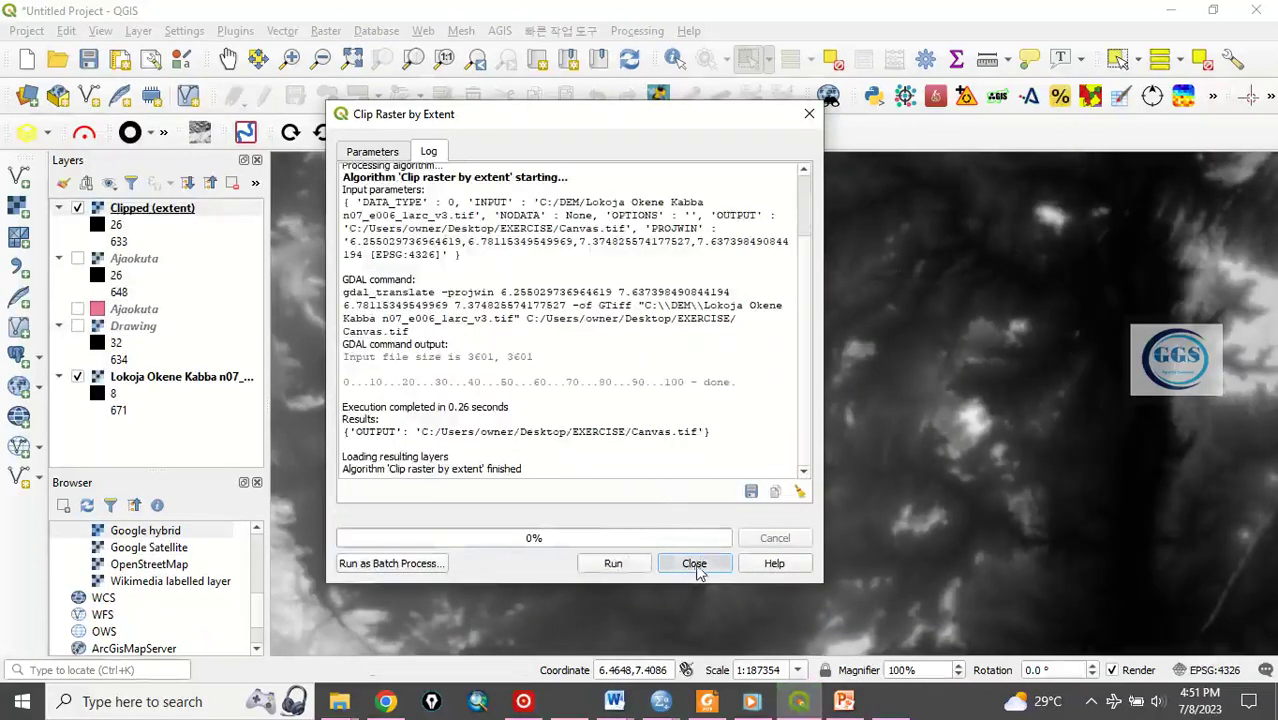
click(694, 563)
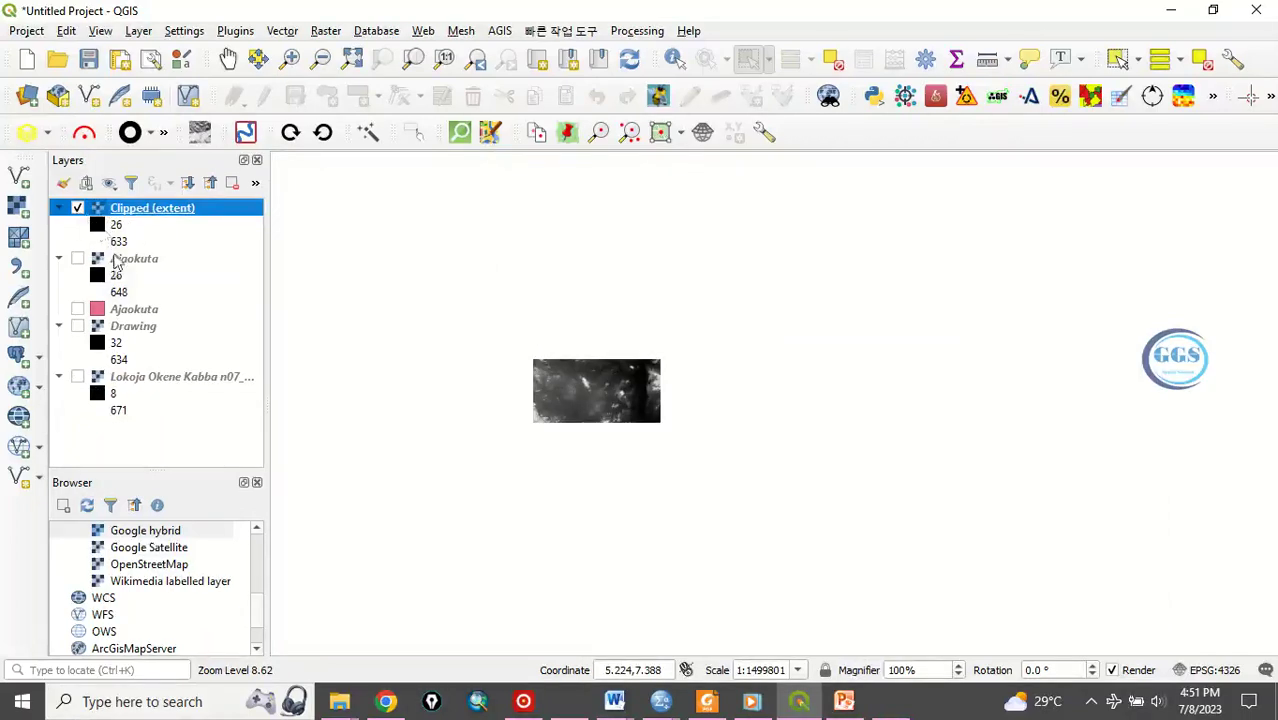
click(77, 207)
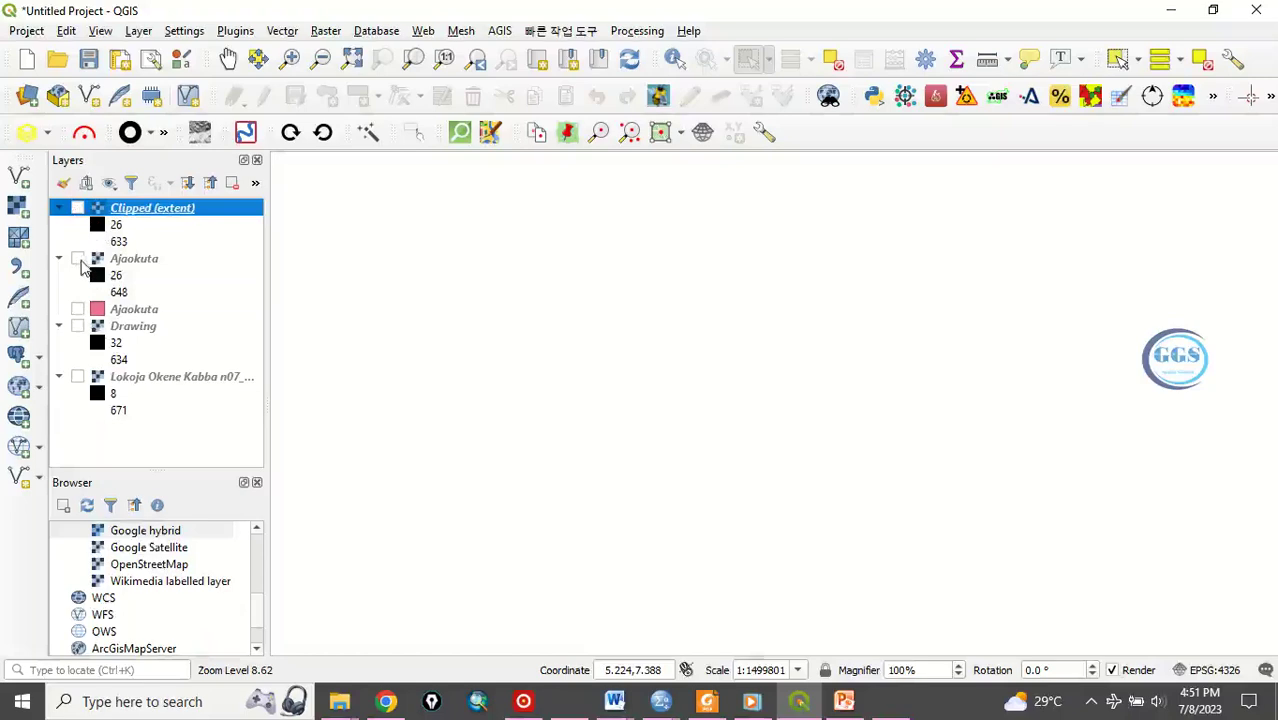
click(78, 259)
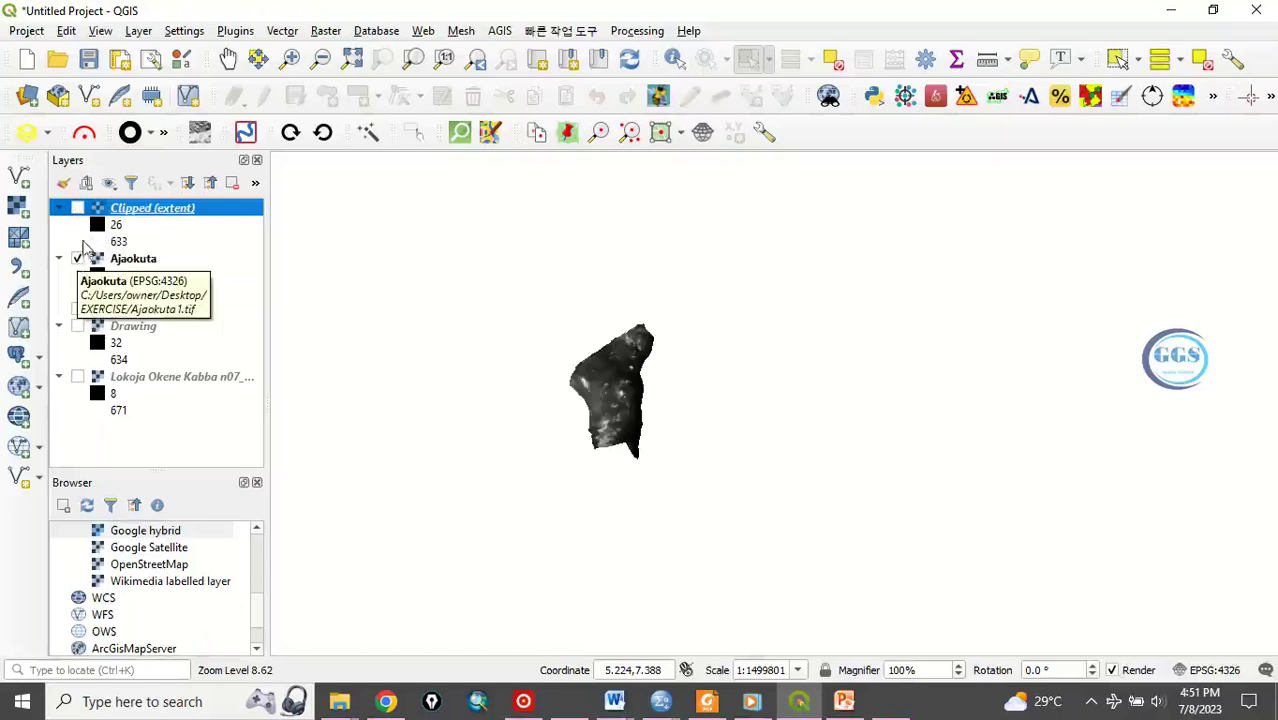
click(78, 258)
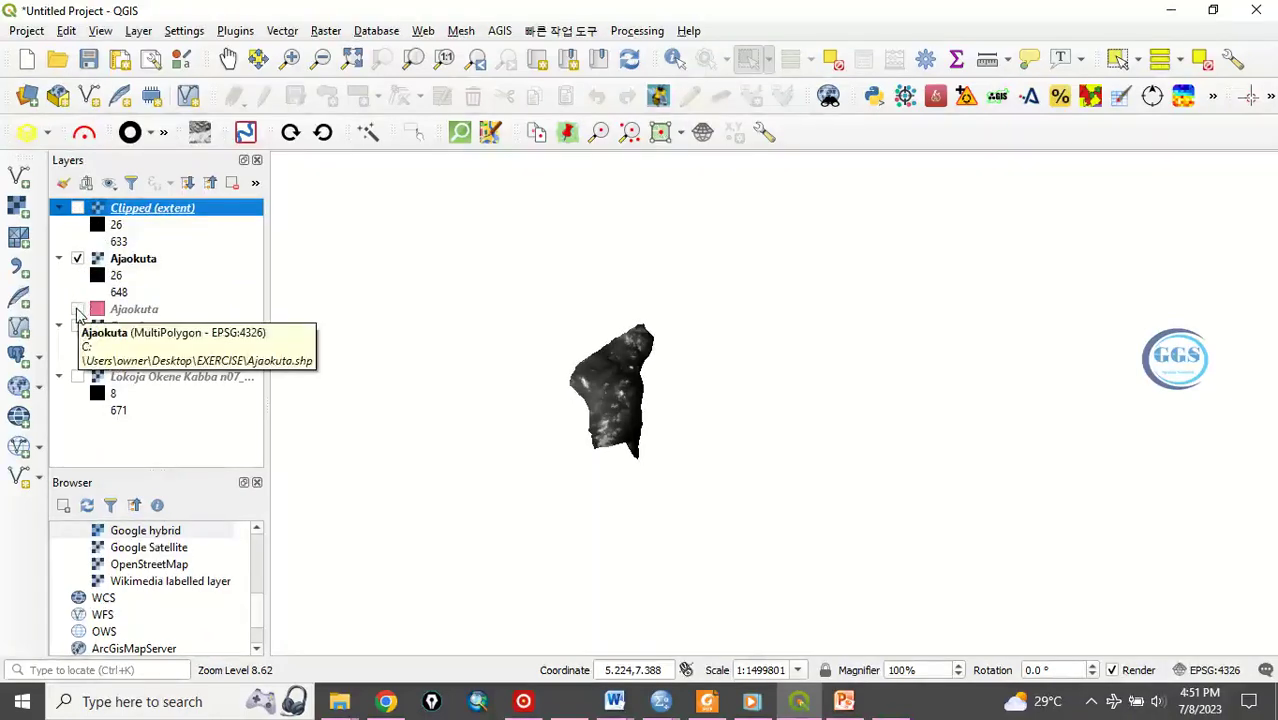
click(78, 311)
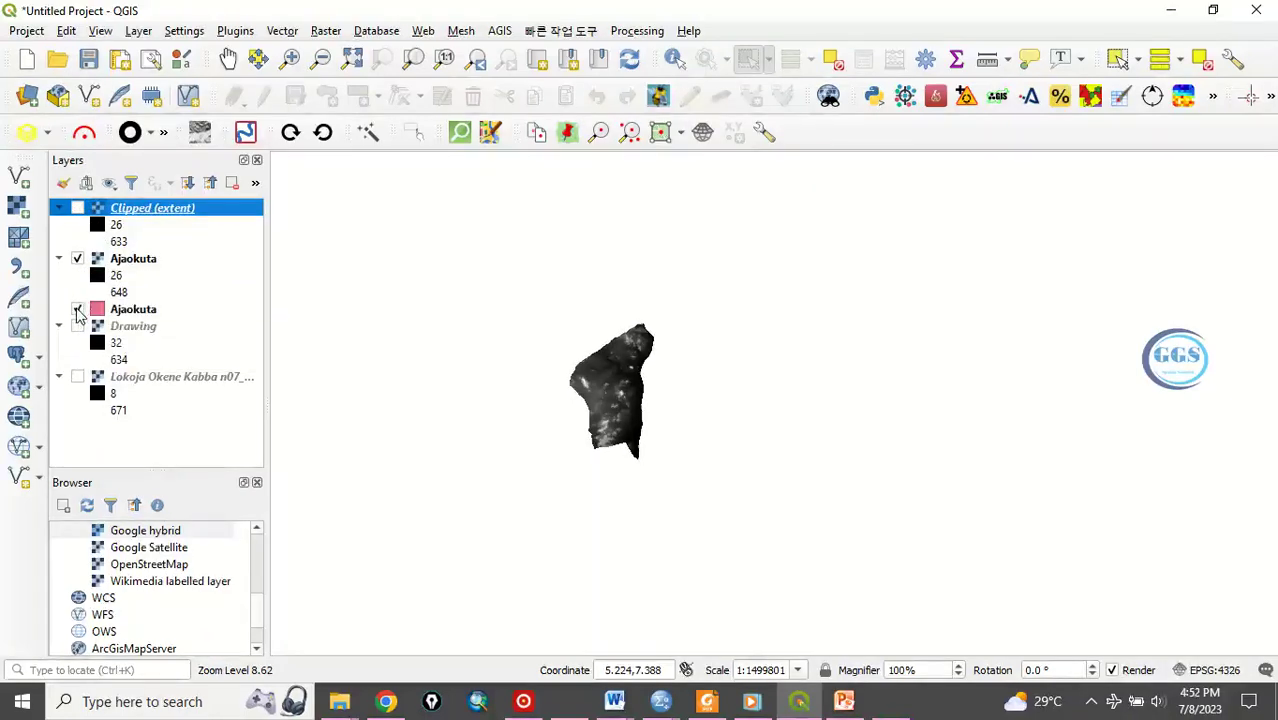
click(78, 309)
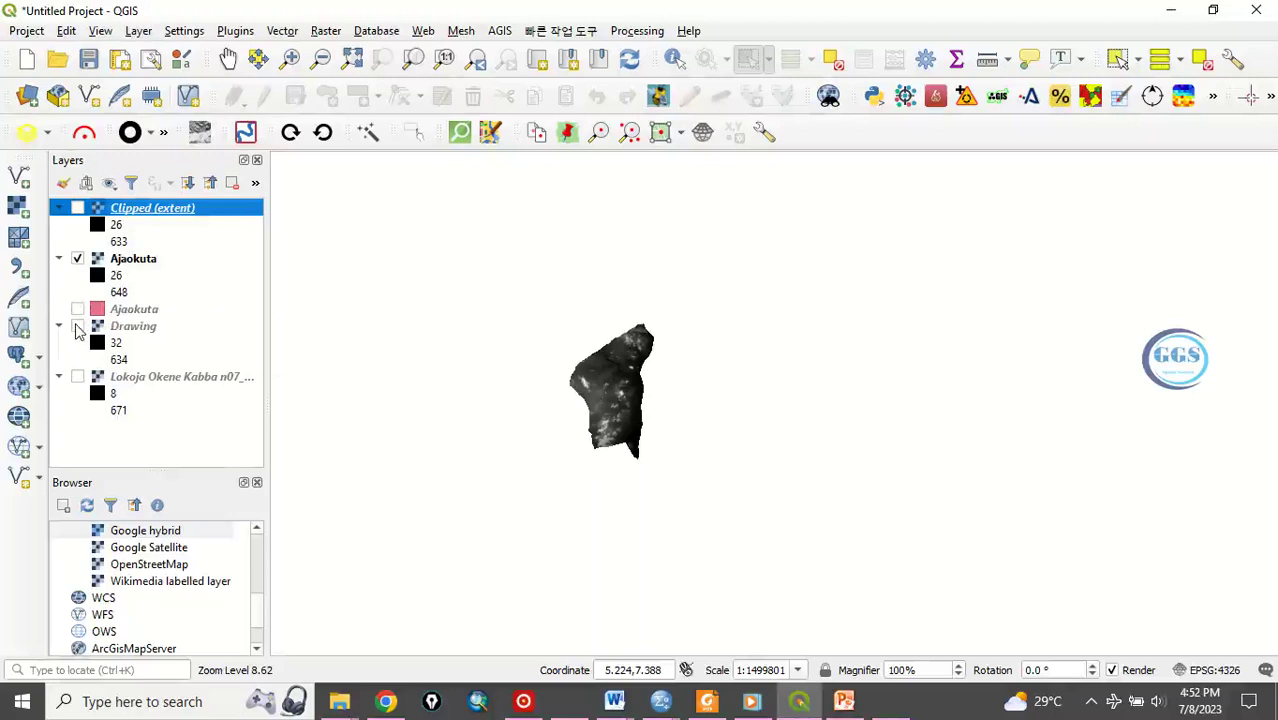
click(77, 326)
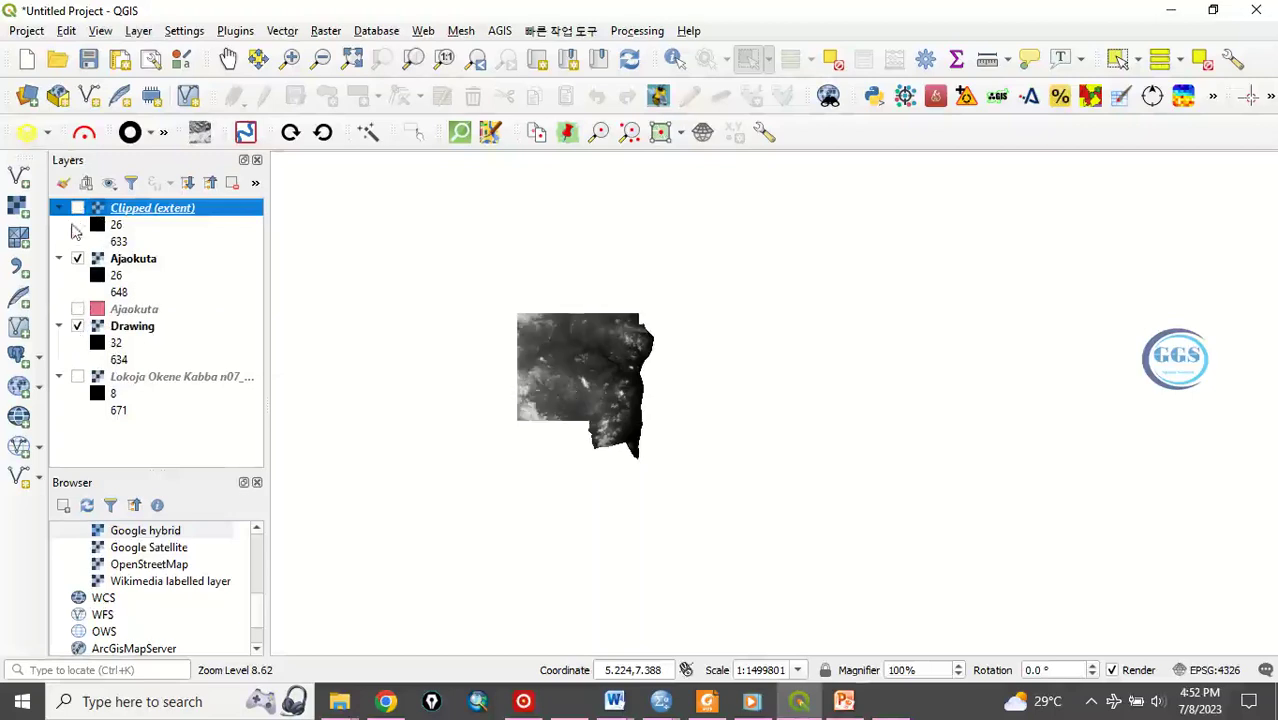
click(77, 258)
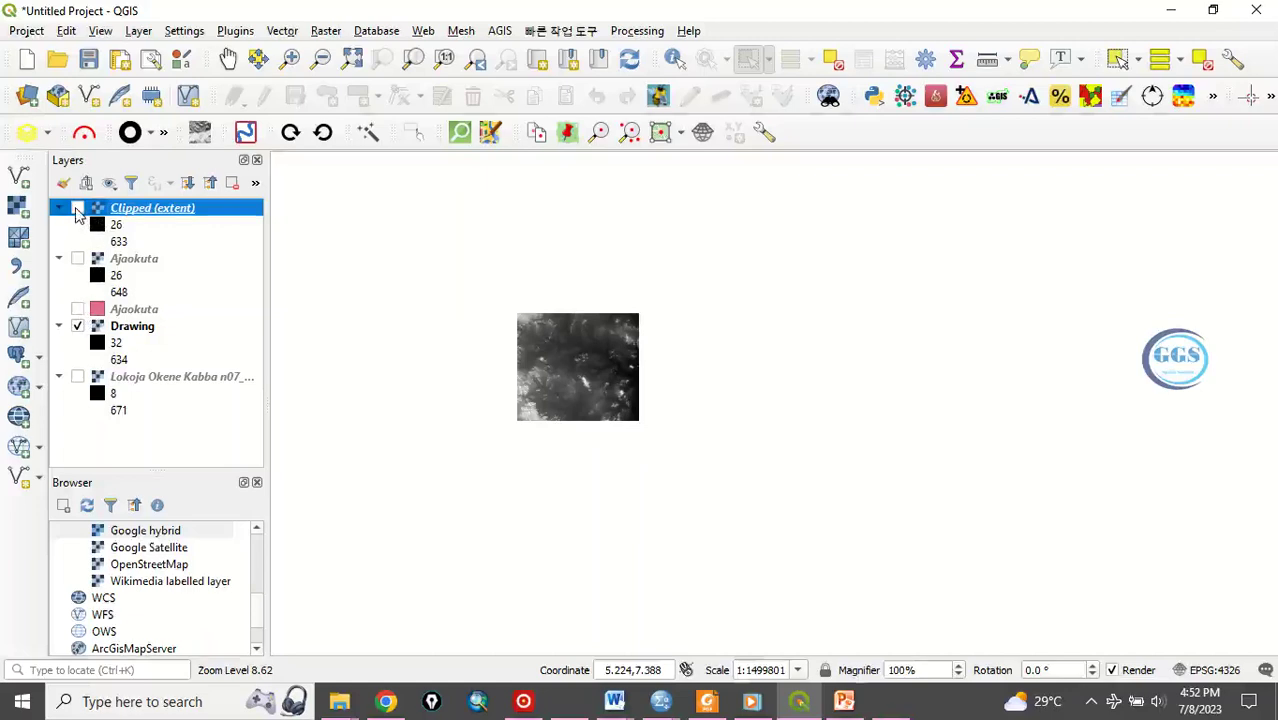
click(77, 208)
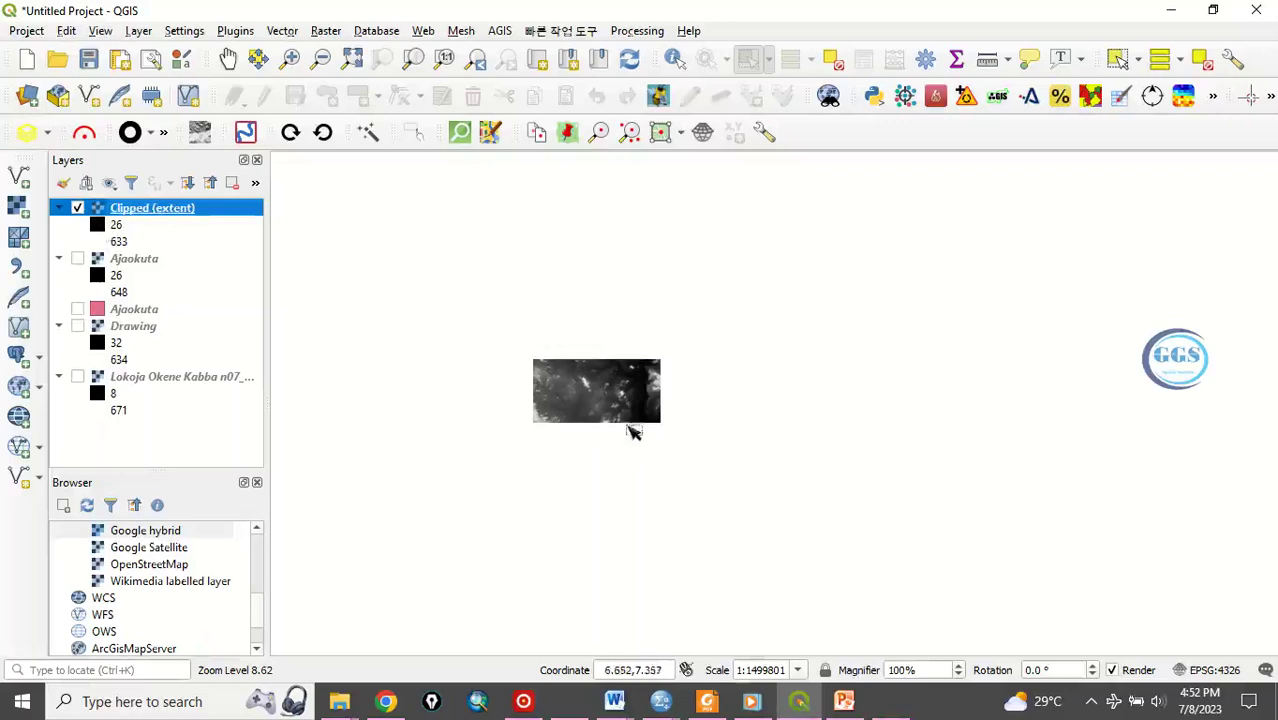
mouse_move(808, 547)
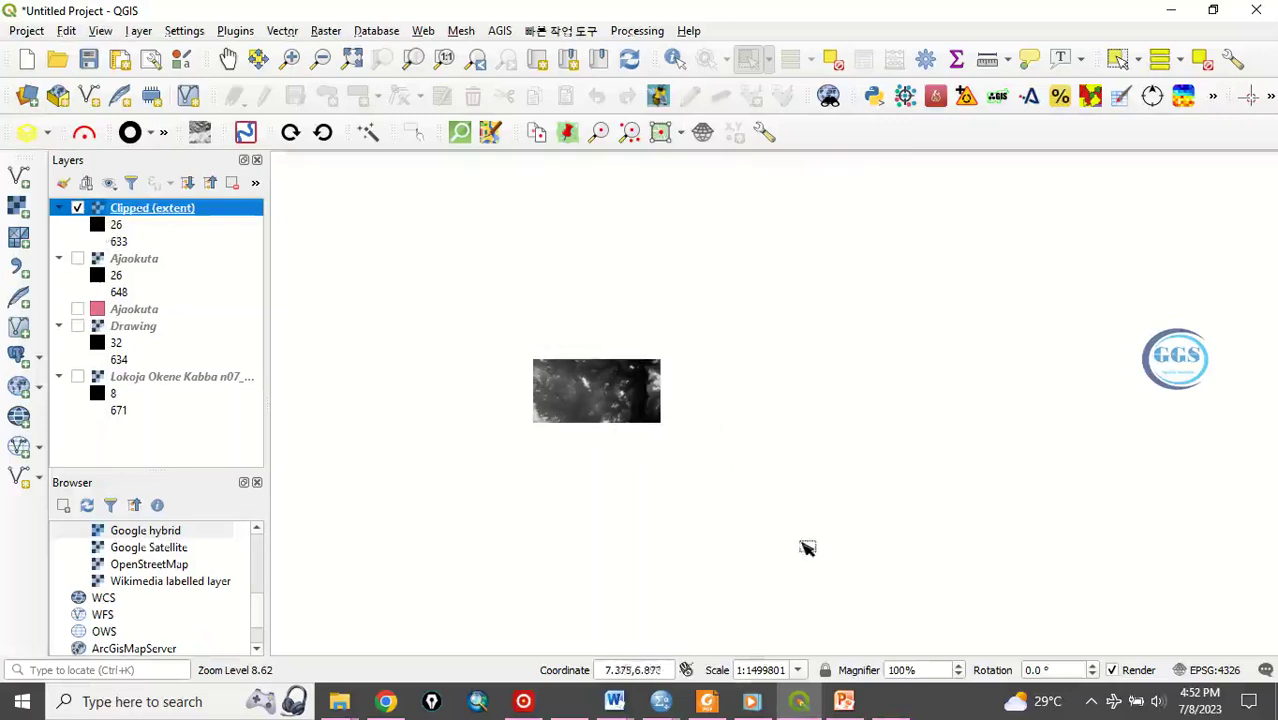
mouse_move(805, 562)
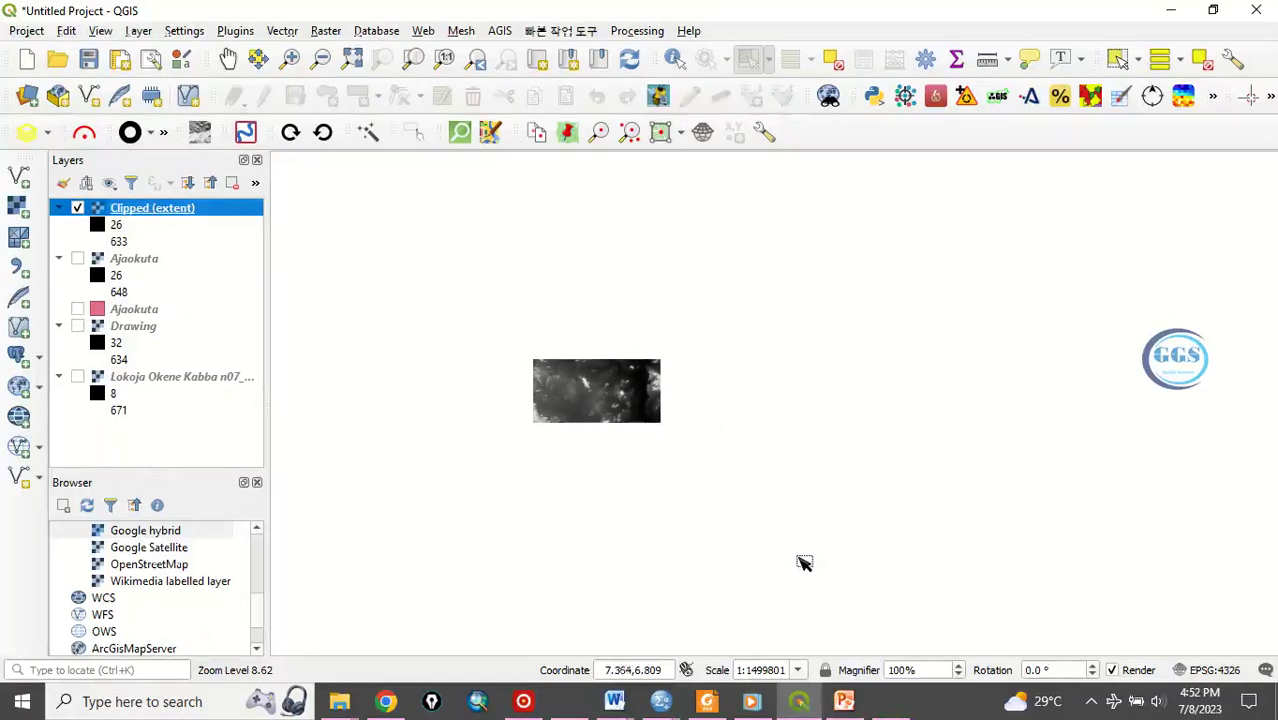
mouse_move(680, 660)
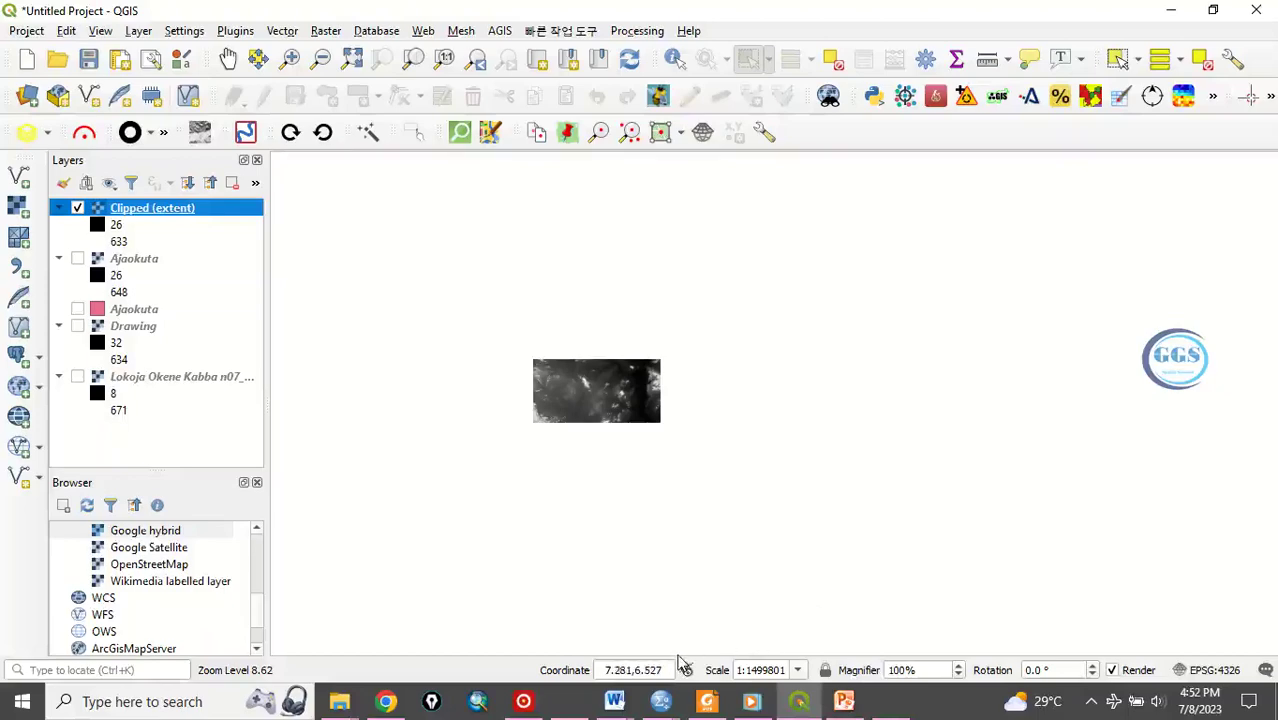